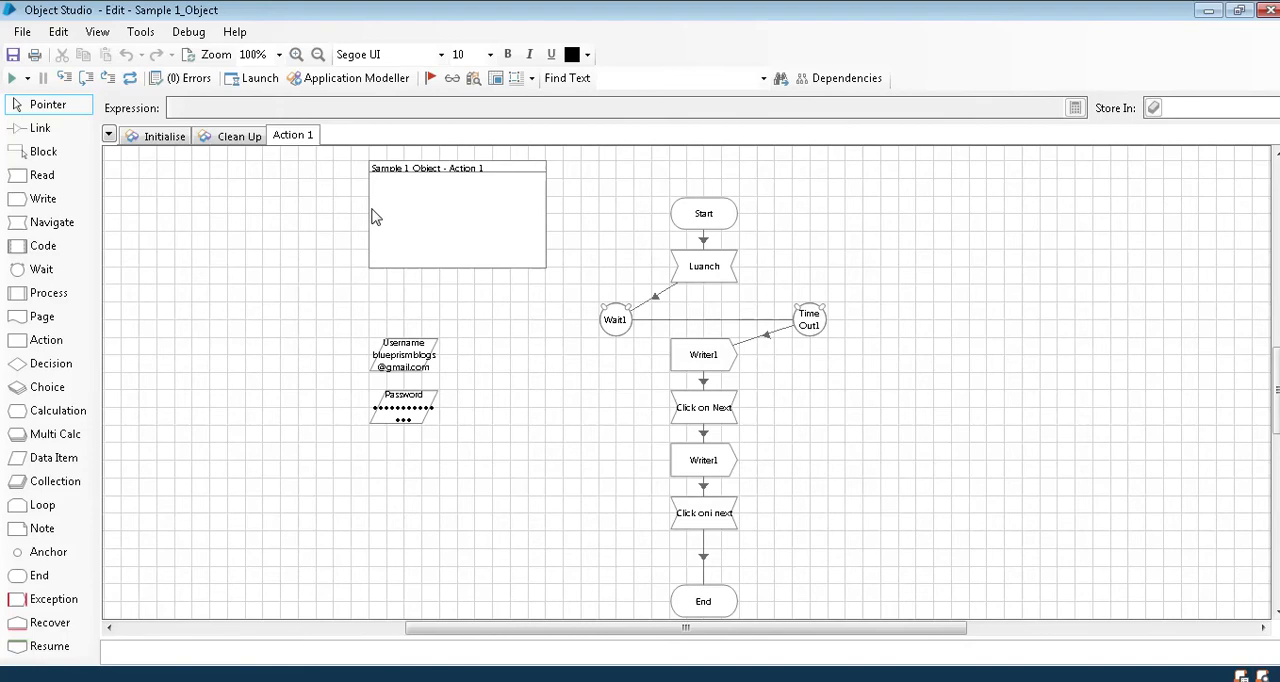
# Set Wait1's condition to Username Check Exists with a 50-second timeout
pyautogui.click(615, 320)
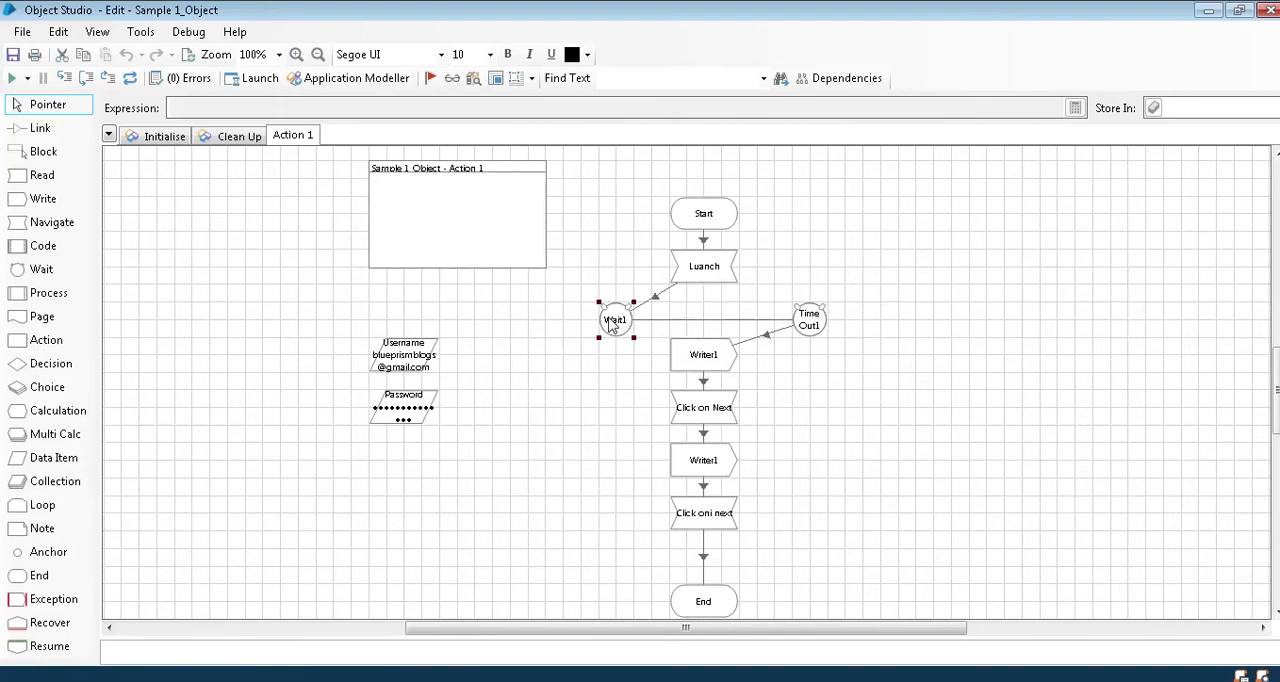
pyautogui.moveTo(613, 322)
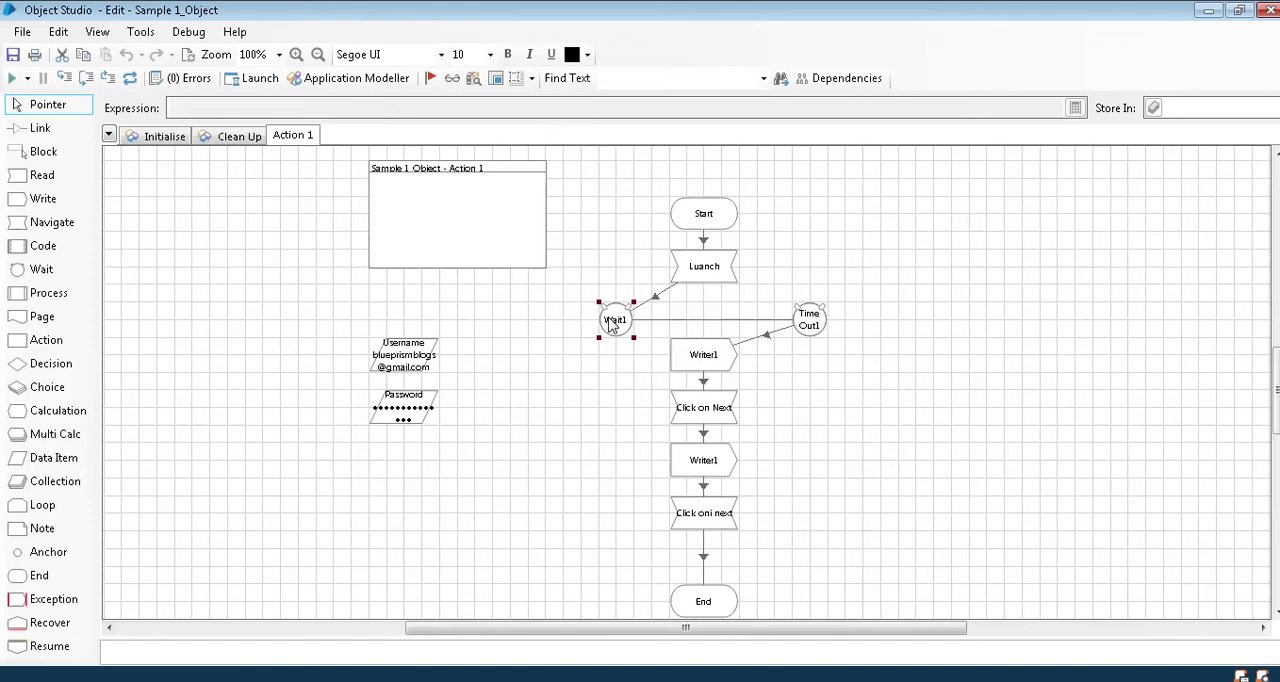
pyautogui.moveTo(616, 336)
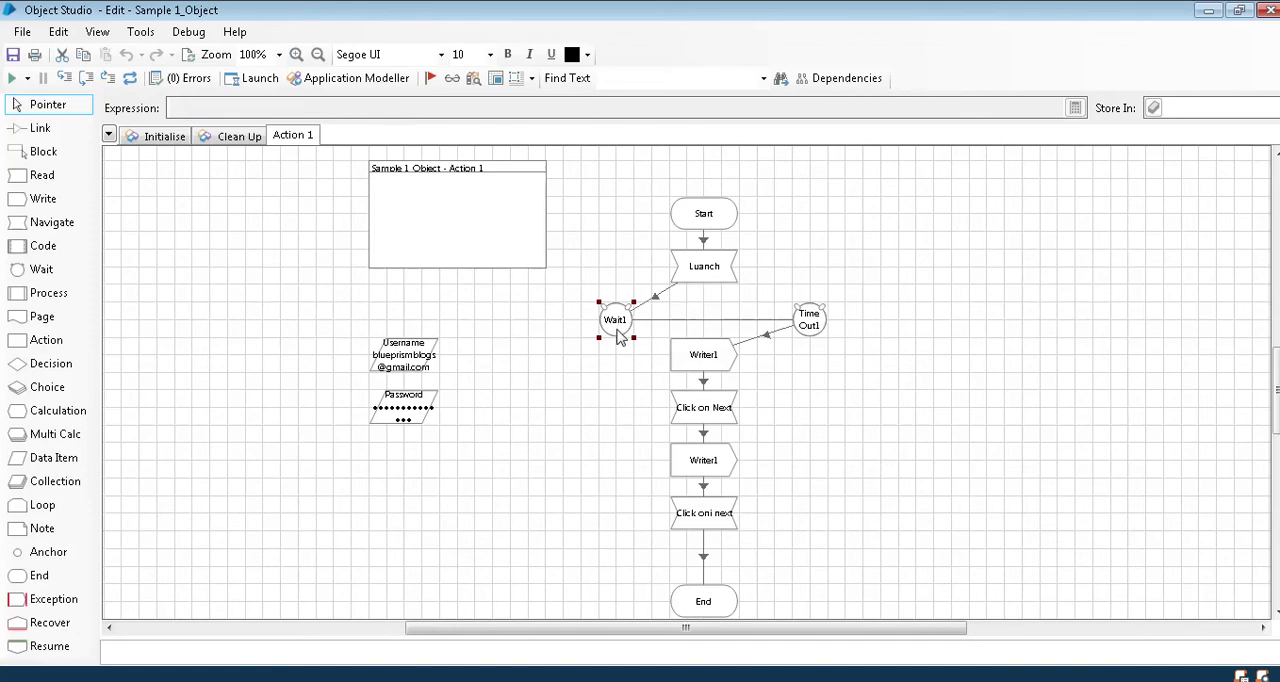
pyautogui.doubleClick(616, 320)
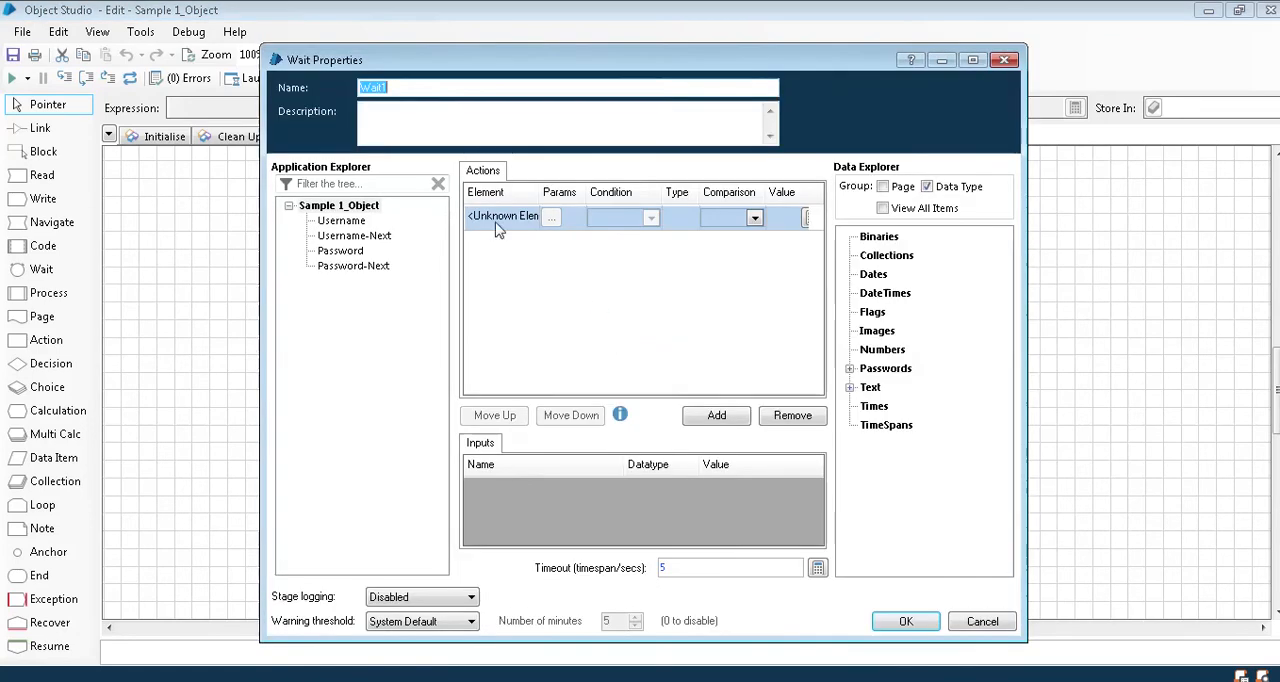
pyautogui.moveTo(487, 192)
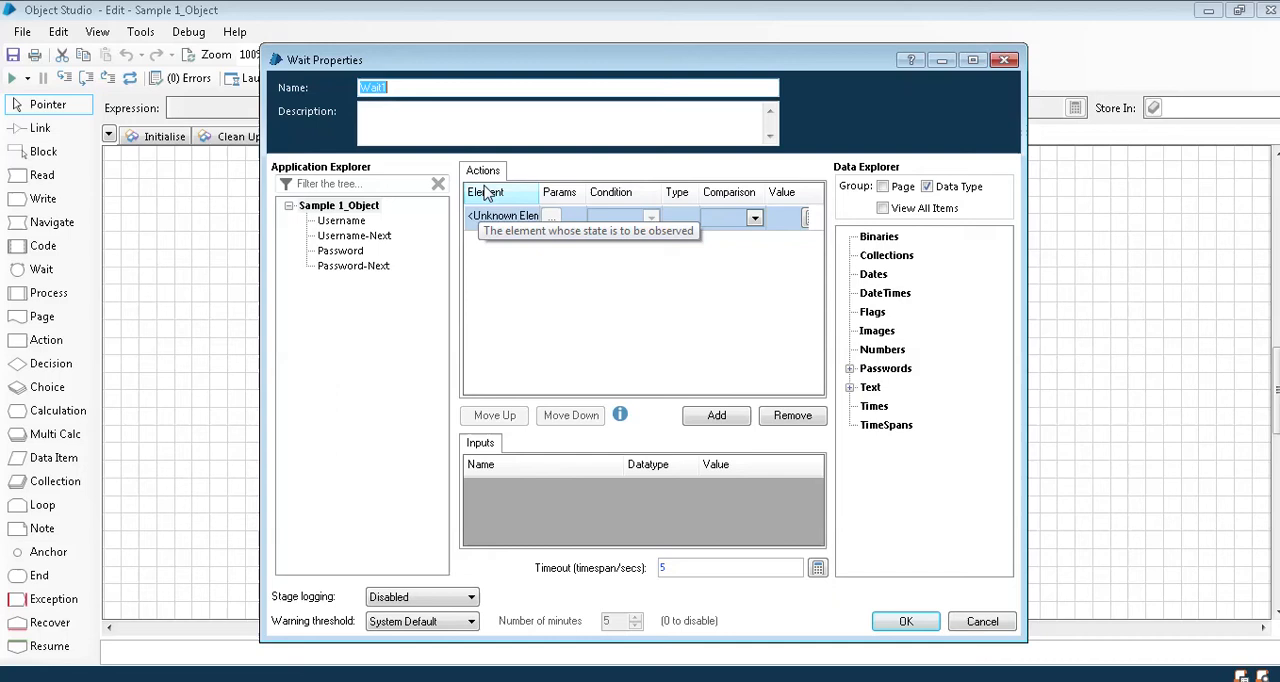
pyautogui.click(972, 58)
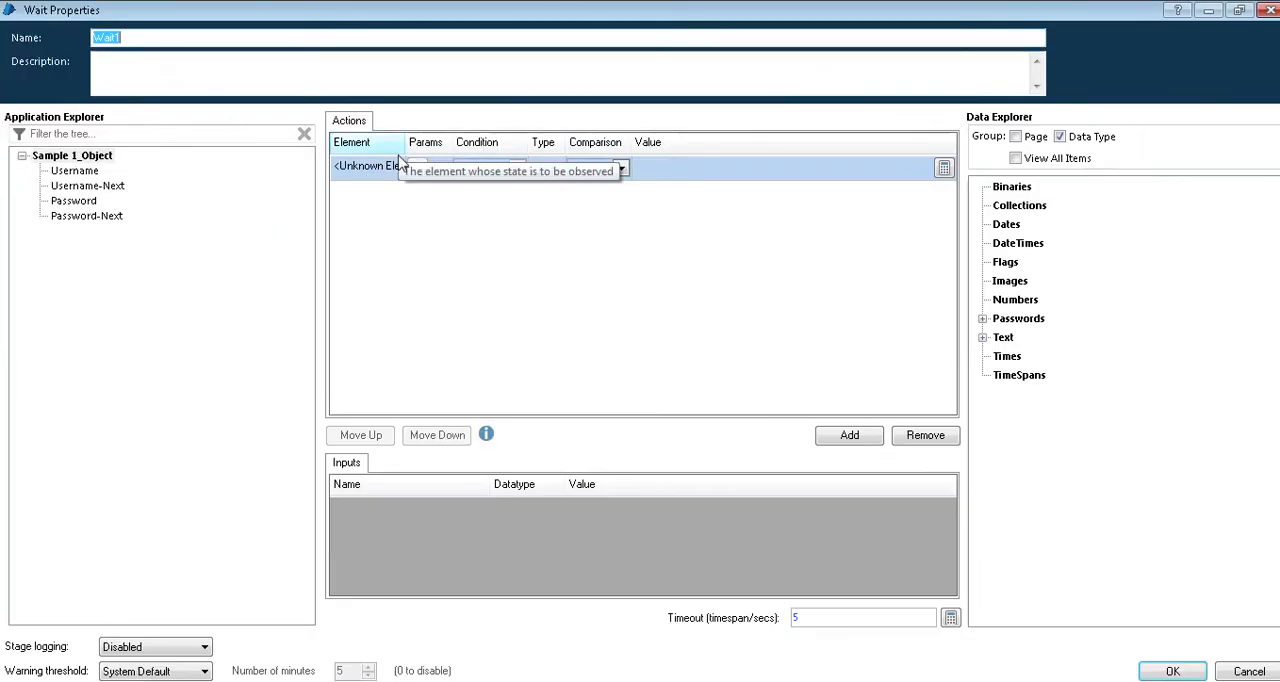
pyautogui.moveTo(560, 180)
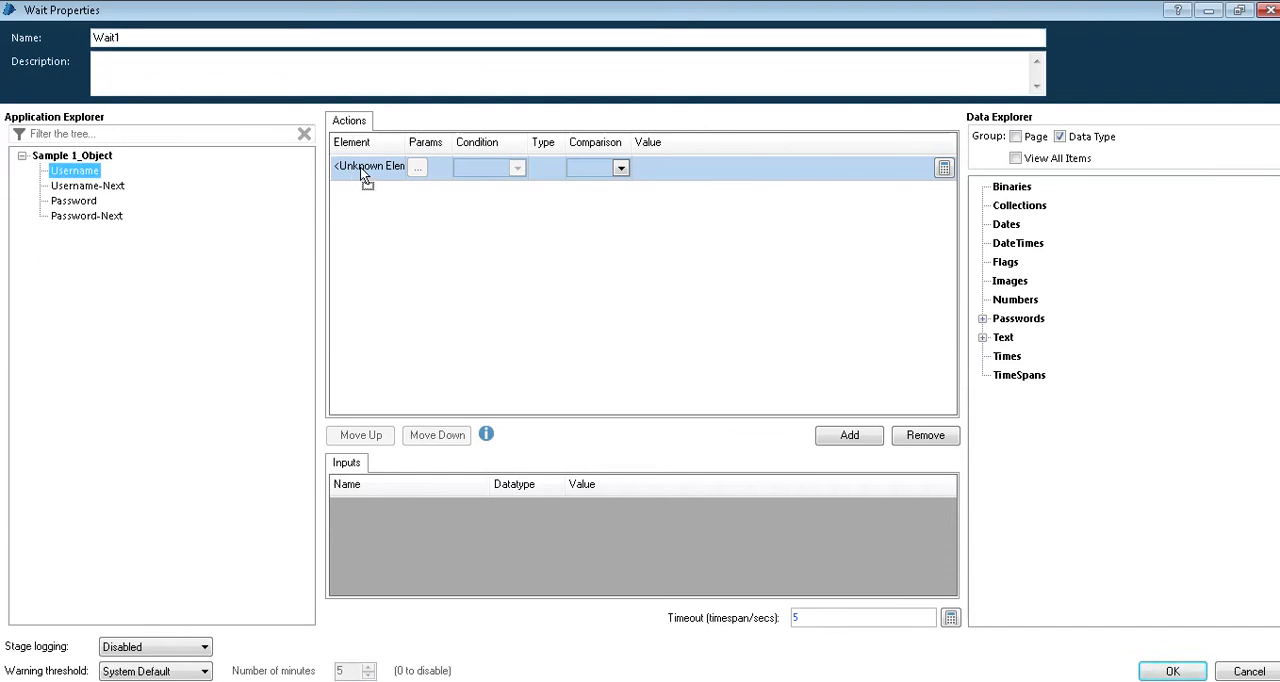
pyautogui.click(515, 167)
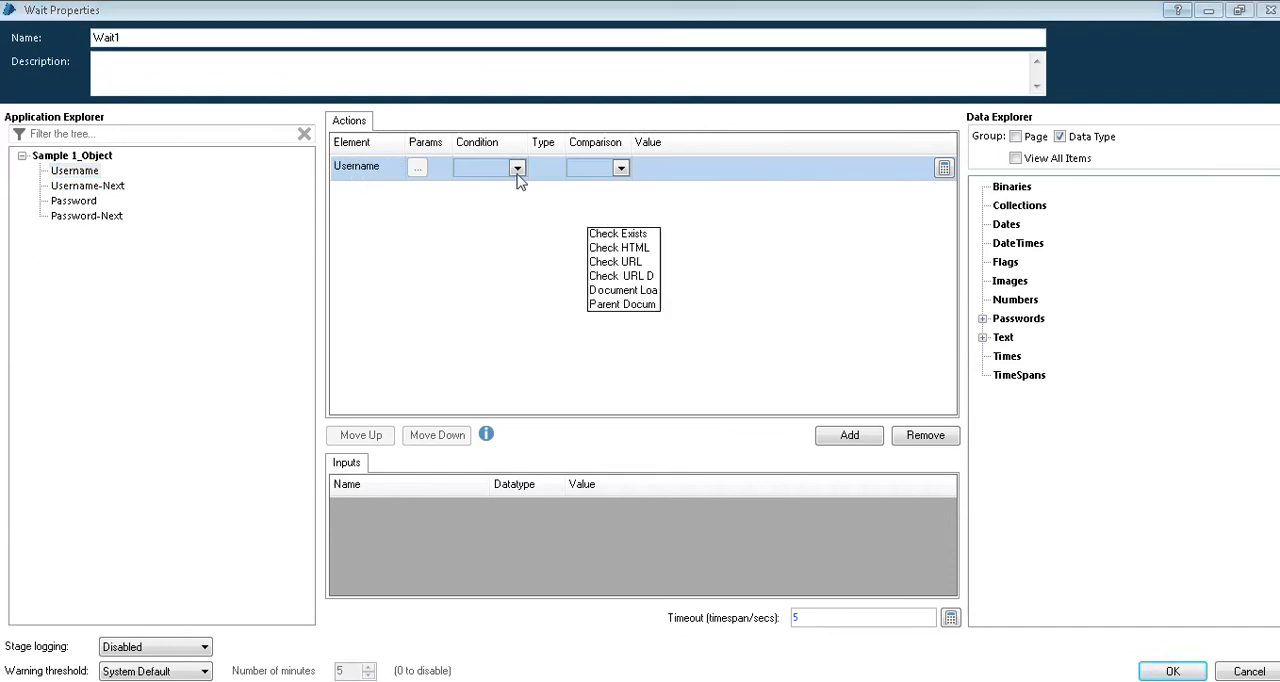
pyautogui.click(517, 167)
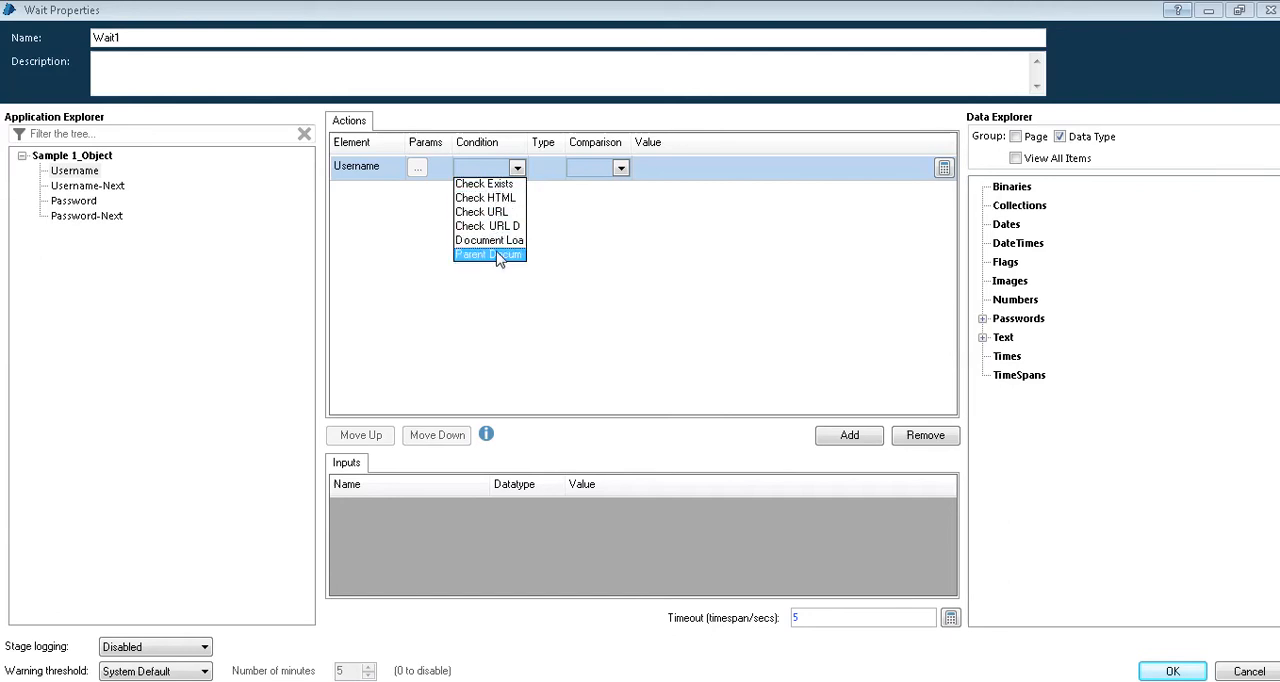
pyautogui.moveTo(485, 184)
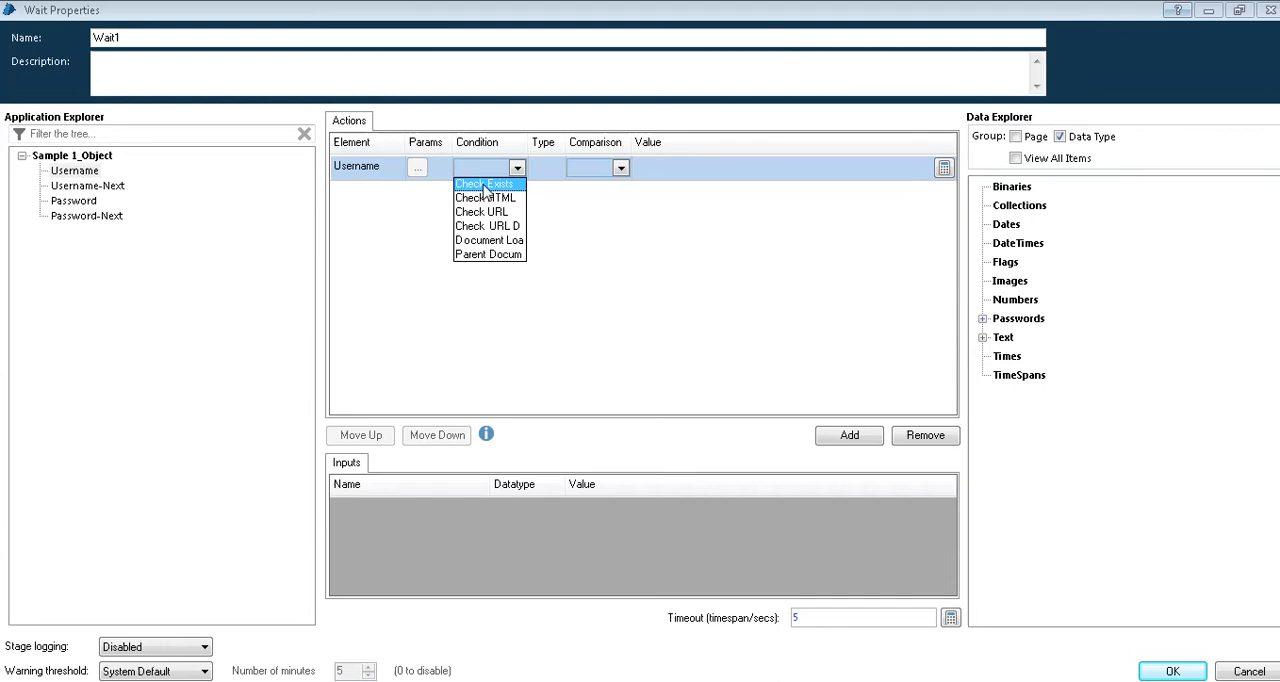
pyautogui.click(486, 184)
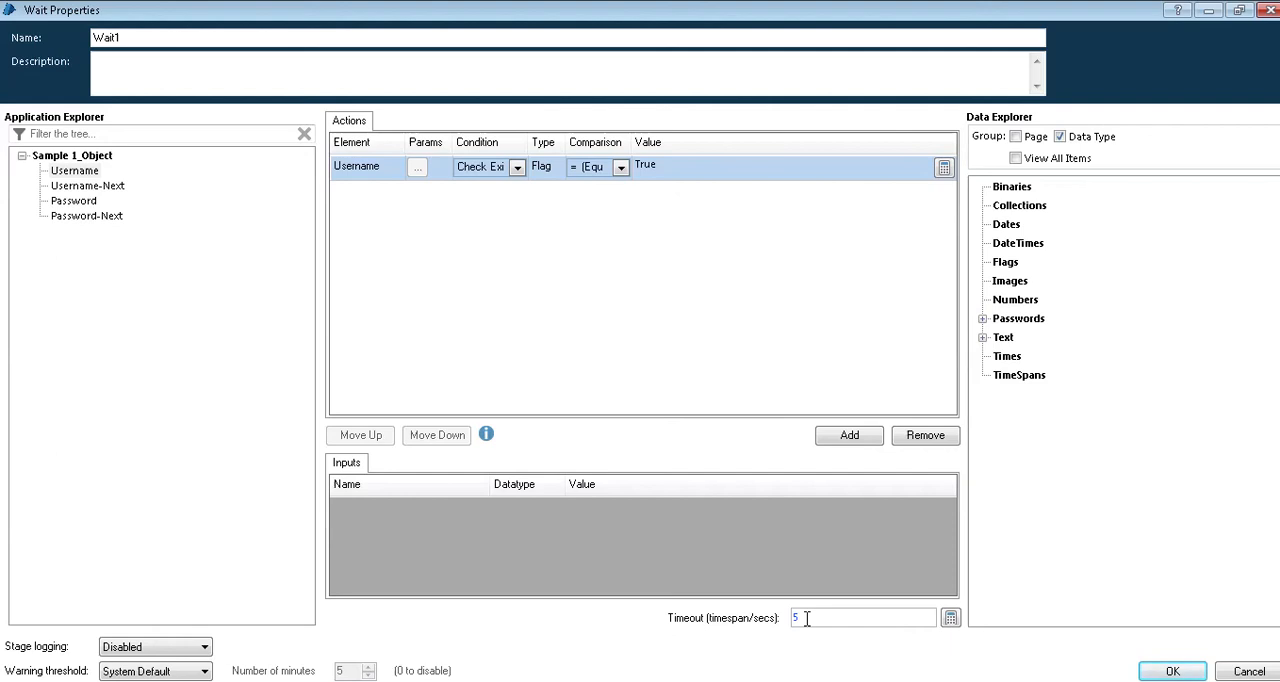
pyautogui.write('0')
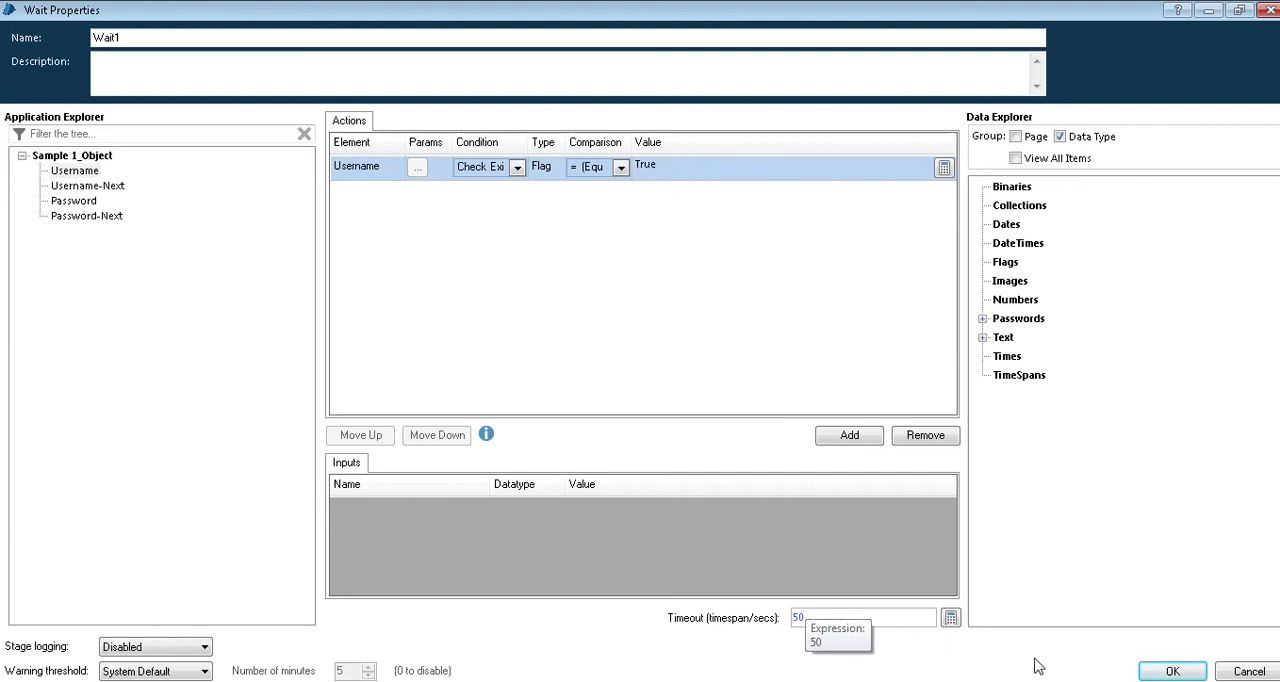
pyautogui.click(1171, 671)
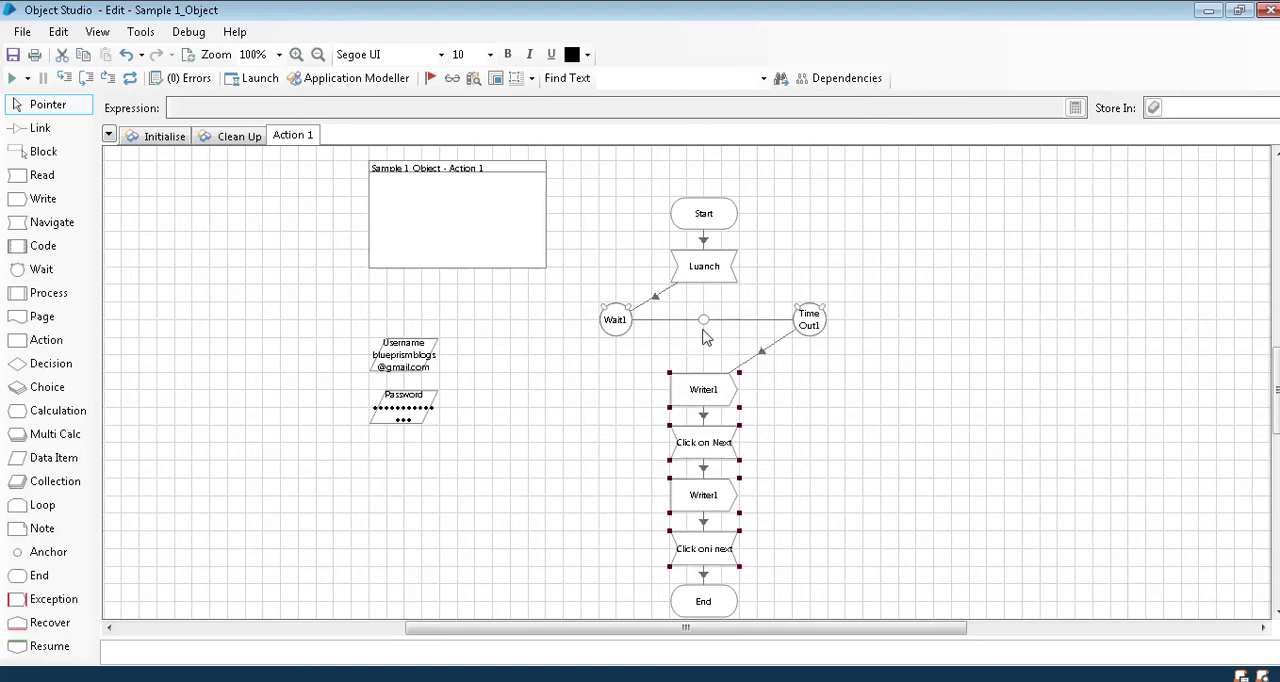
pyautogui.moveTo(618, 358)
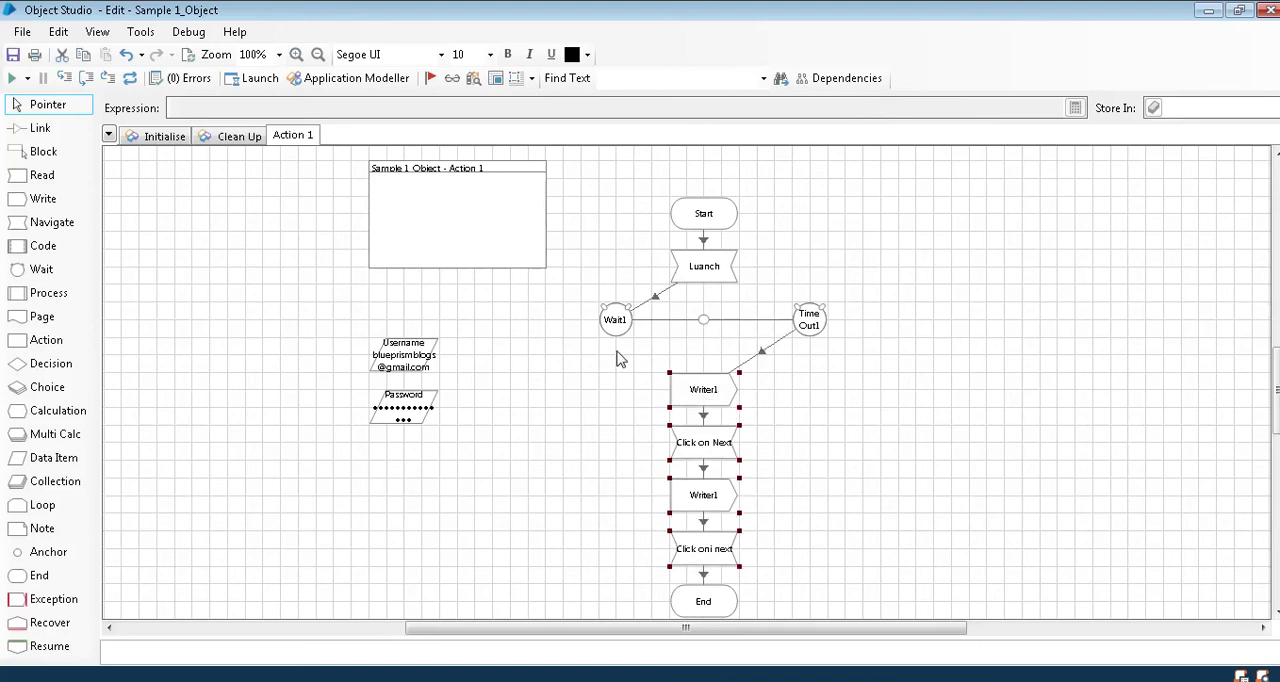
pyautogui.moveTo(617, 320)
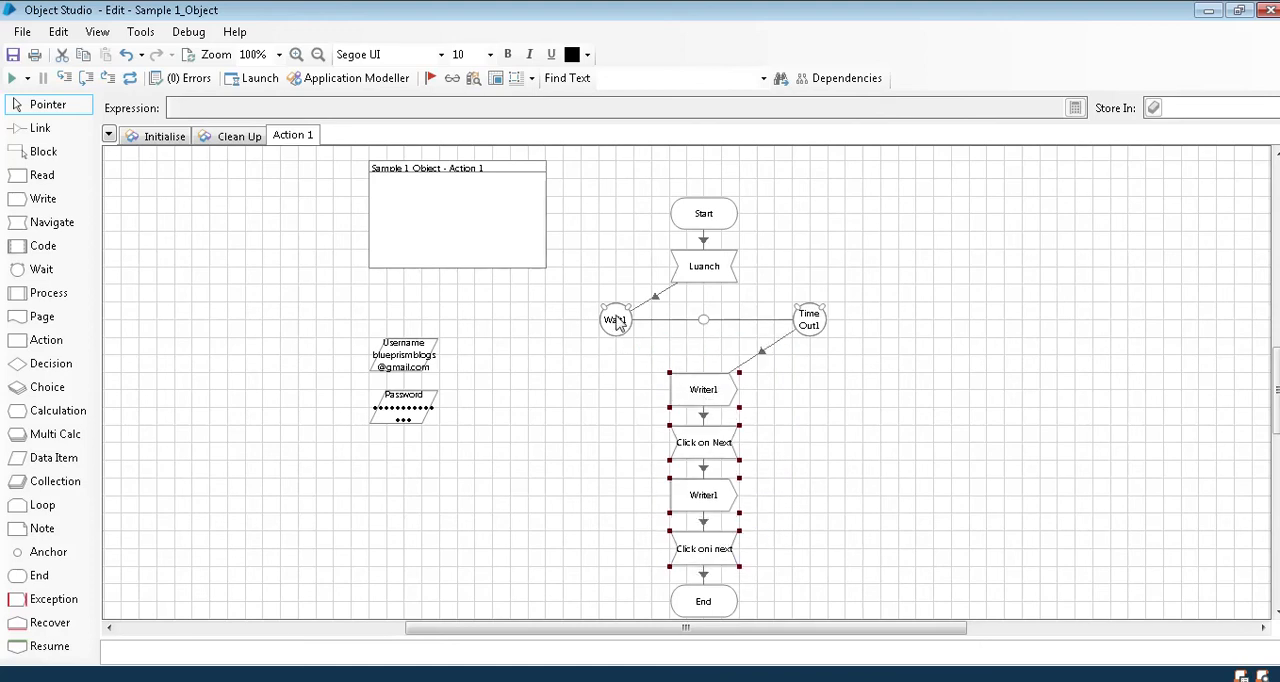
# Link Wait1's Username Check Exists branch to Writer1 and place a new Navigate stage
pyautogui.click(616, 319)
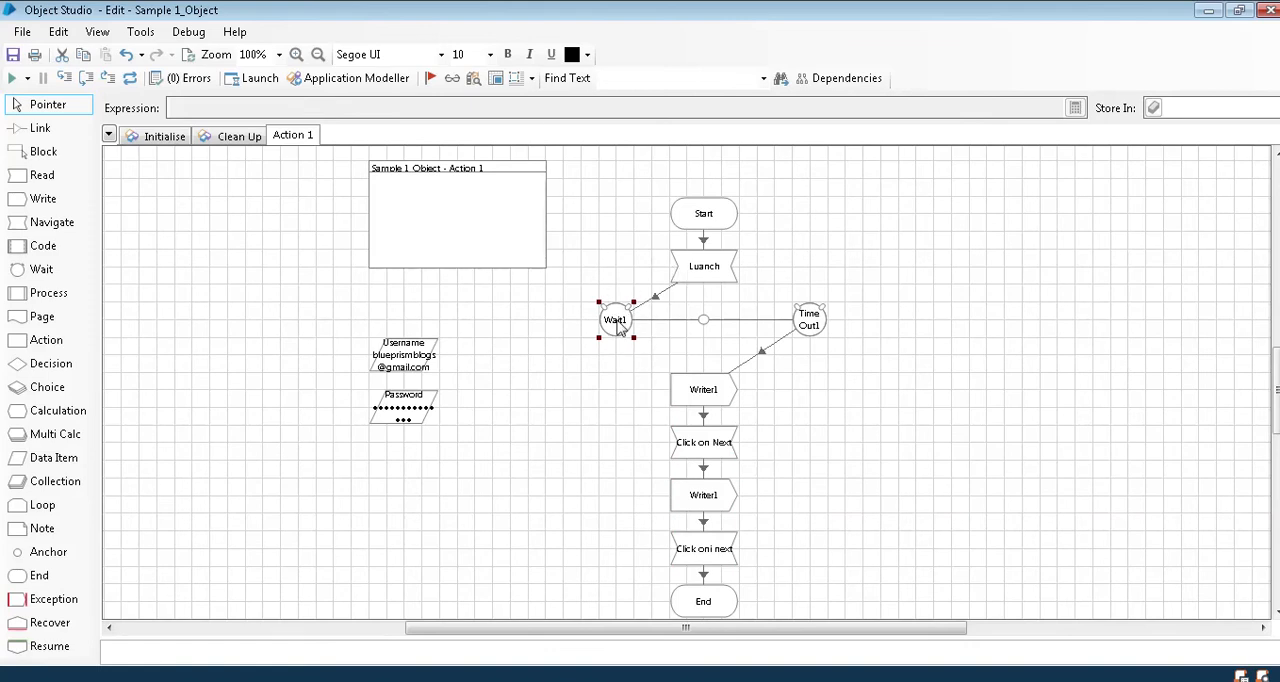
pyautogui.moveTo(616, 320)
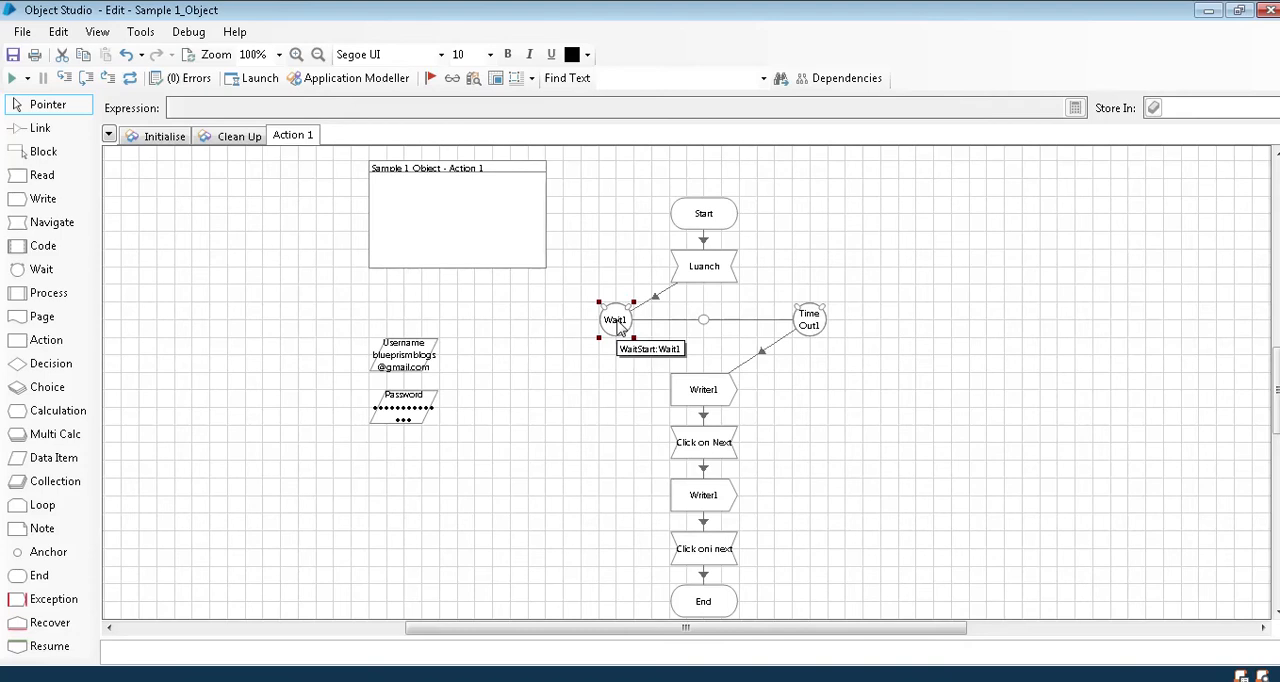
pyautogui.moveTo(615, 327)
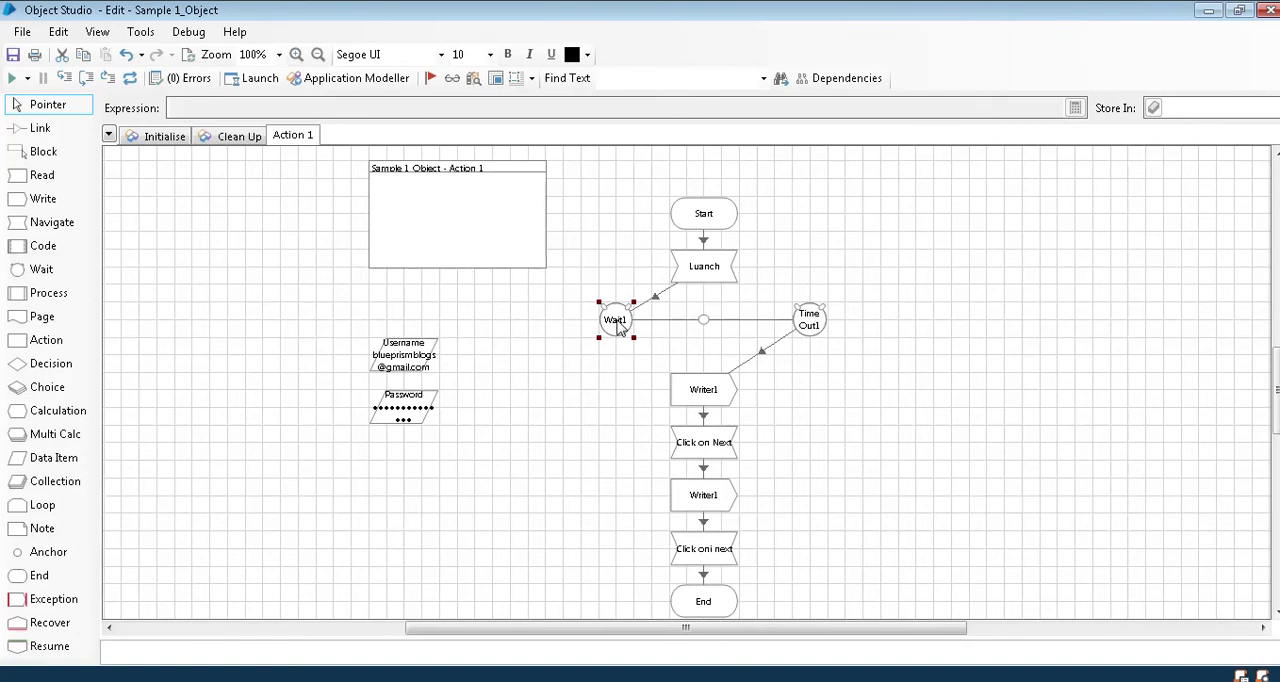
pyautogui.click(41, 128)
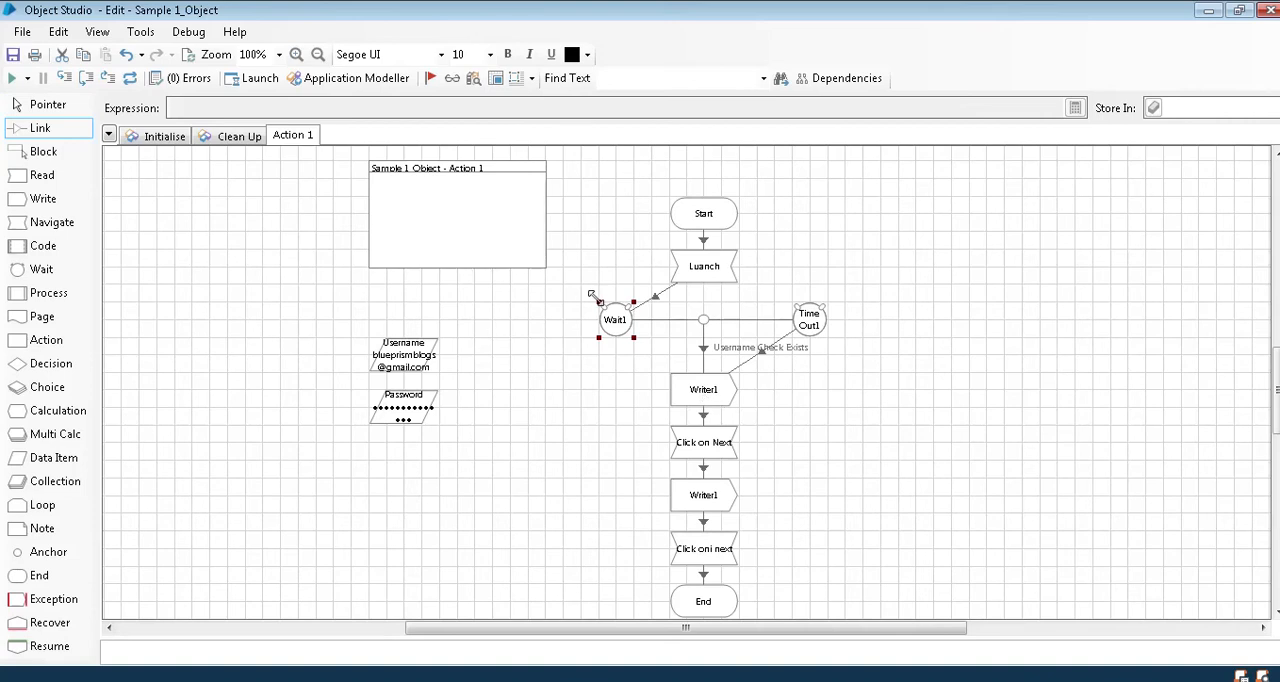
pyautogui.click(48, 104)
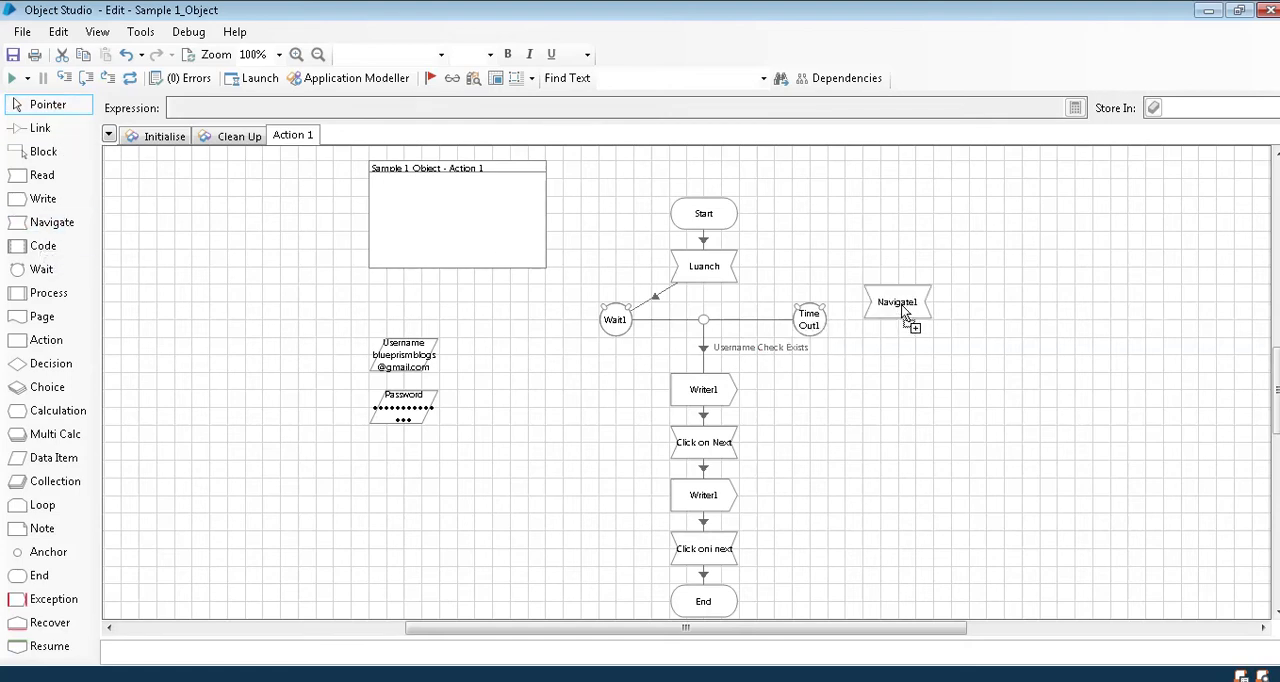
# Rename Navigate1 to Terminate and make it terminate the Sample 1_Object application
pyautogui.doubleClick(896, 302)
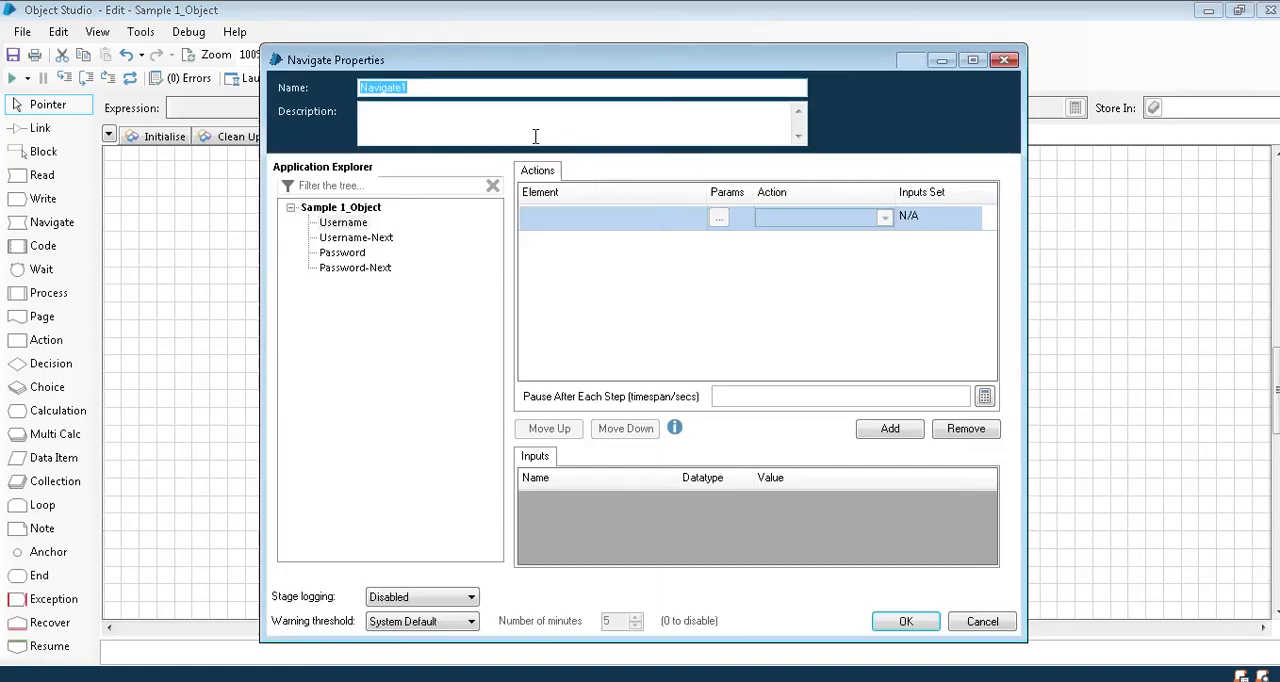
pyautogui.write('Terminate')
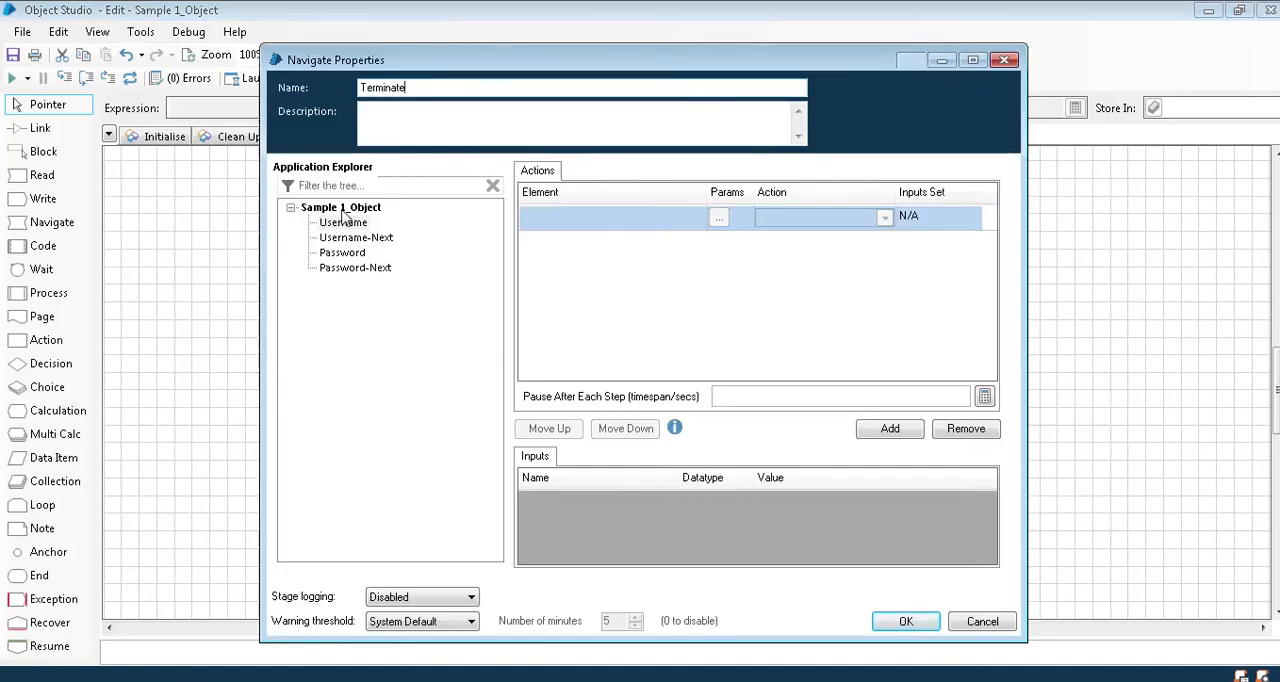
pyautogui.click(341, 207)
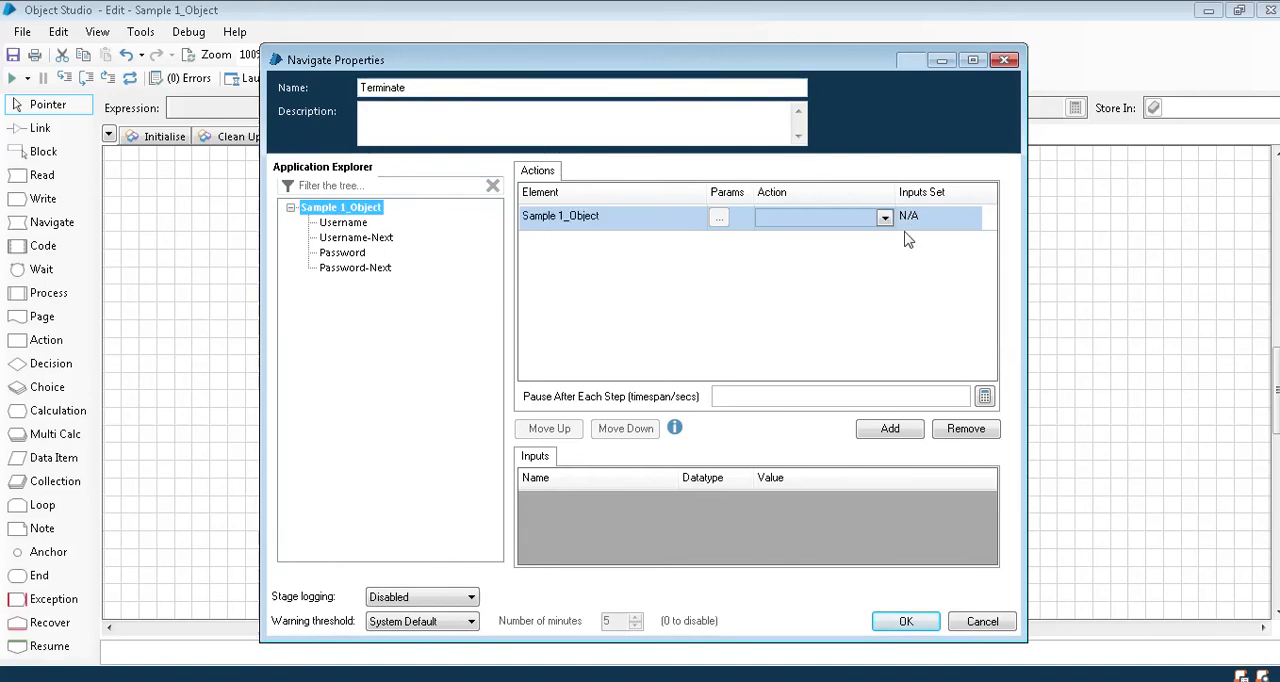
pyautogui.click(884, 217)
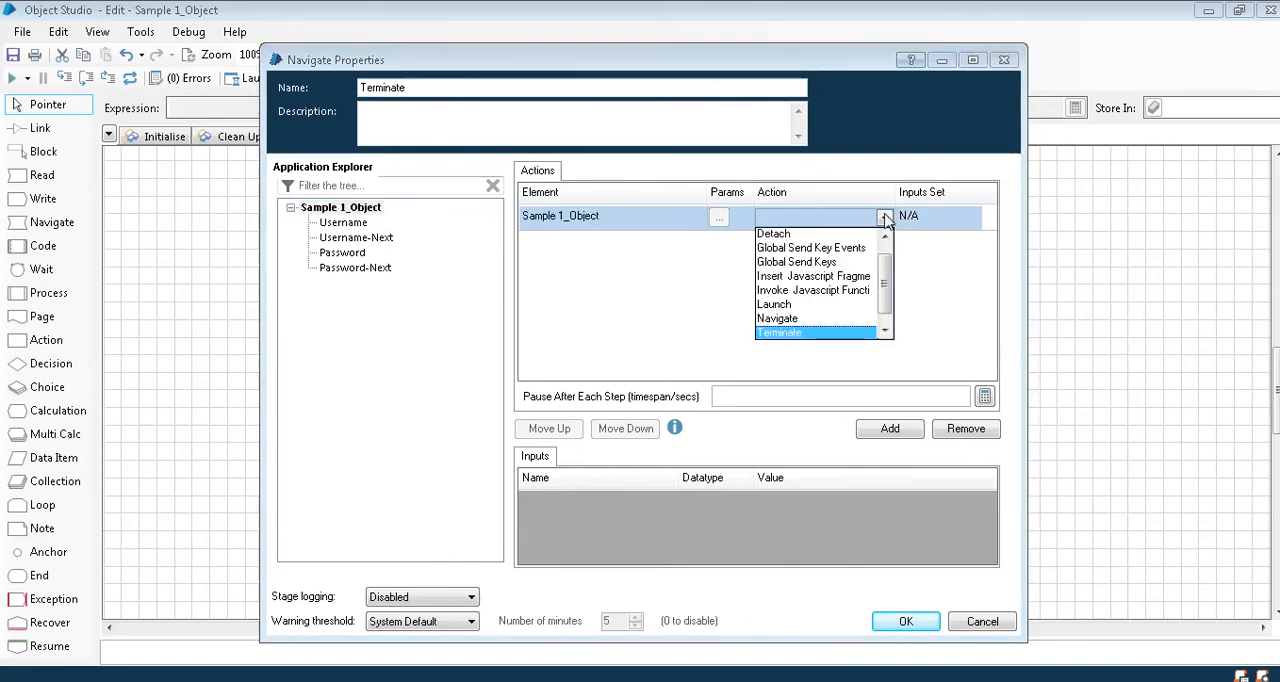
pyautogui.click(779, 332)
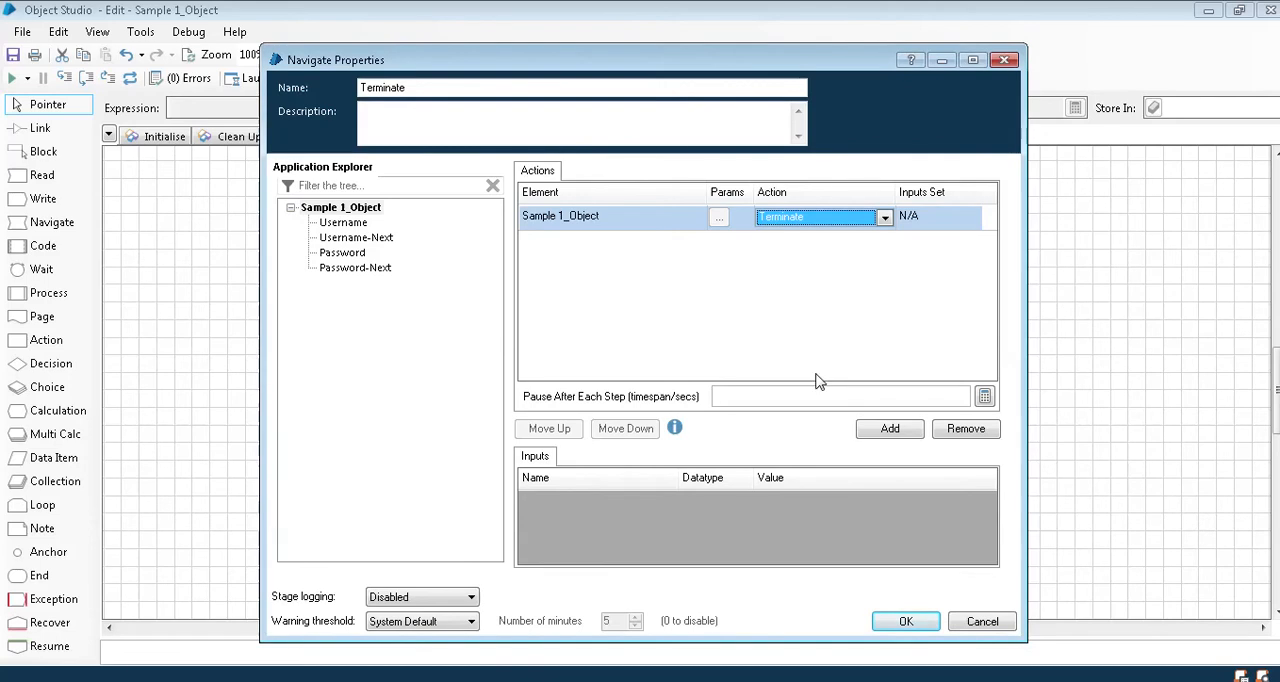
pyautogui.click(908, 621)
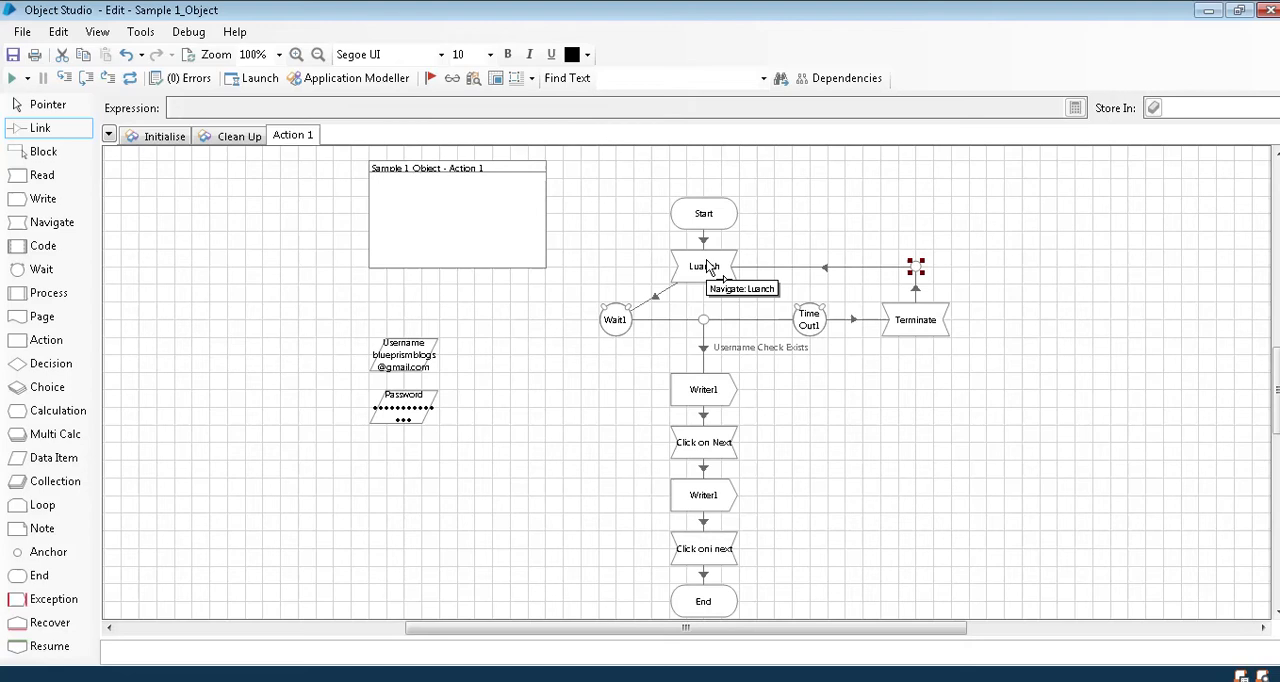
pyautogui.moveTo(728, 303)
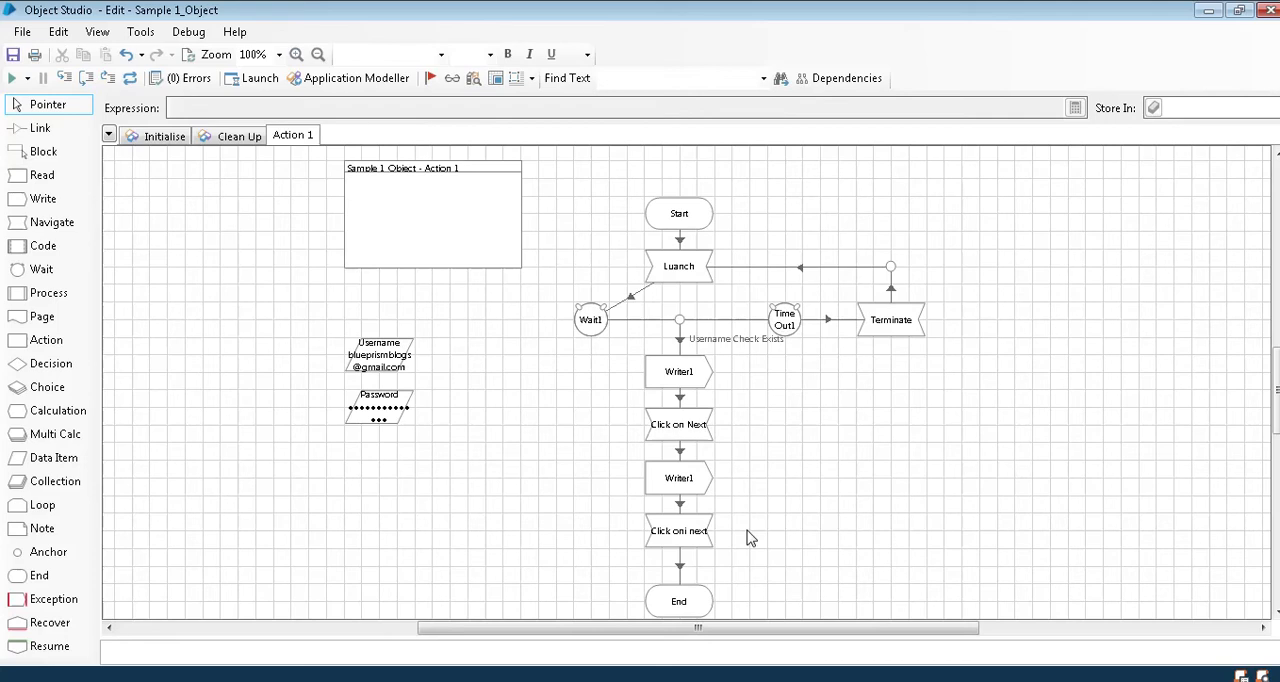
pyautogui.doubleClick(378, 355)
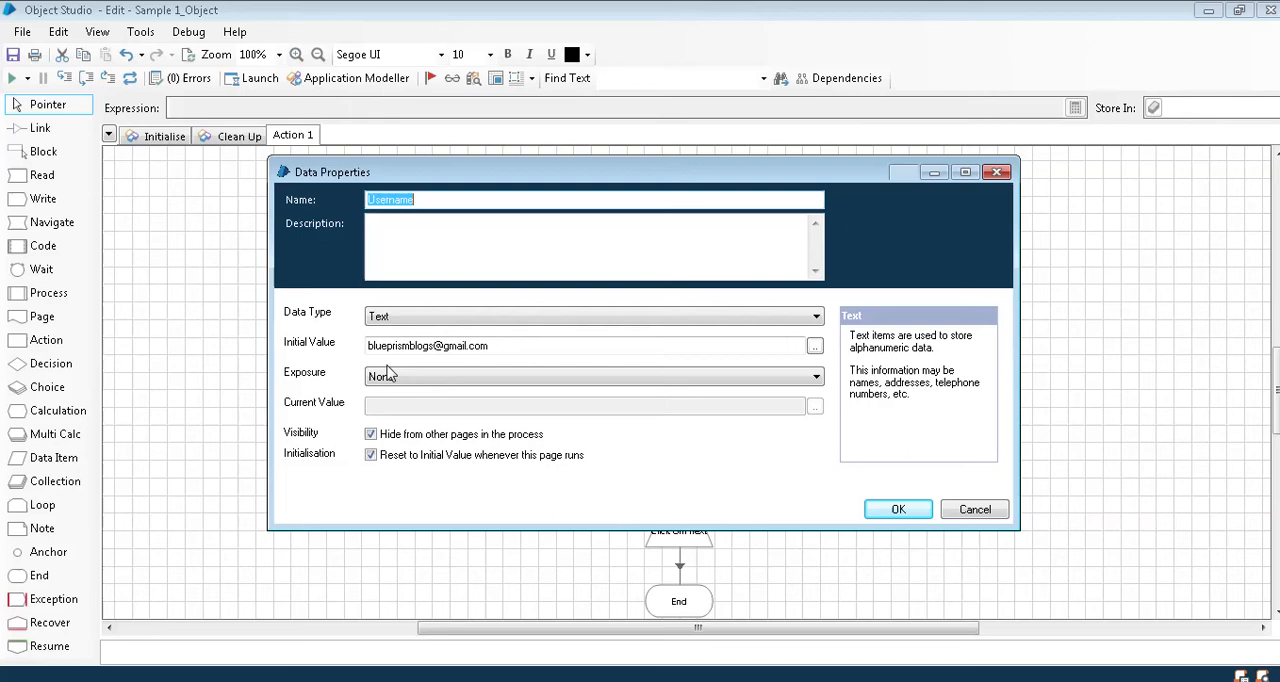
pyautogui.click(898, 509)
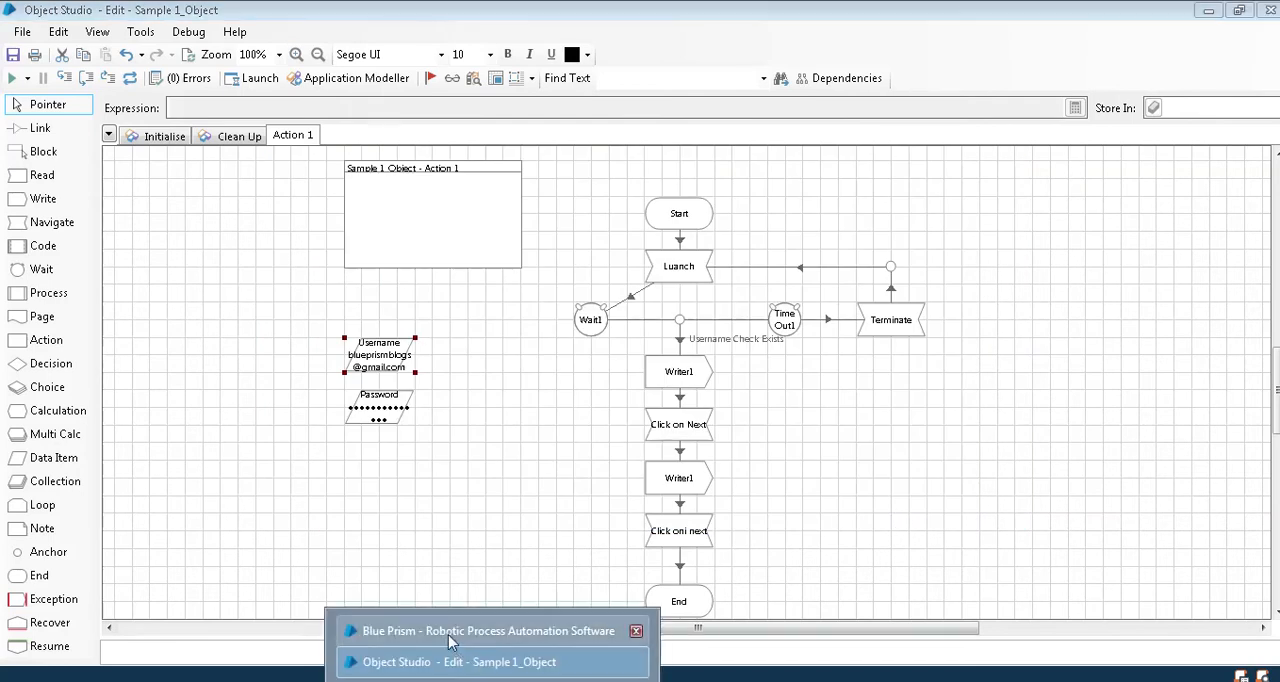
# Open System > Security > Credentials in the main Blue Prism window
pyautogui.click(488, 630)
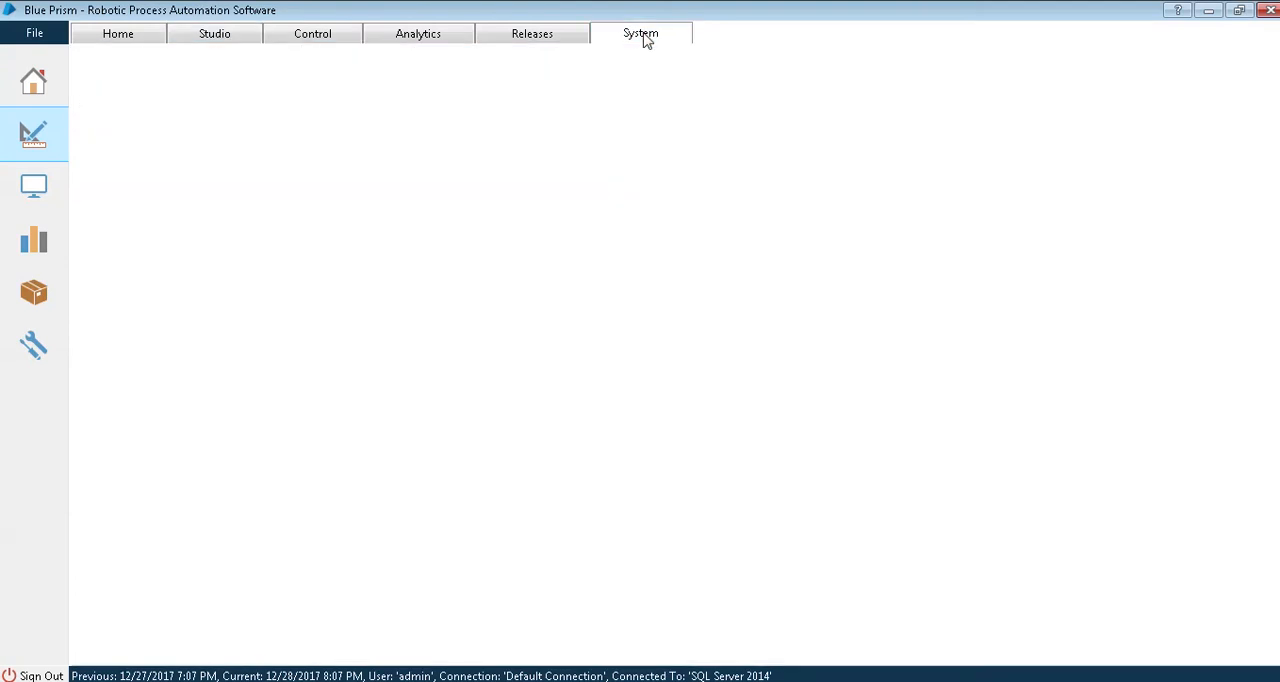
pyautogui.click(640, 34)
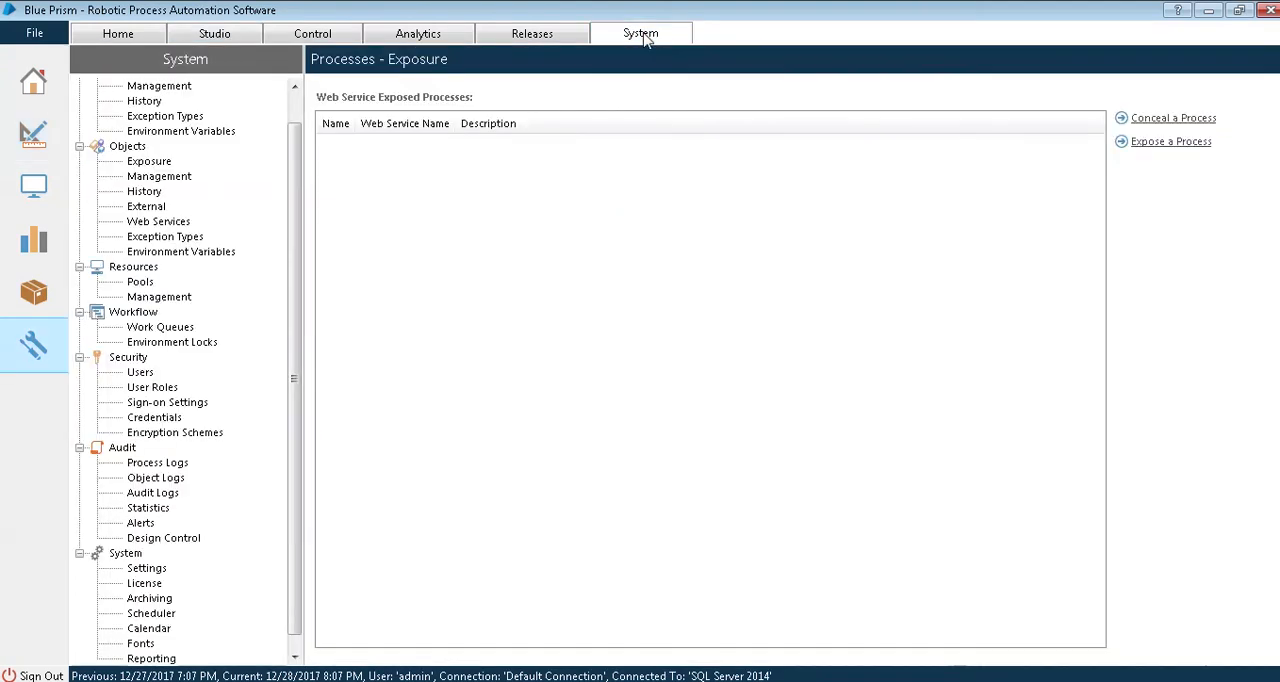
pyautogui.click(127, 357)
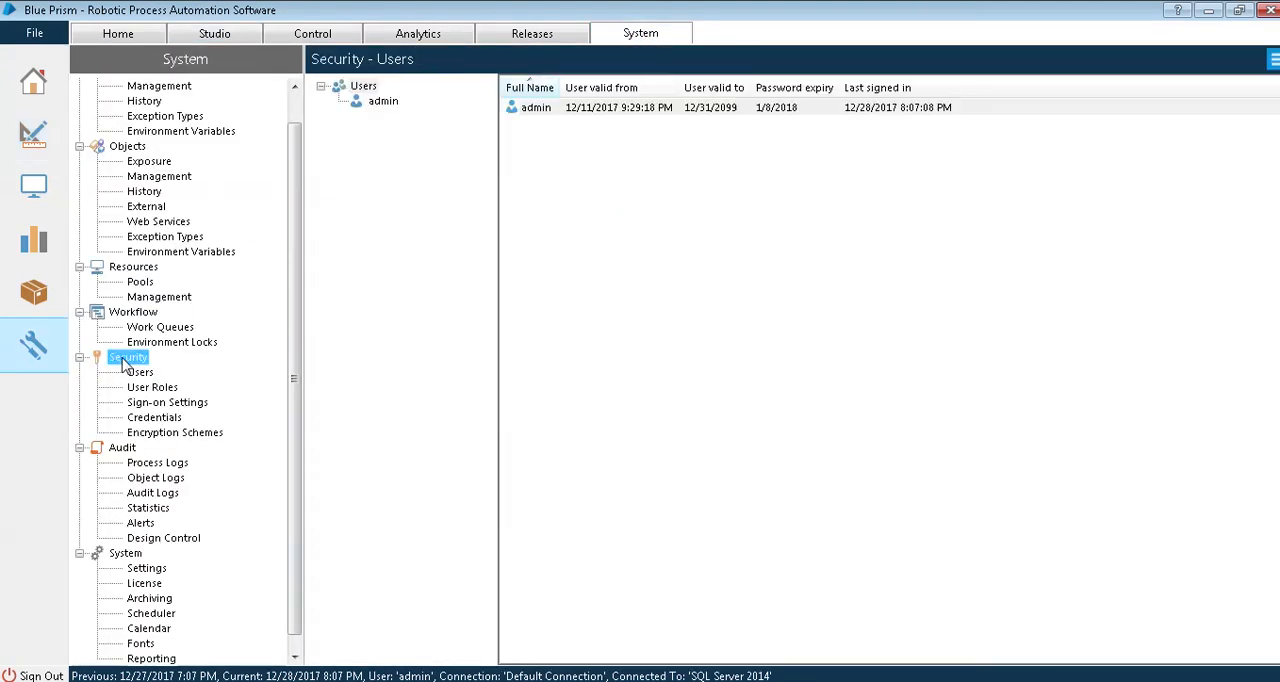
pyautogui.click(154, 417)
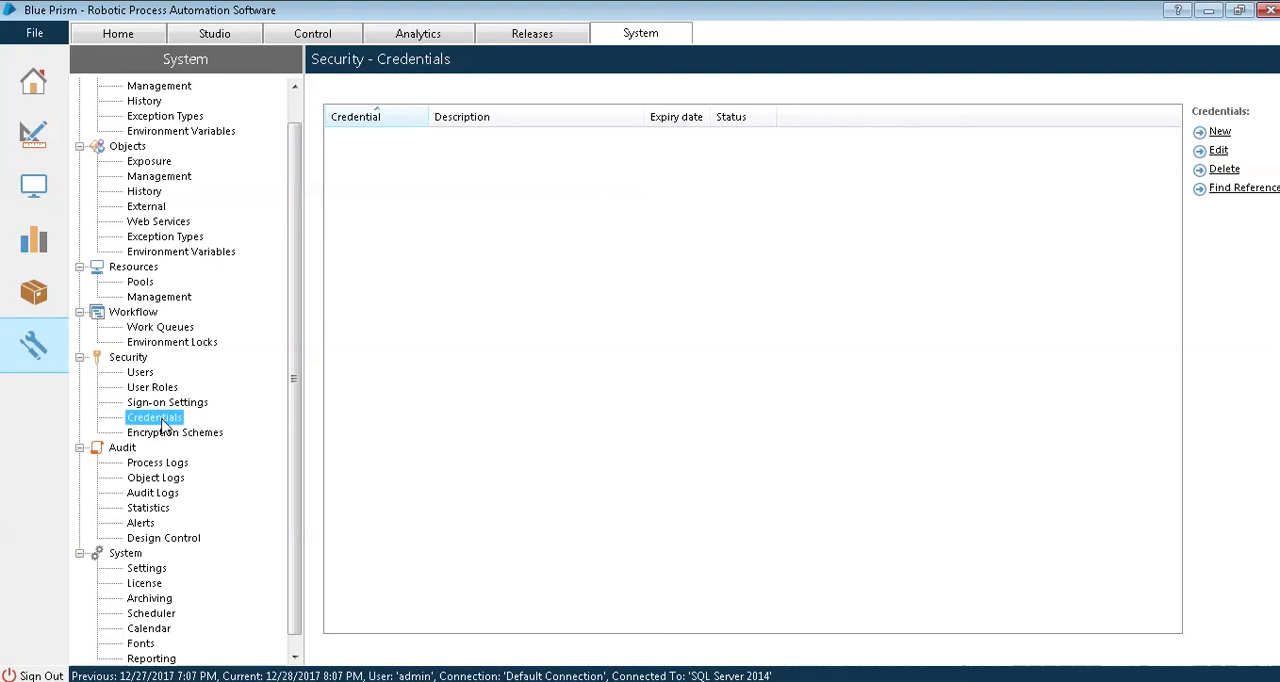
pyautogui.moveTo(1226, 146)
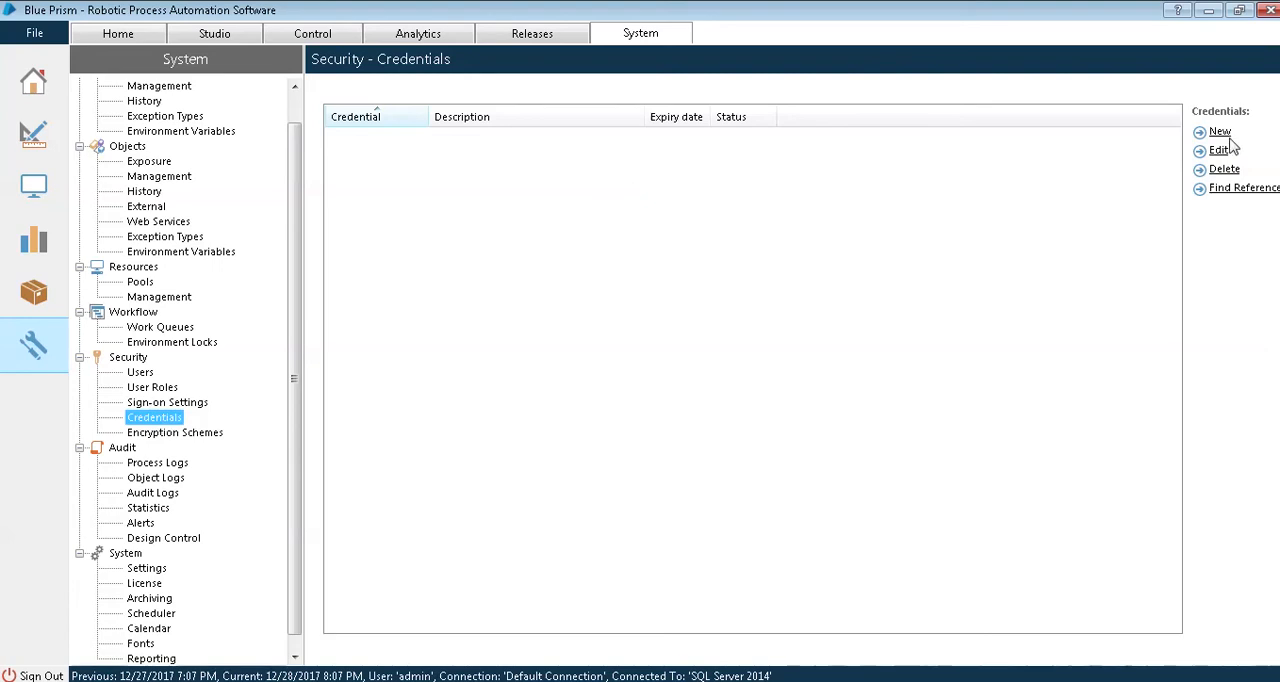
pyautogui.click(1219, 131)
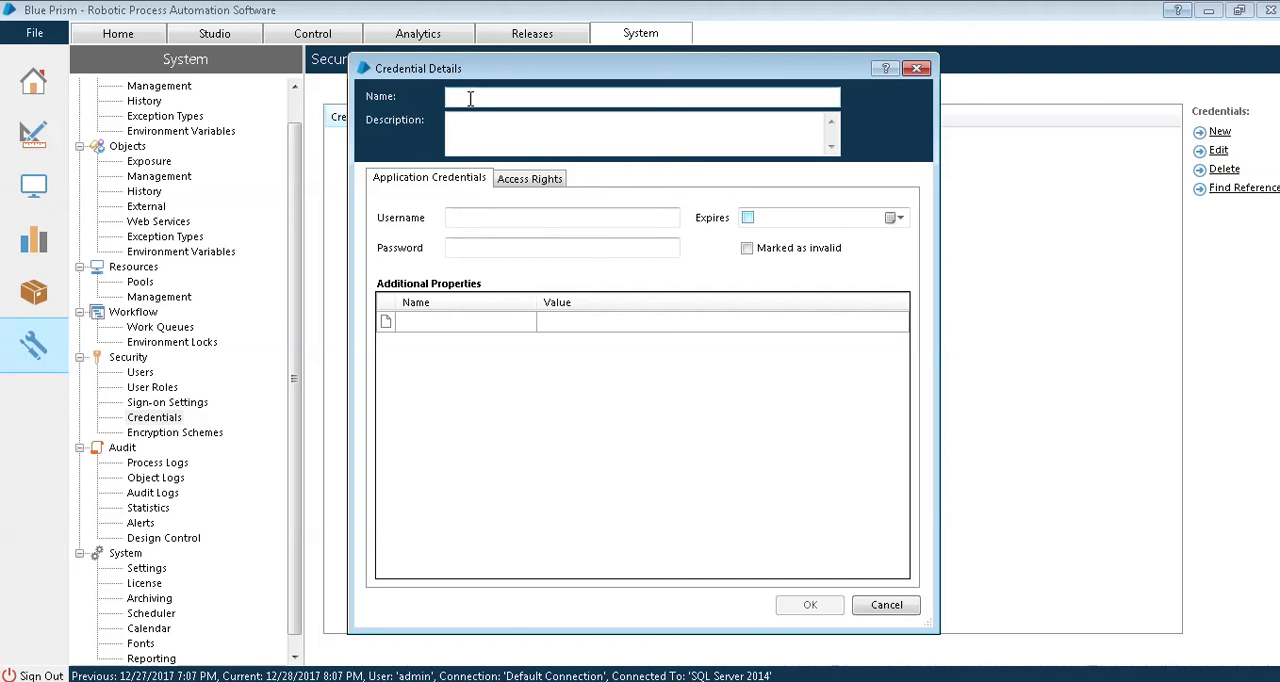
pyautogui.write('Gmail')
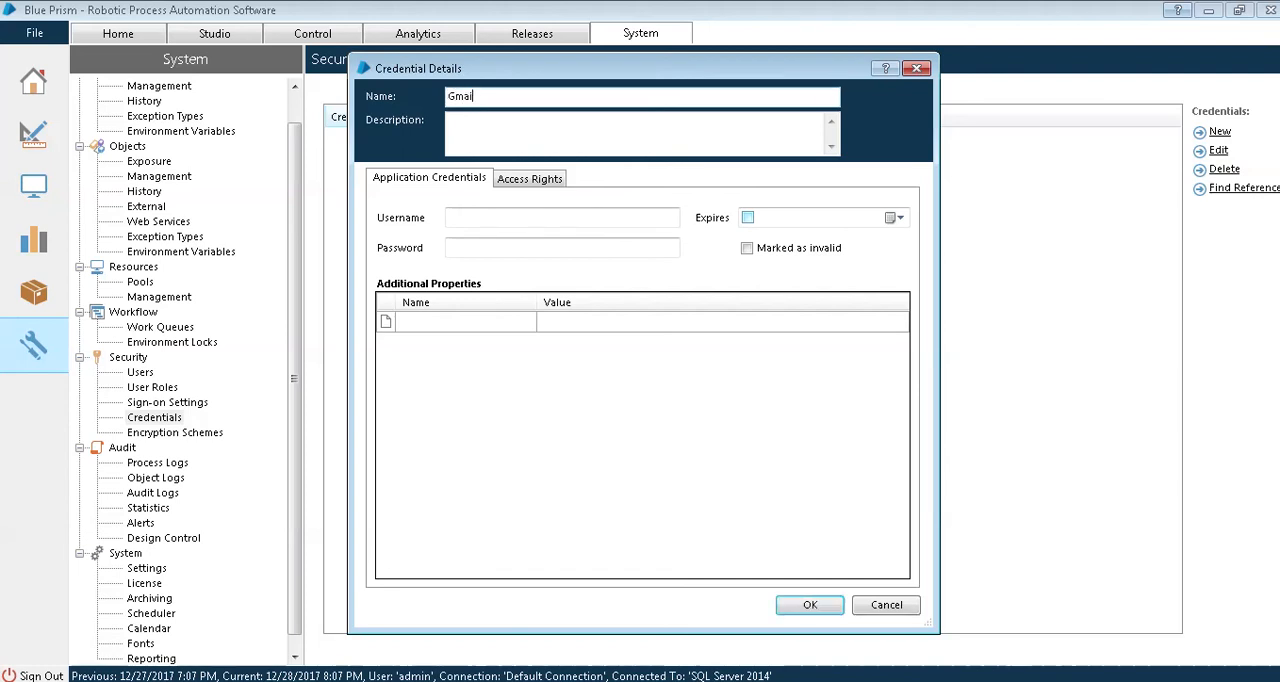
pyautogui.click(560, 218)
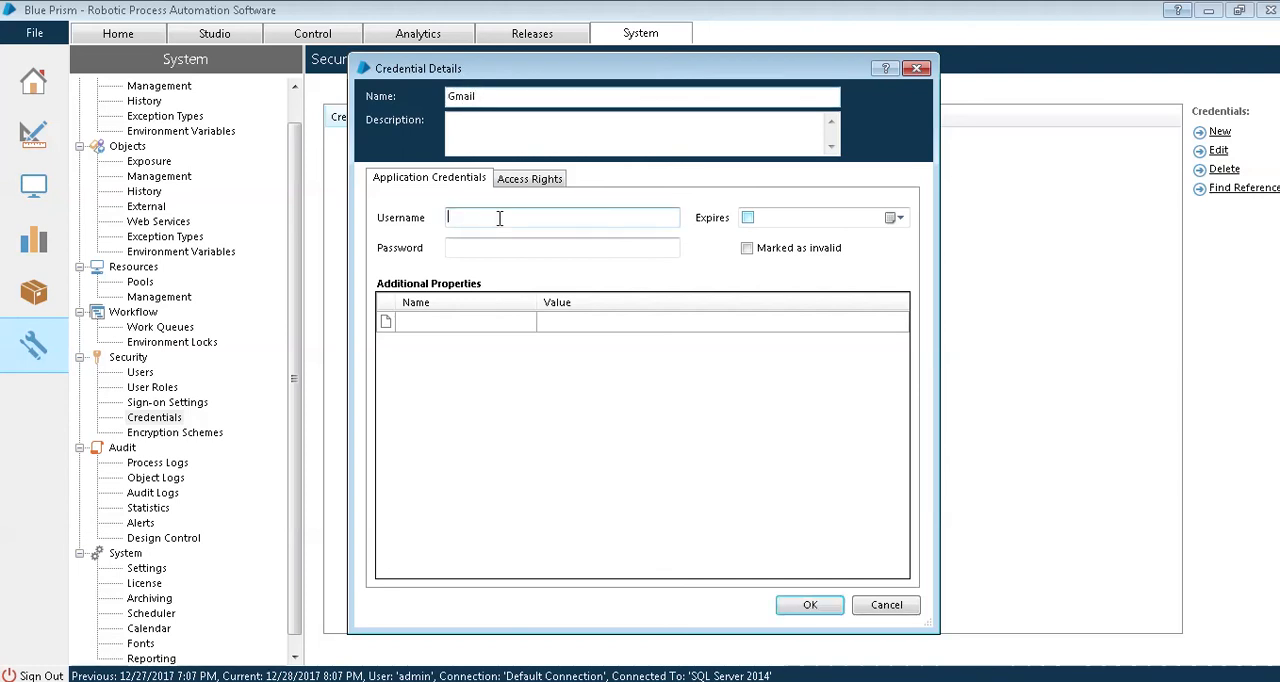
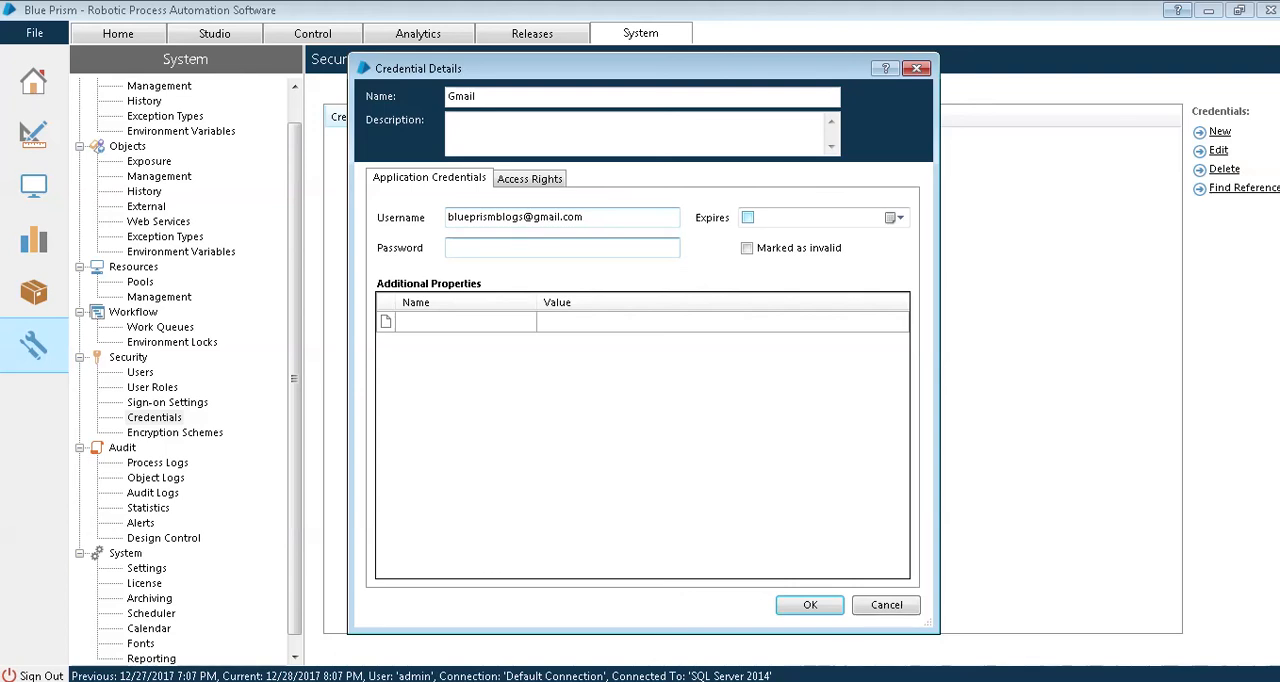
pyautogui.click(562, 247)
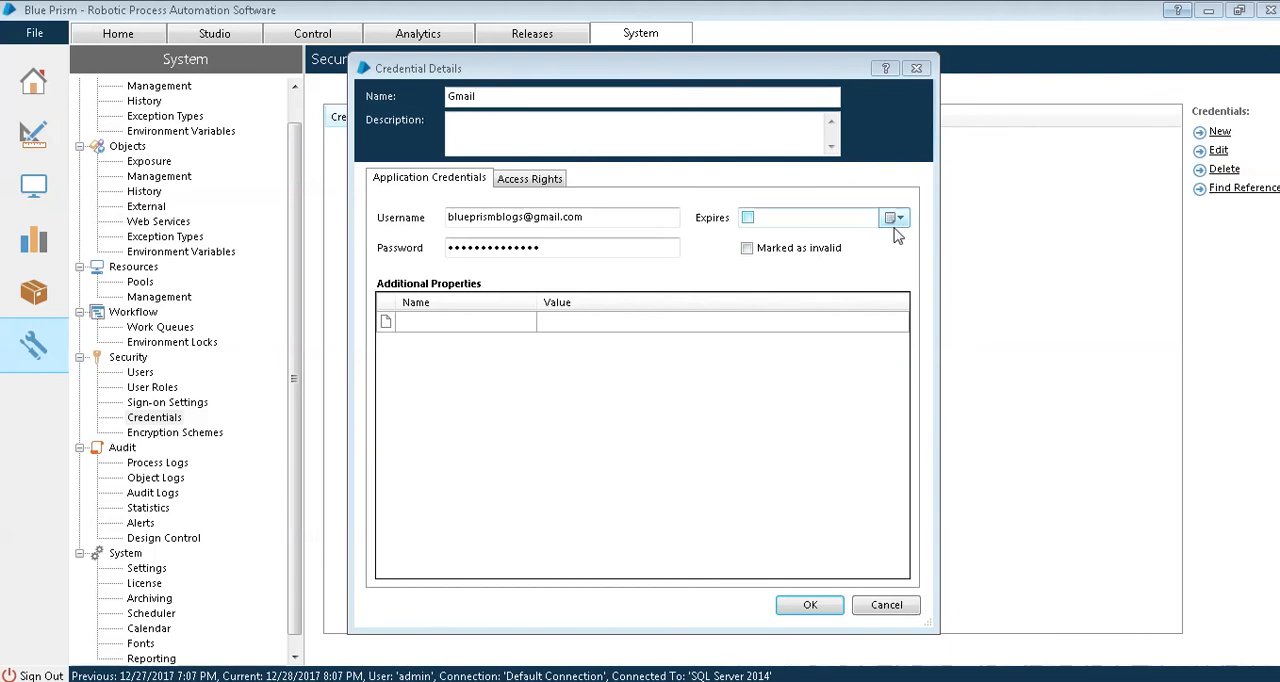
pyautogui.click(748, 217)
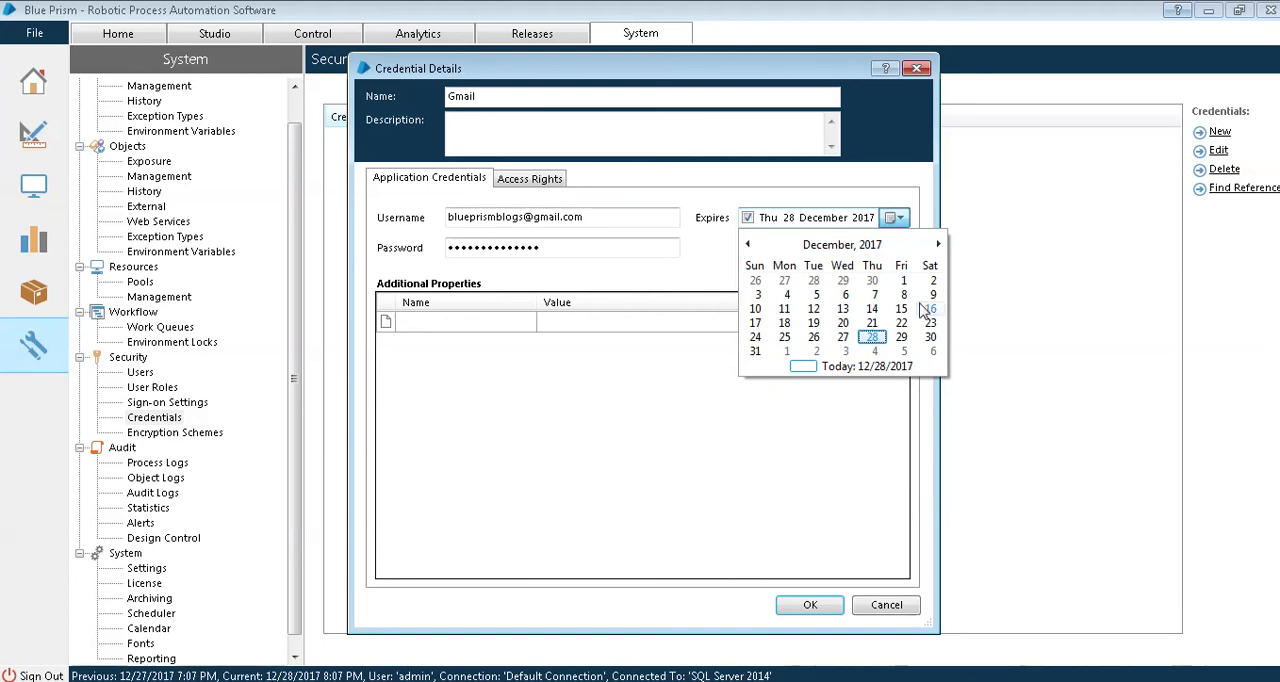
pyautogui.moveTo(826, 394)
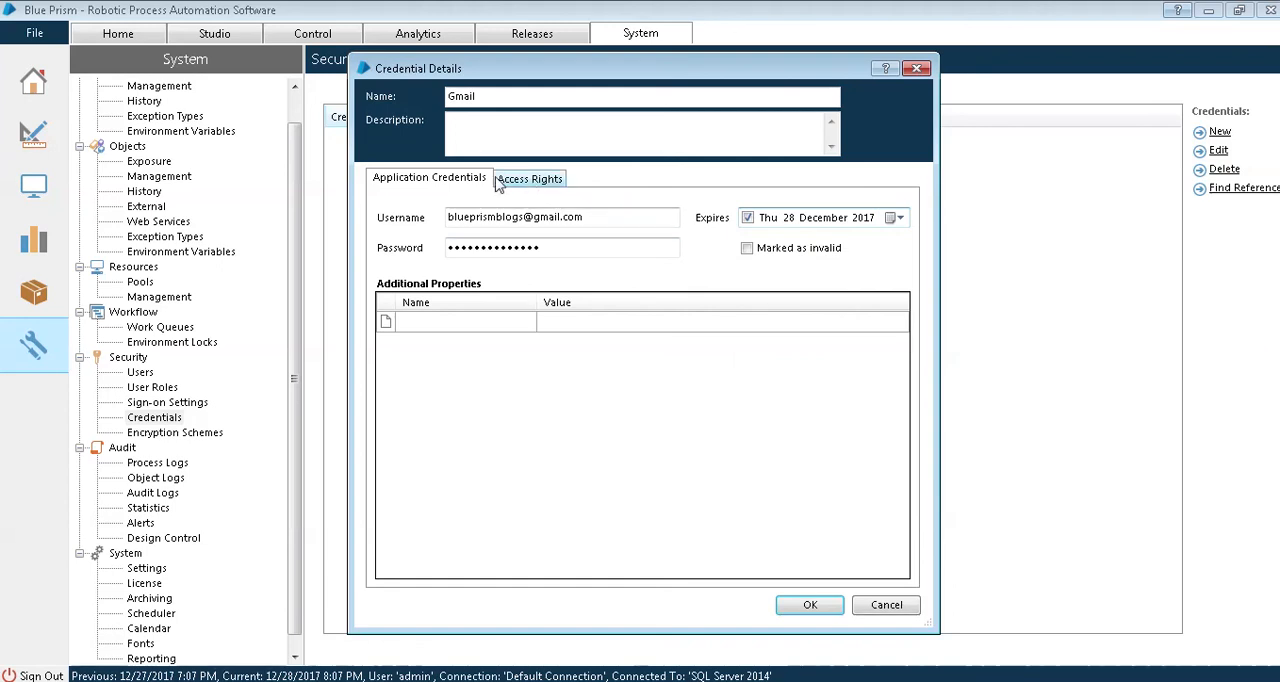
# Grant the Gmail credential access to process Sample 1 and any role
pyautogui.click(530, 178)
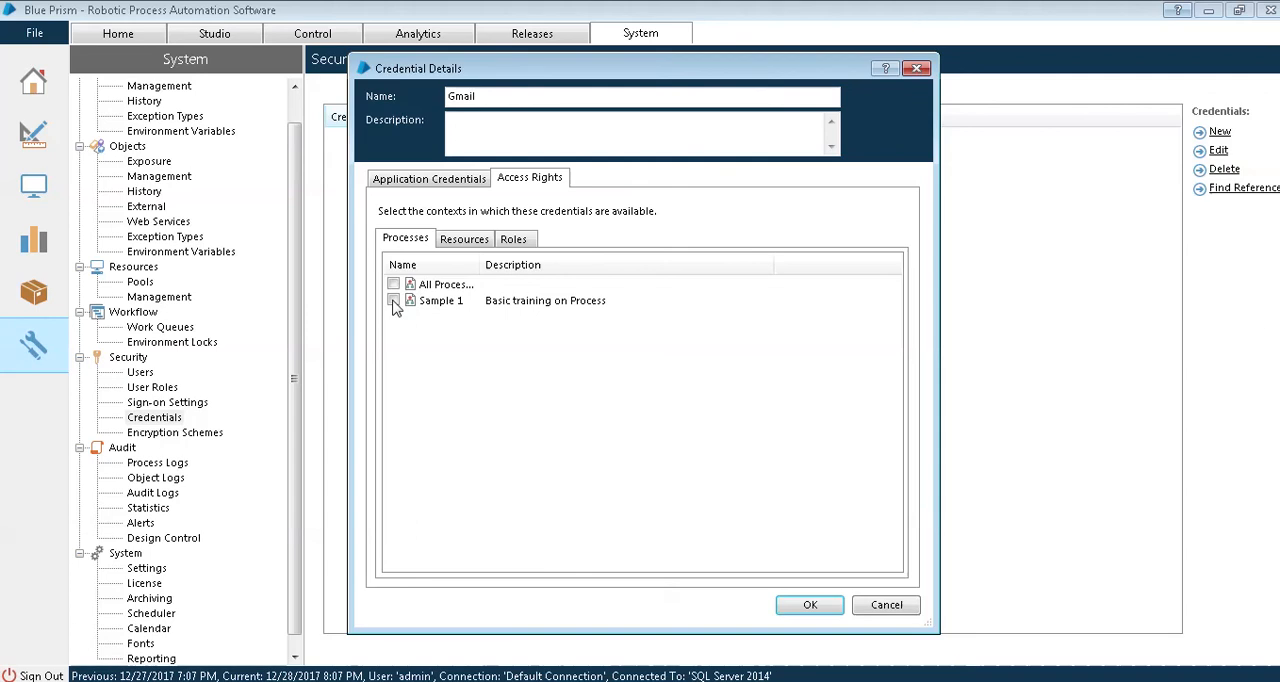
pyautogui.click(464, 239)
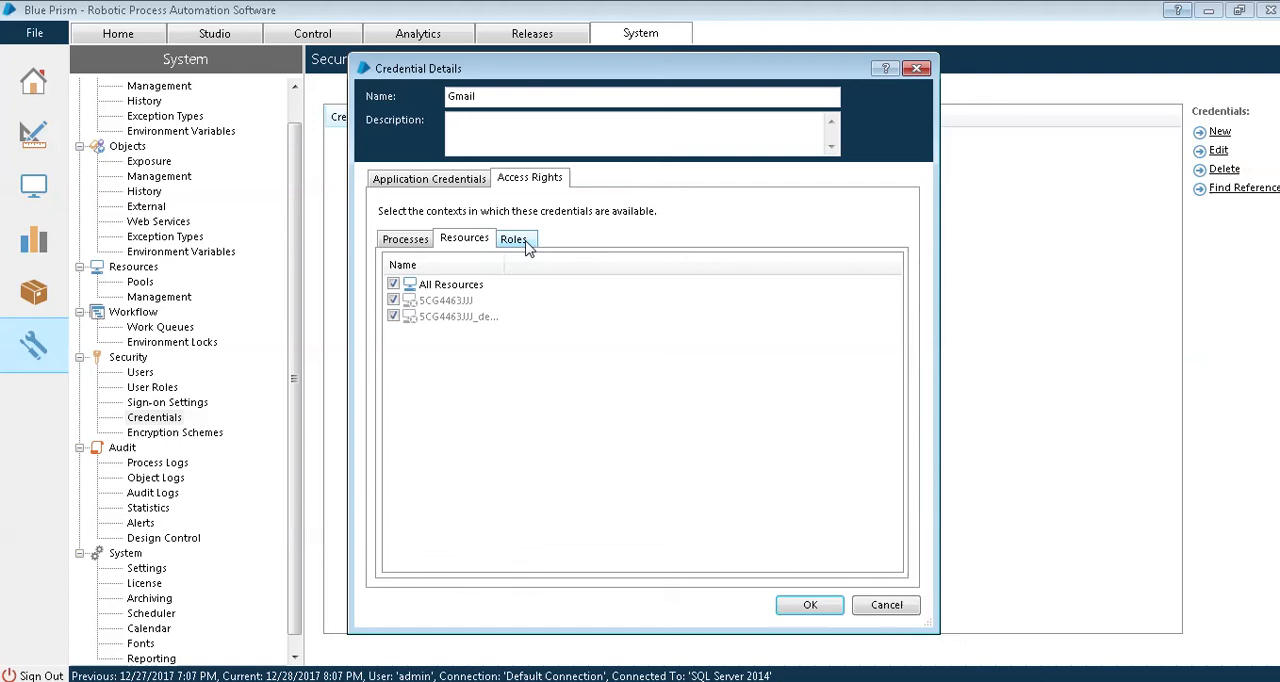
pyautogui.click(514, 239)
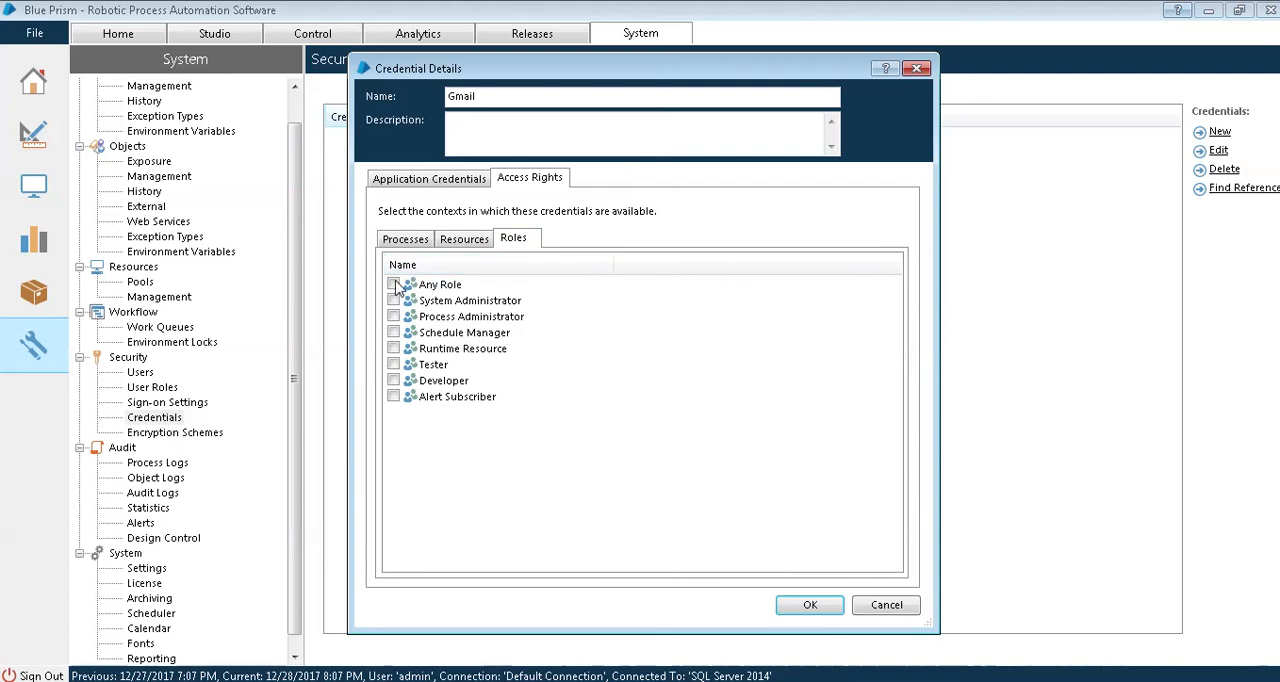
pyautogui.click(395, 284)
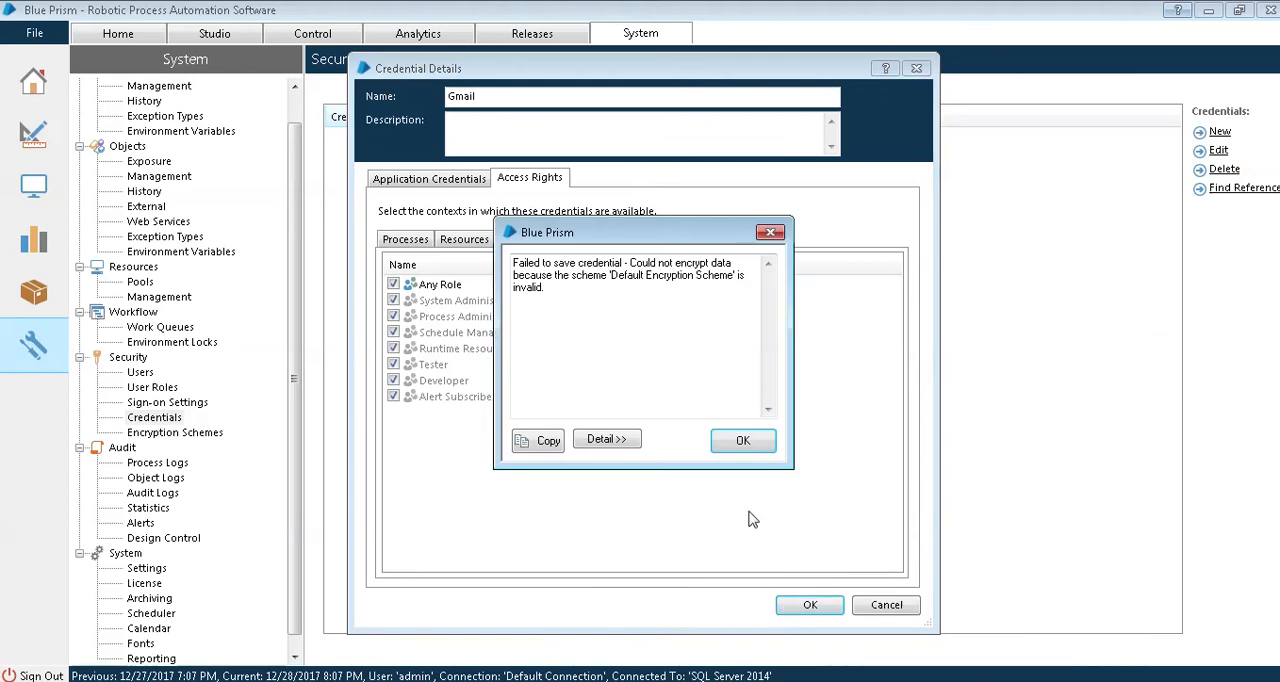
pyautogui.moveTo(693, 278)
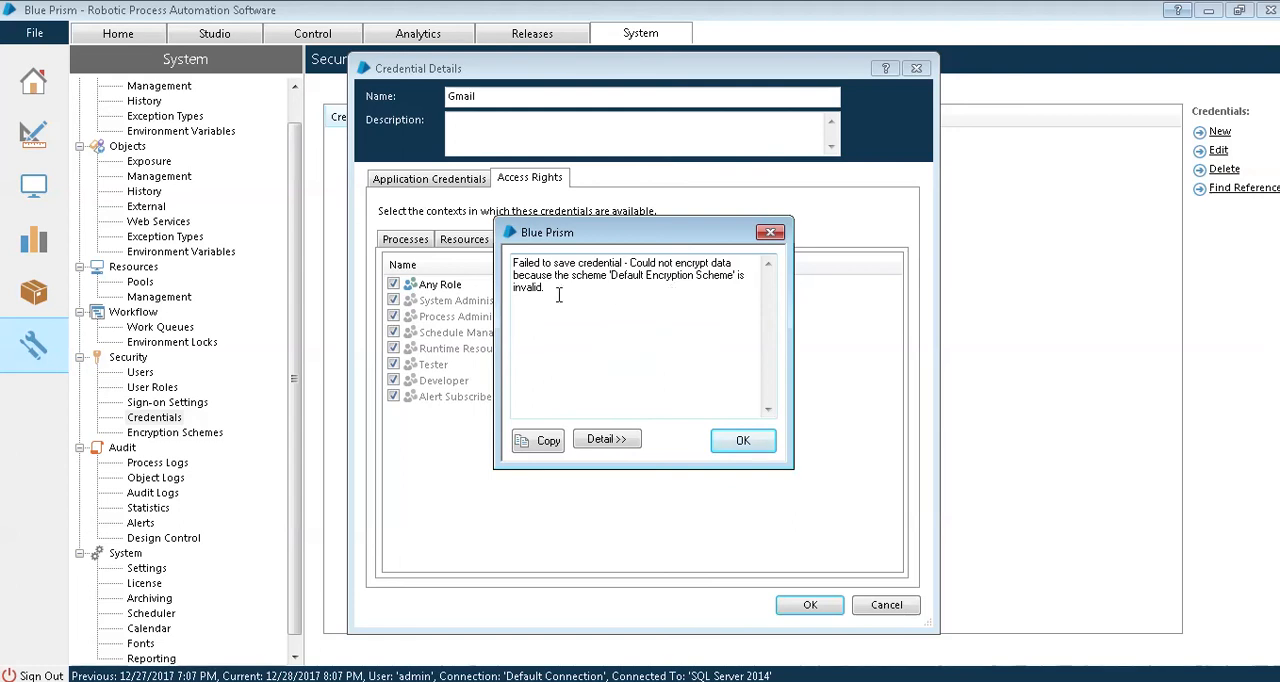
# Dismiss the encryption error and cancel the unsaved Gmail credential
pyautogui.click(743, 440)
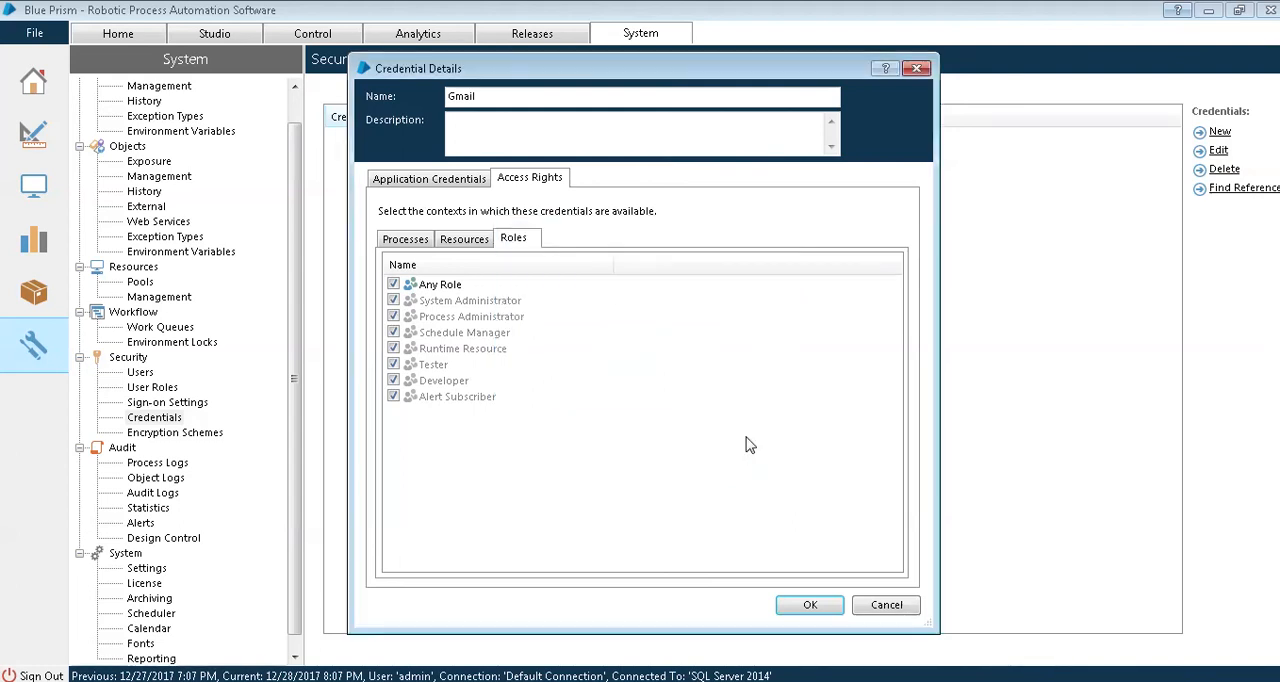
pyautogui.click(886, 605)
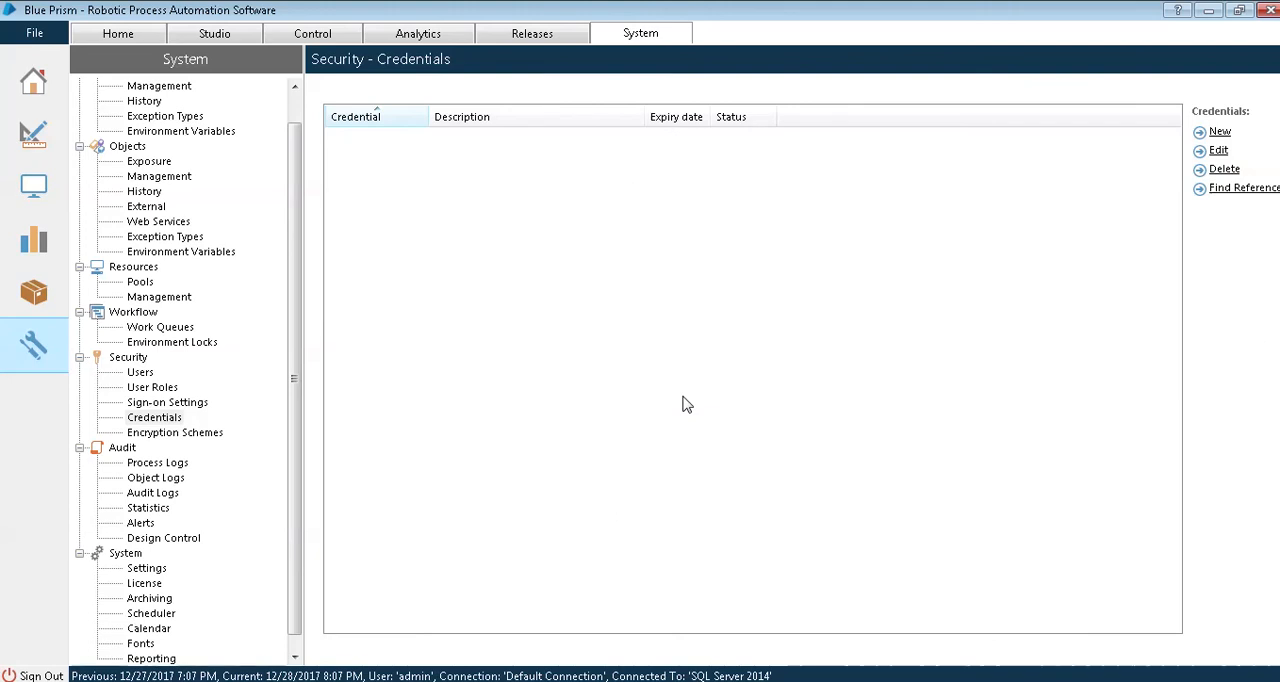
pyautogui.moveTo(250, 464)
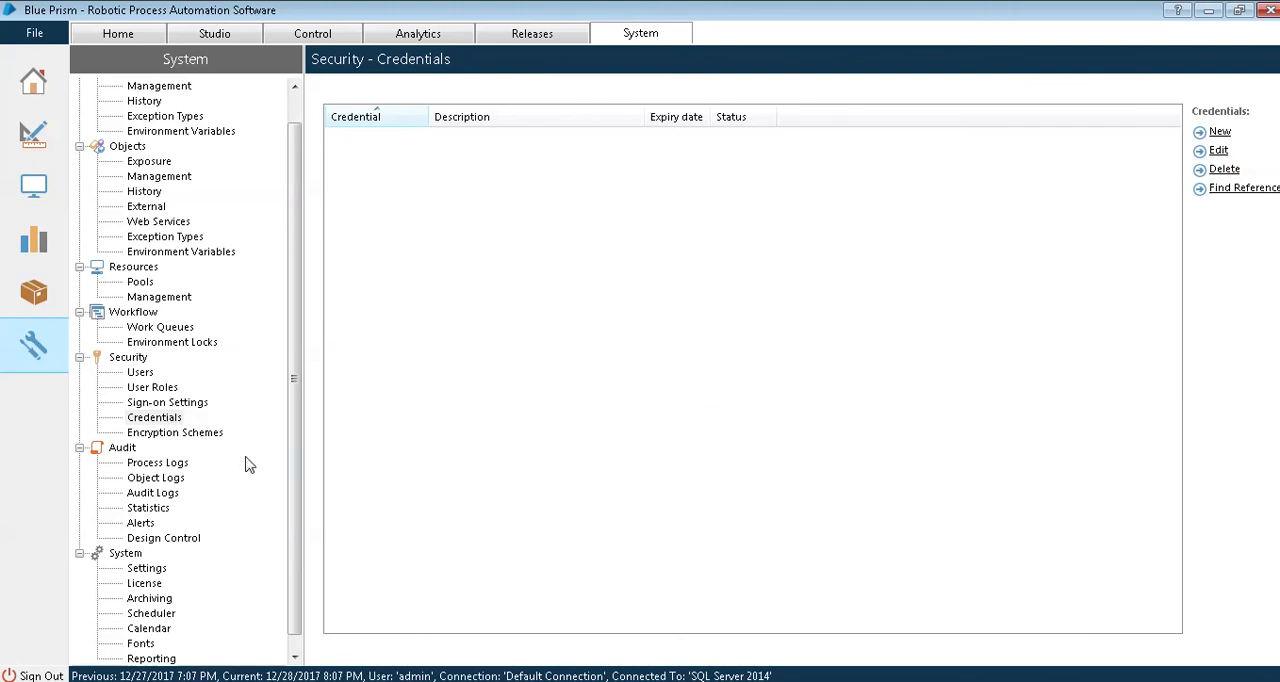
# Give the Default Encryption Scheme a generated database-stored Triple DES key, then reopen Credentials
pyautogui.click(175, 432)
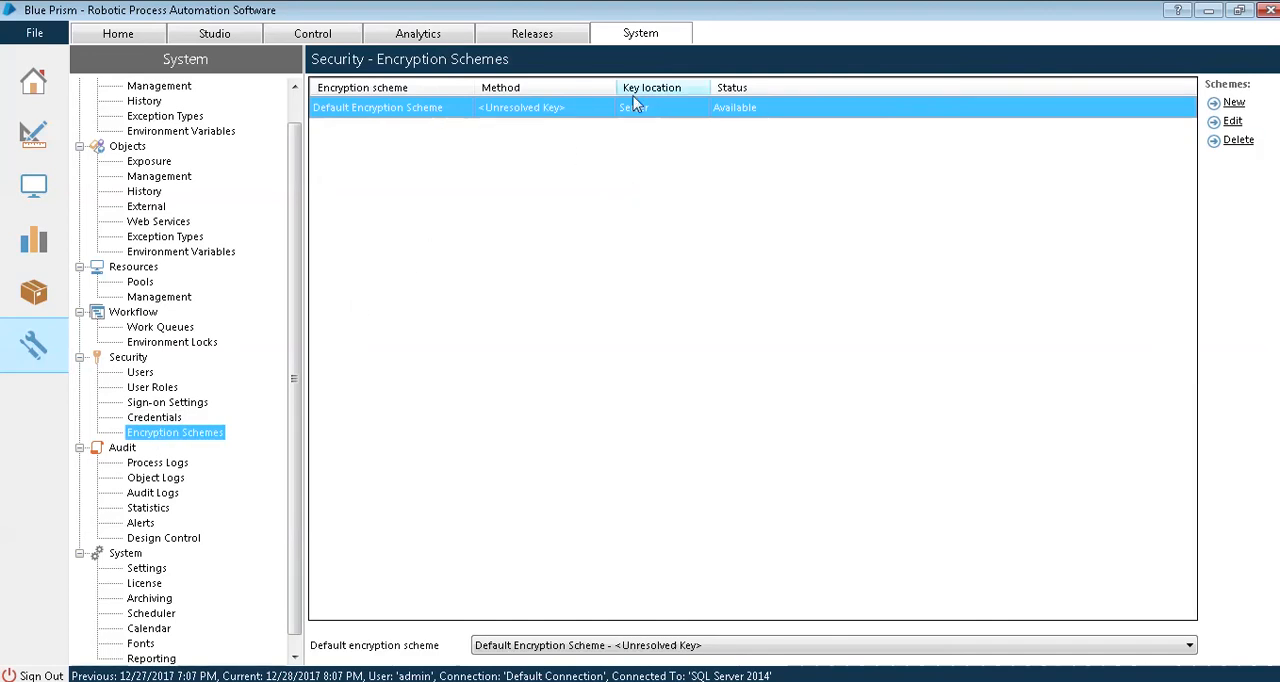
pyautogui.moveTo(405, 126)
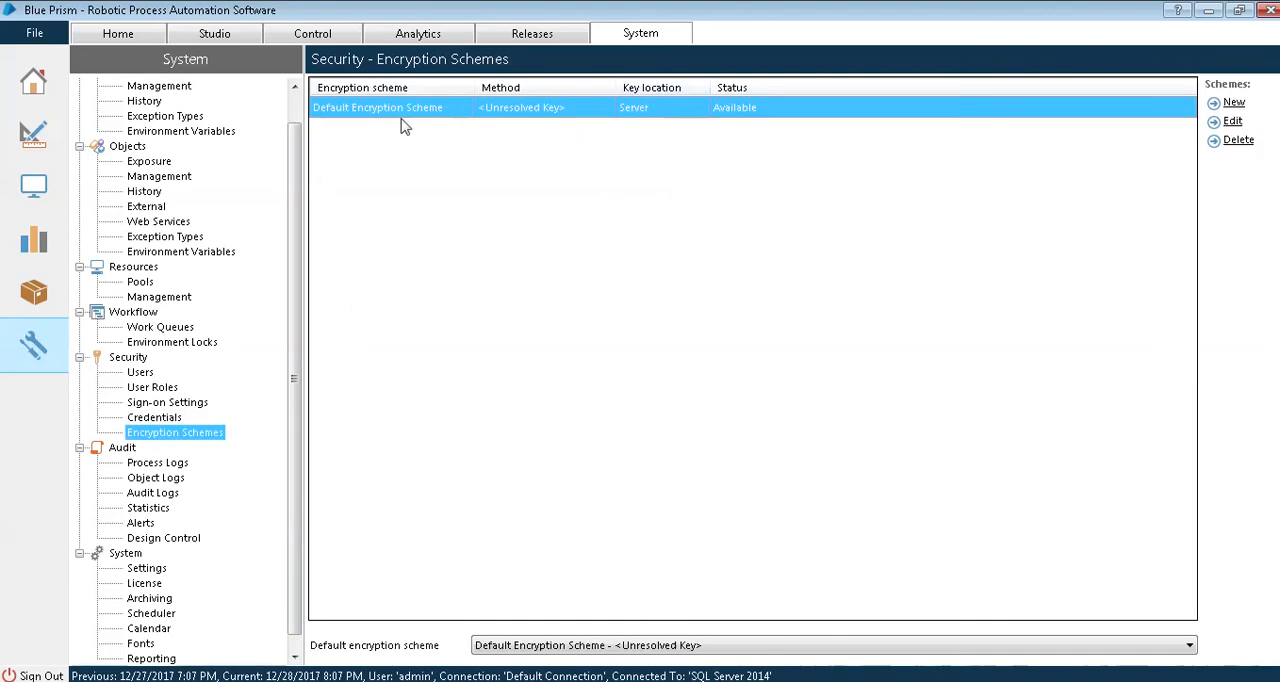
pyautogui.moveTo(432, 120)
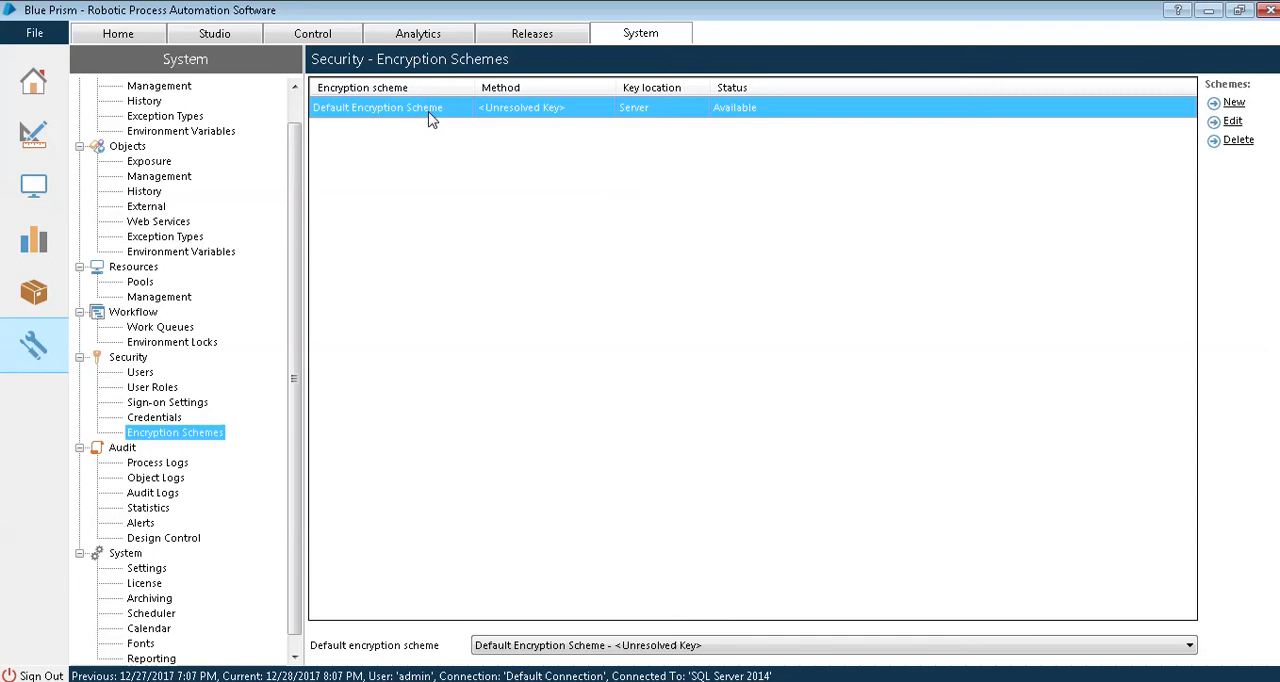
pyautogui.click(1231, 120)
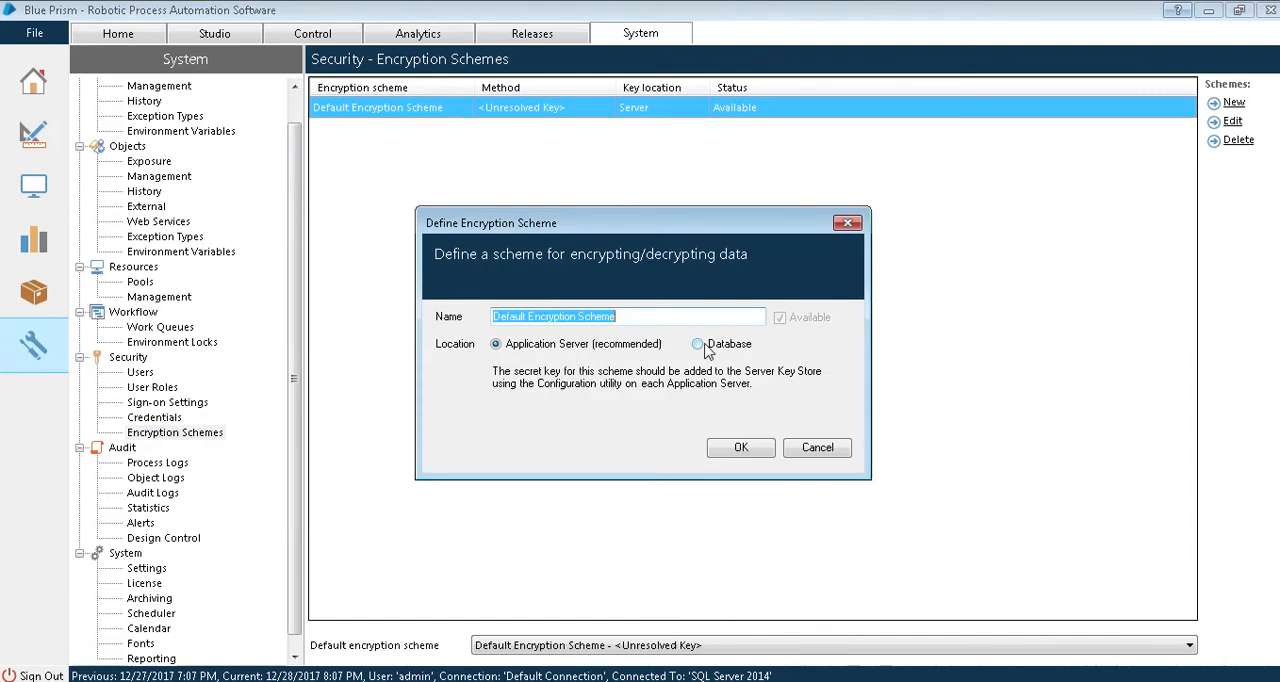
pyautogui.click(697, 343)
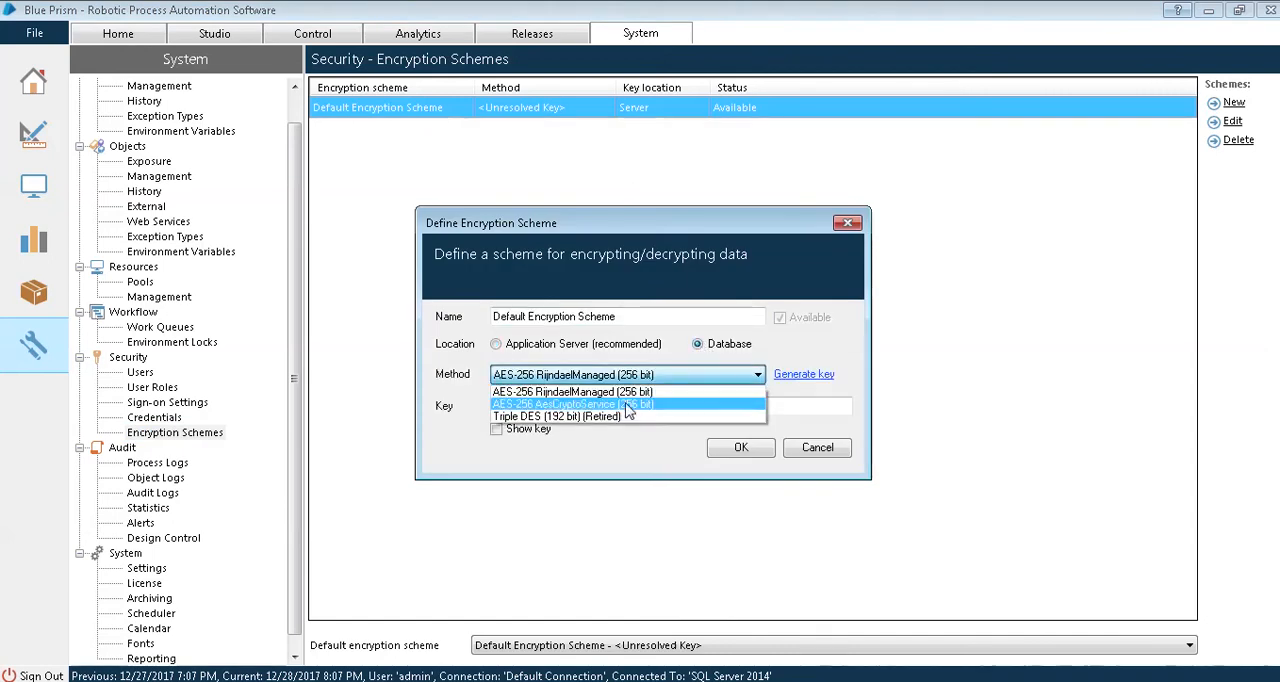
pyautogui.click(560, 417)
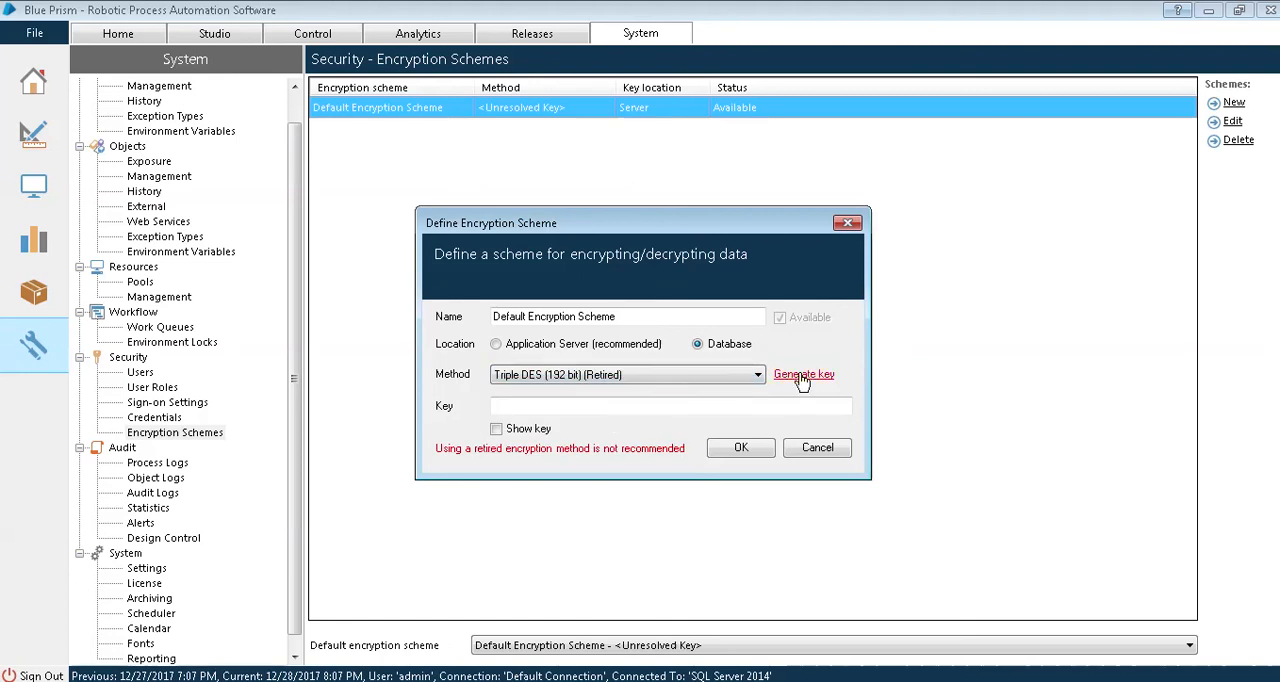
pyautogui.click(803, 374)
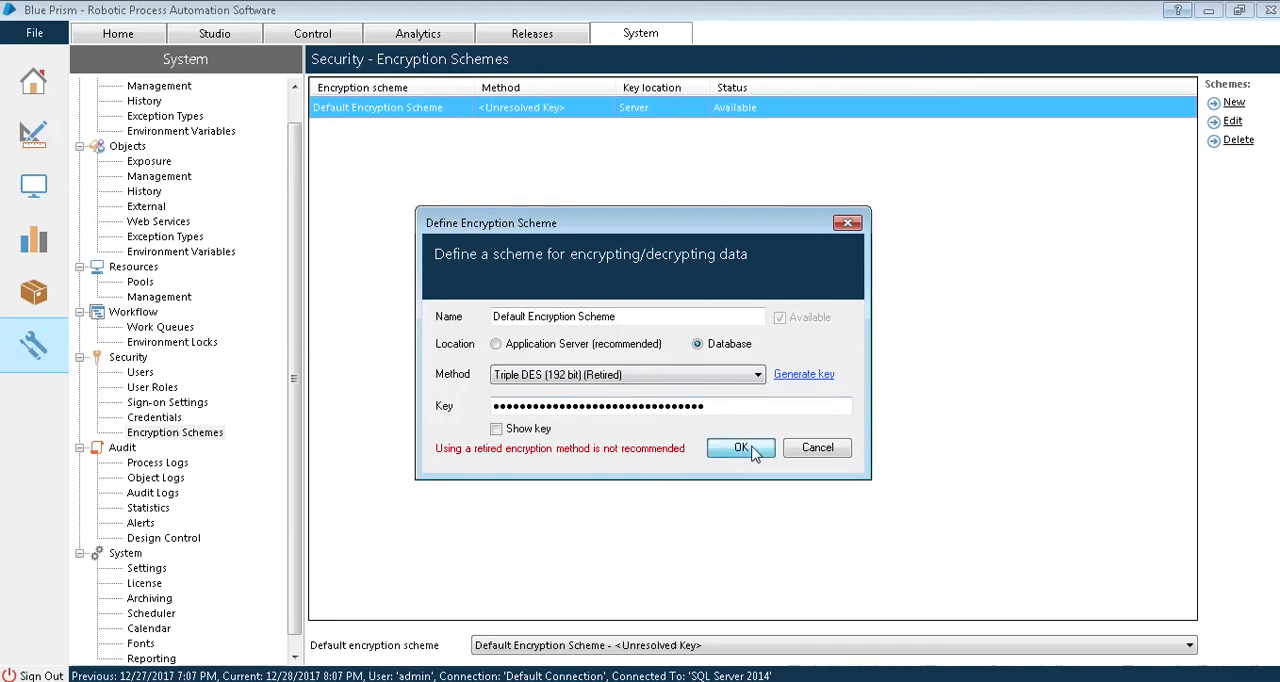
pyautogui.click(740, 448)
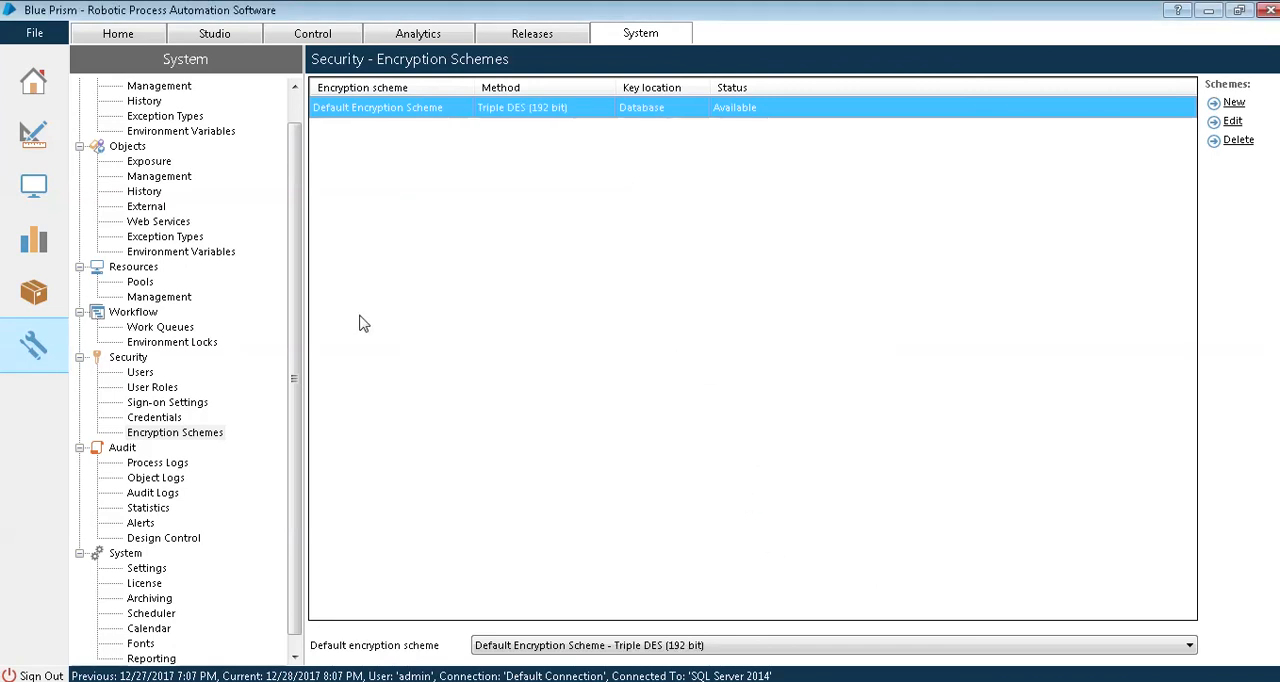
pyautogui.click(154, 417)
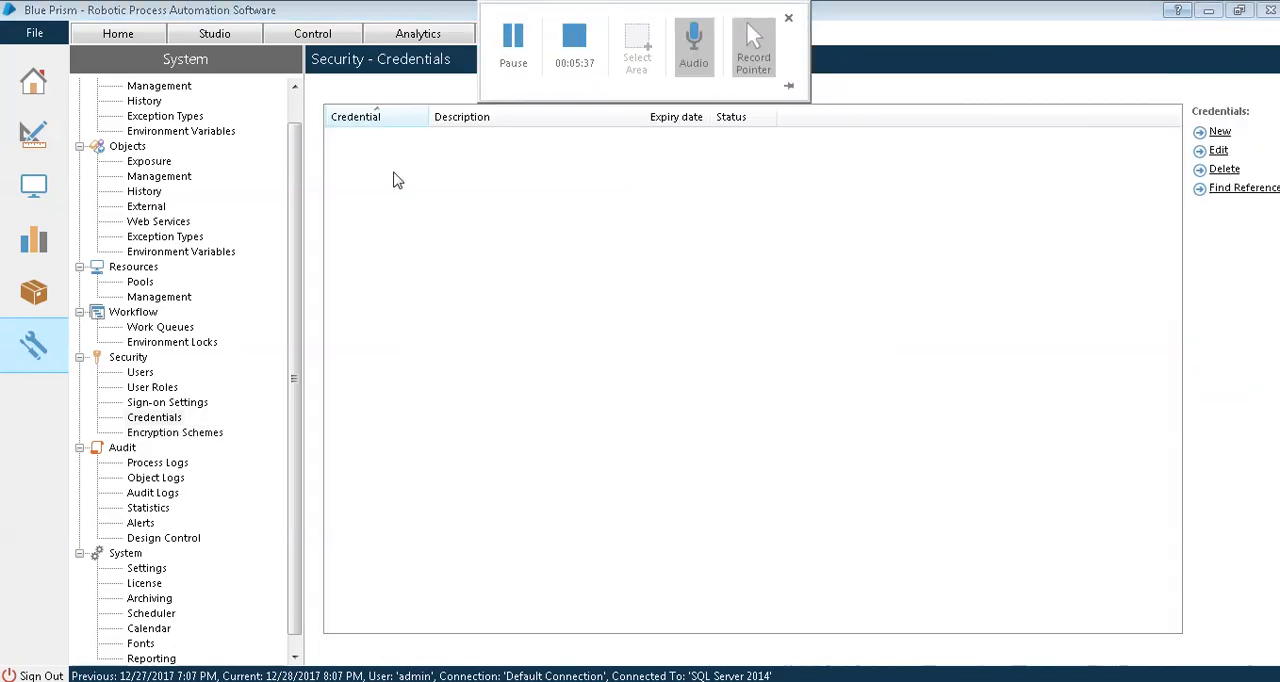
# Start a new credential and enter its blueprism username
pyautogui.click(788, 18)
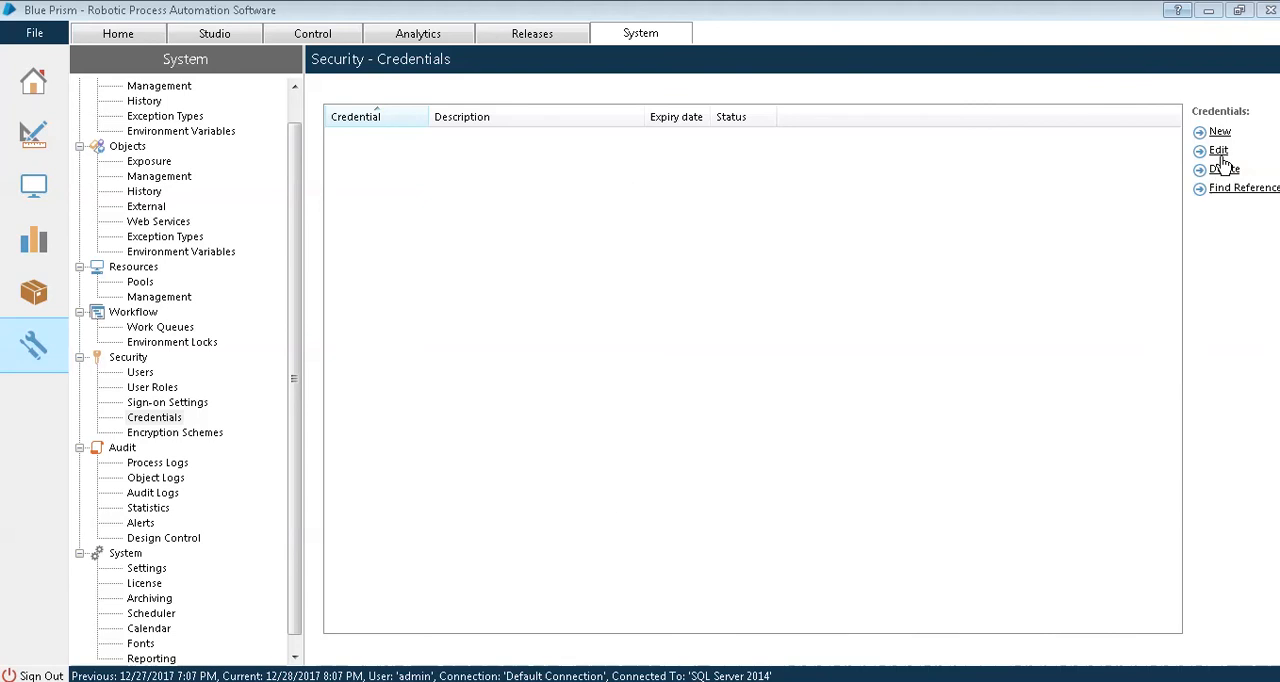
pyautogui.click(1220, 131)
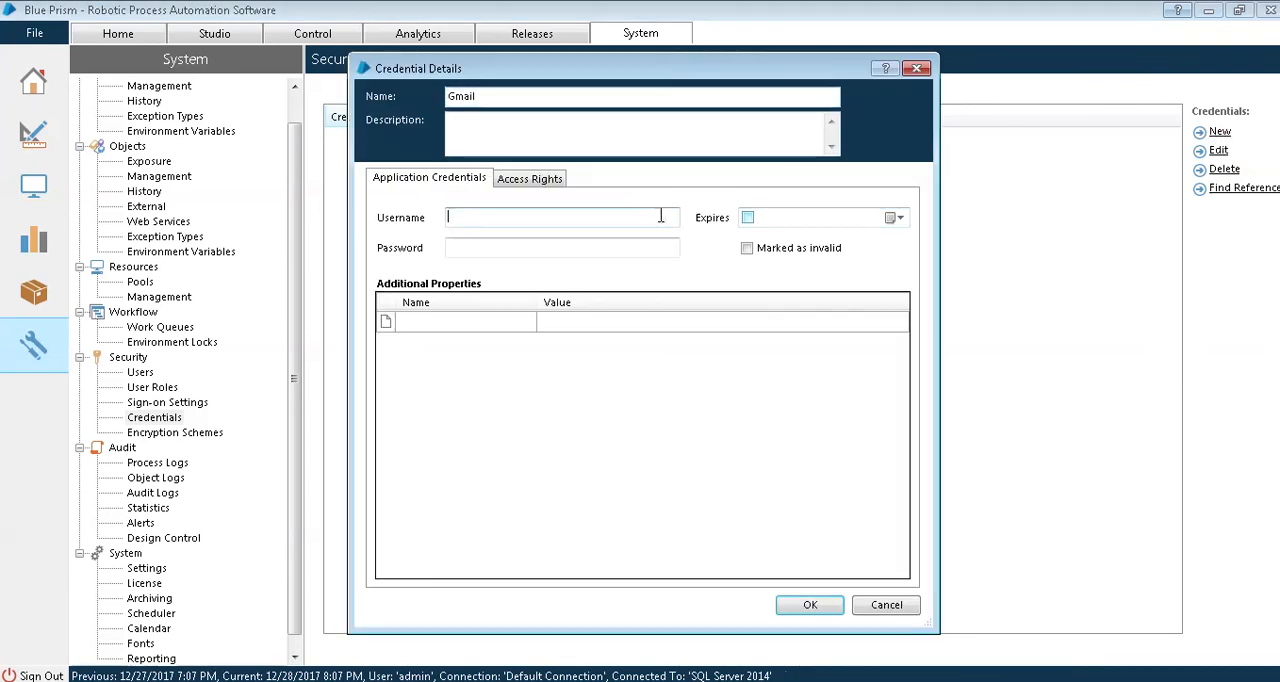
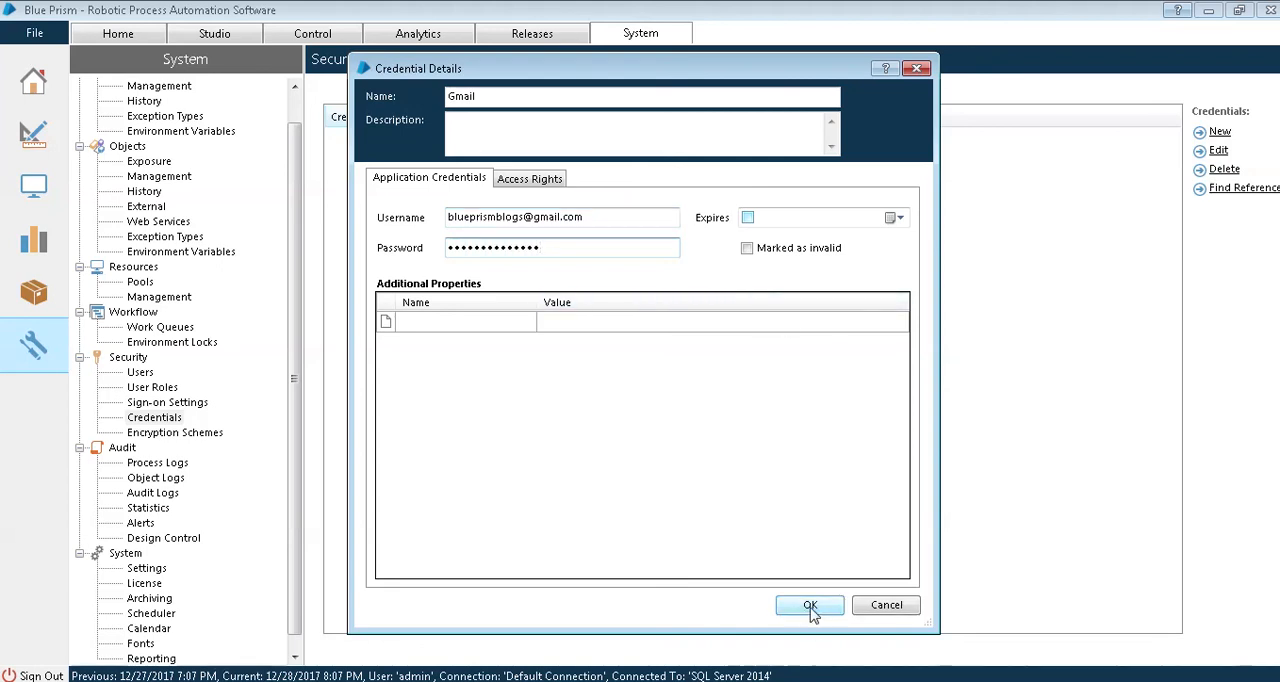
# Review the Access Rights tabs, save the Gmail credential, and reopen it to verify
pyautogui.click(529, 178)
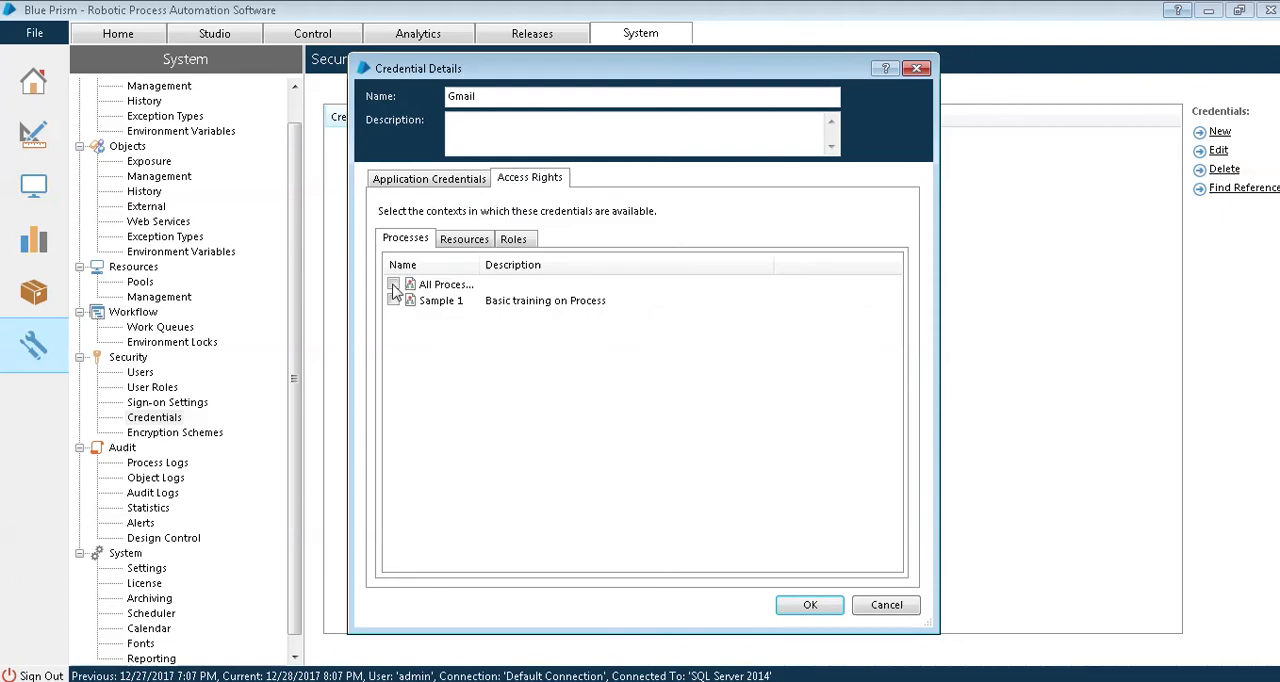
pyautogui.click(464, 238)
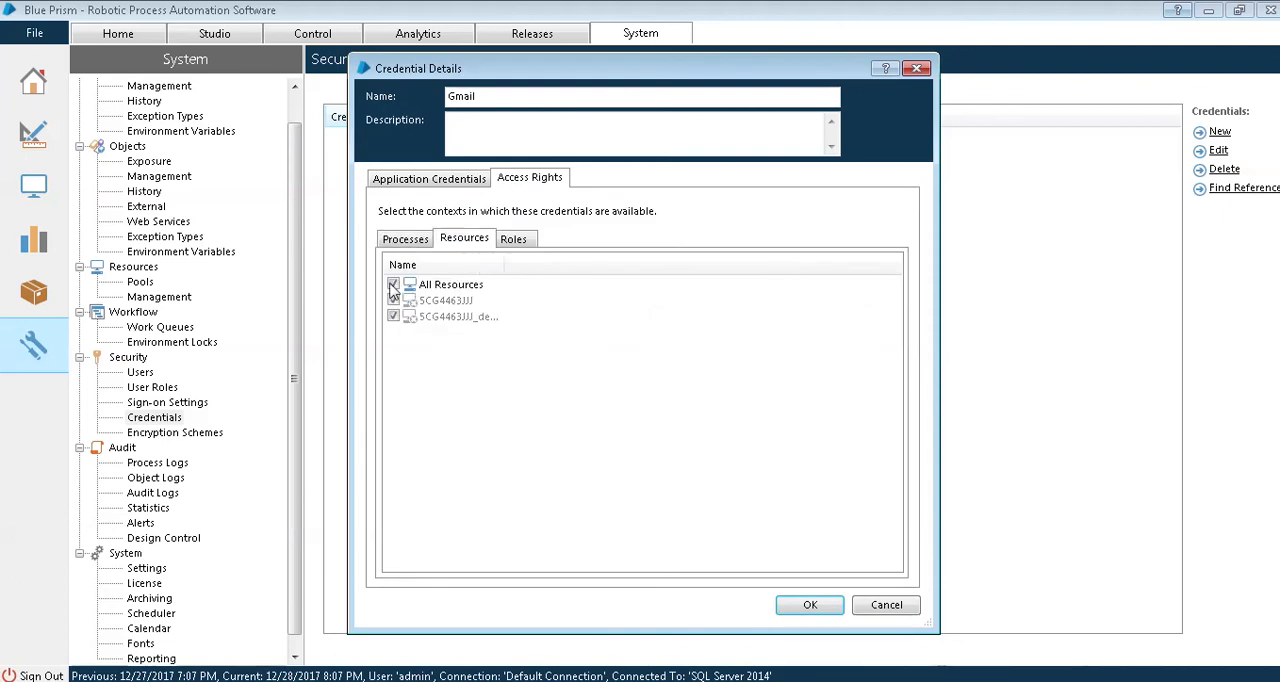
pyautogui.click(515, 238)
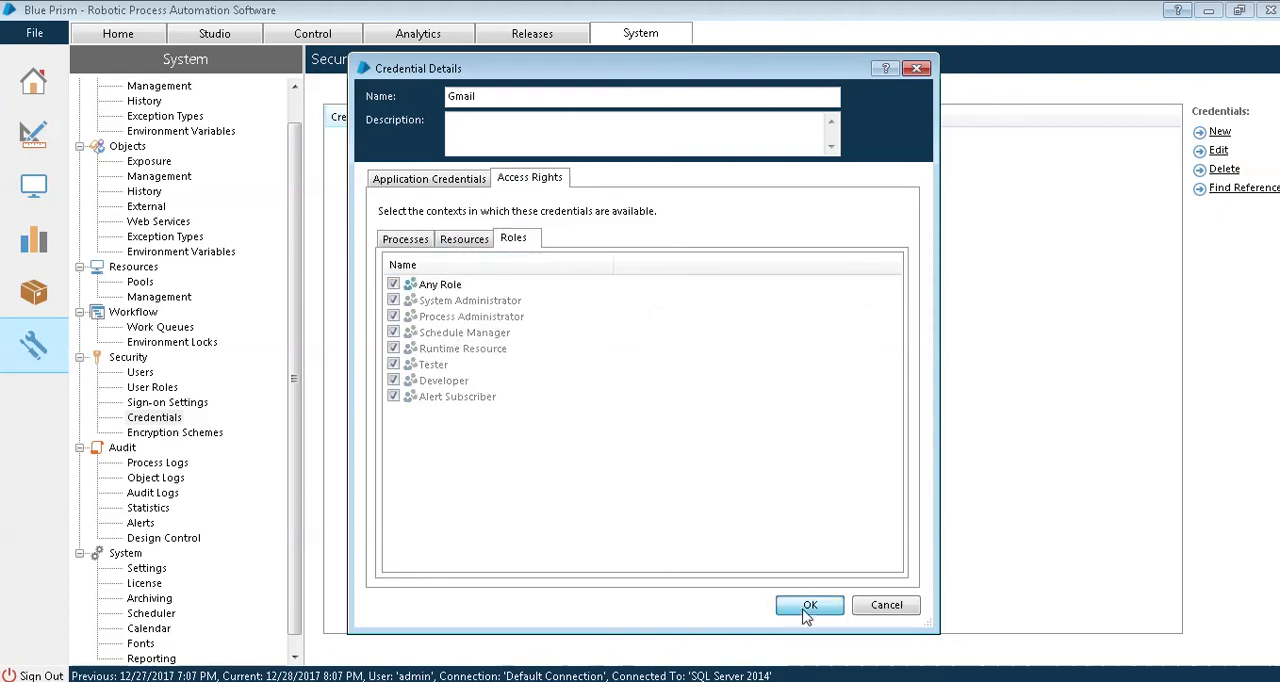
pyautogui.click(810, 605)
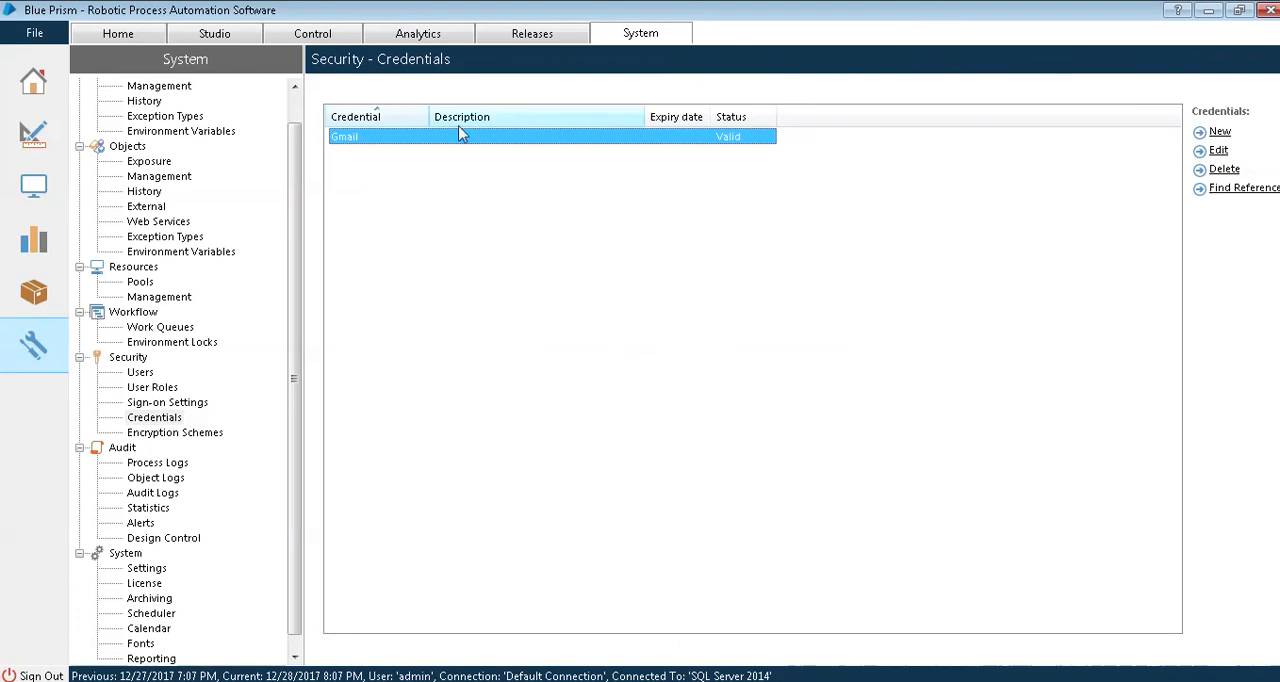
pyautogui.click(1218, 150)
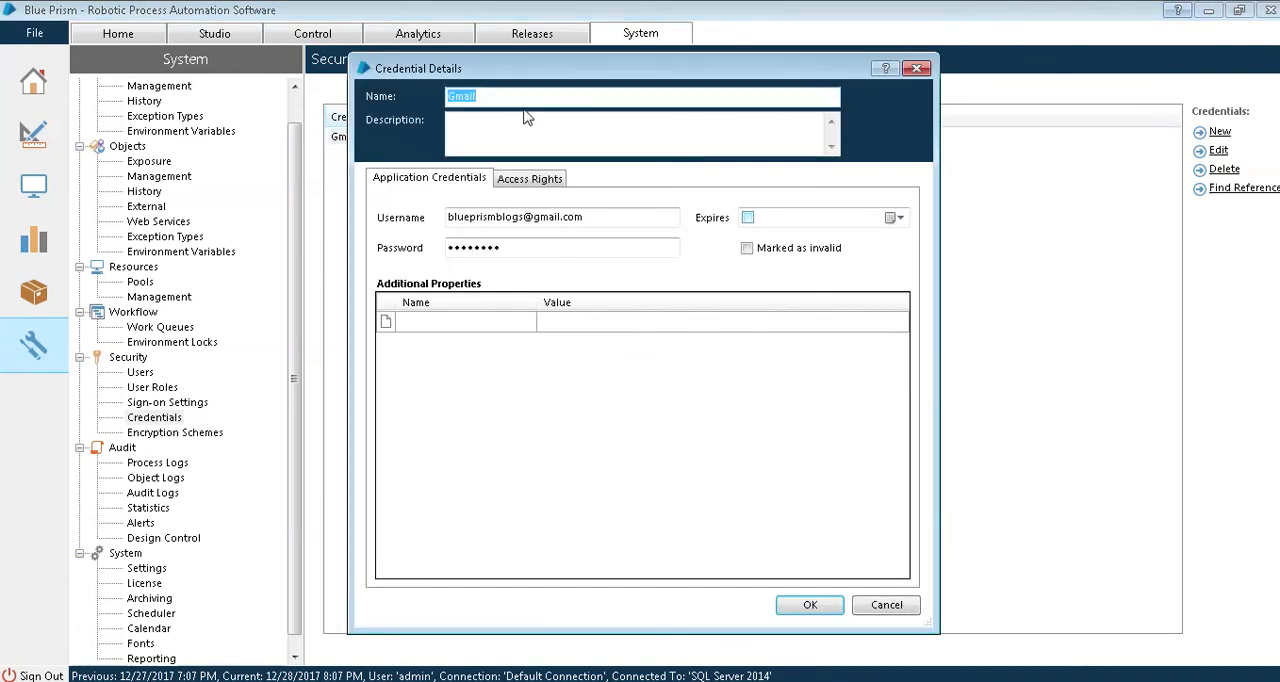
pyautogui.click(815, 605)
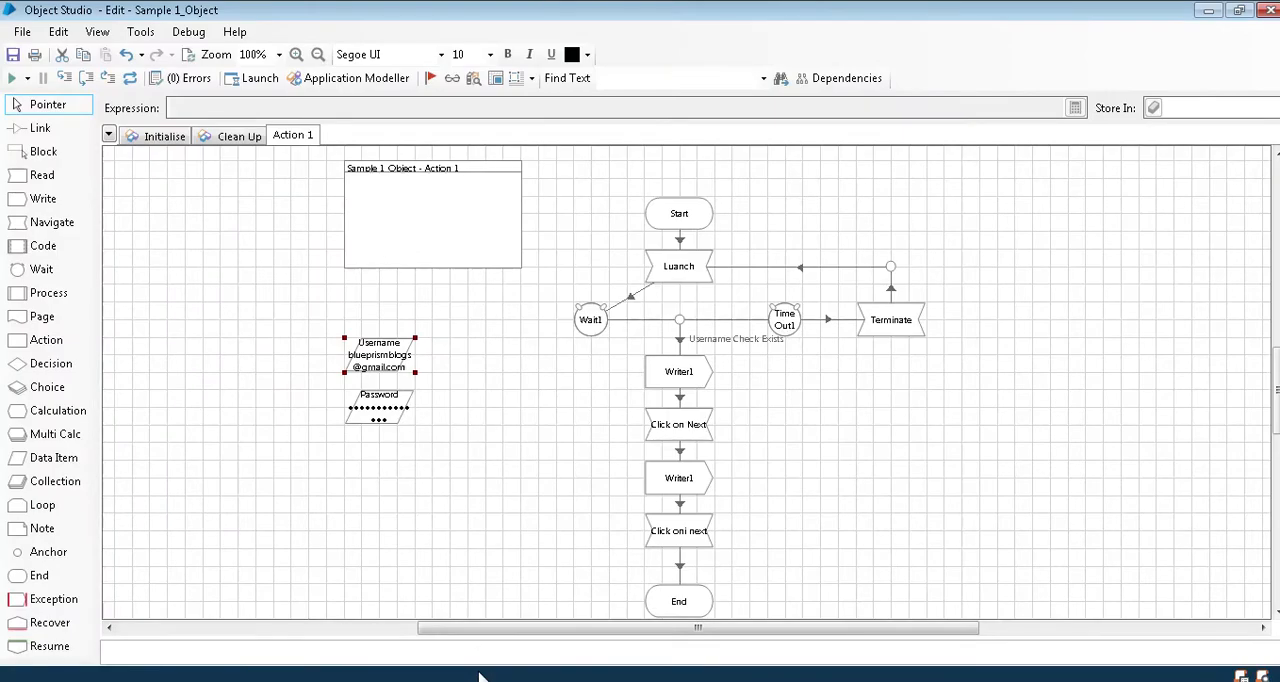
# Add Action1 calling Credentials Get, view its Outputs, and dismiss the name-conflict warning
pyautogui.click(677, 178)
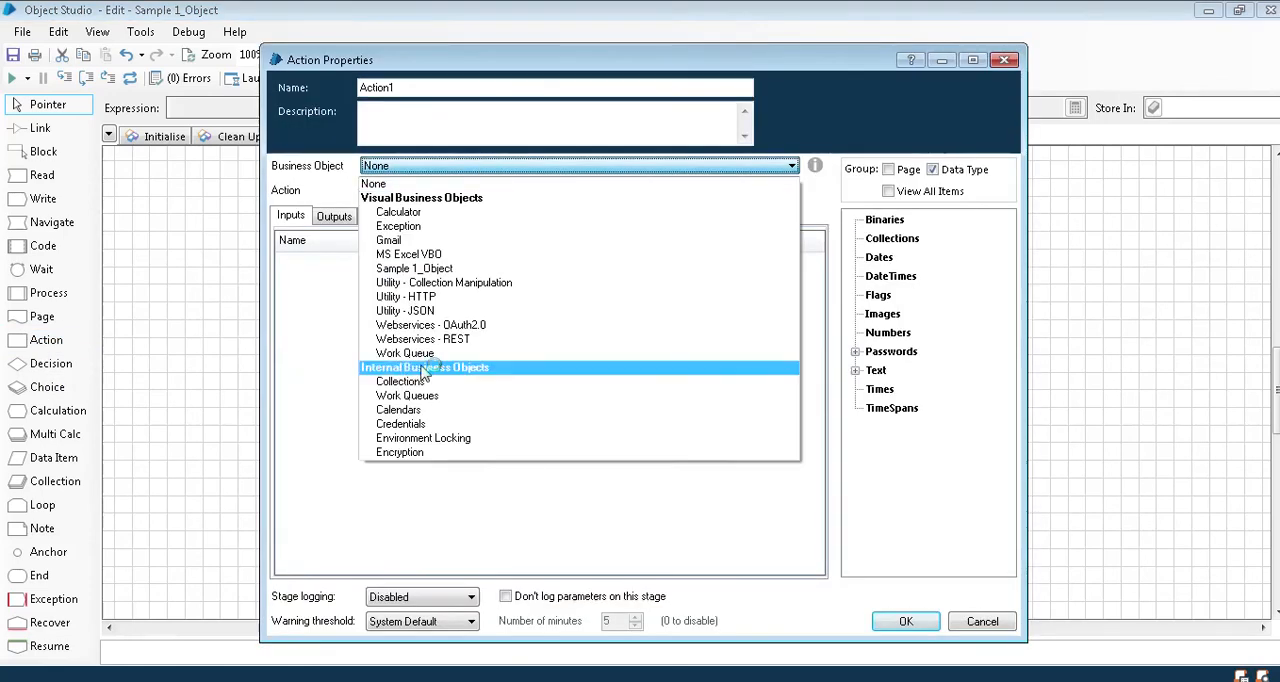
pyautogui.click(400, 423)
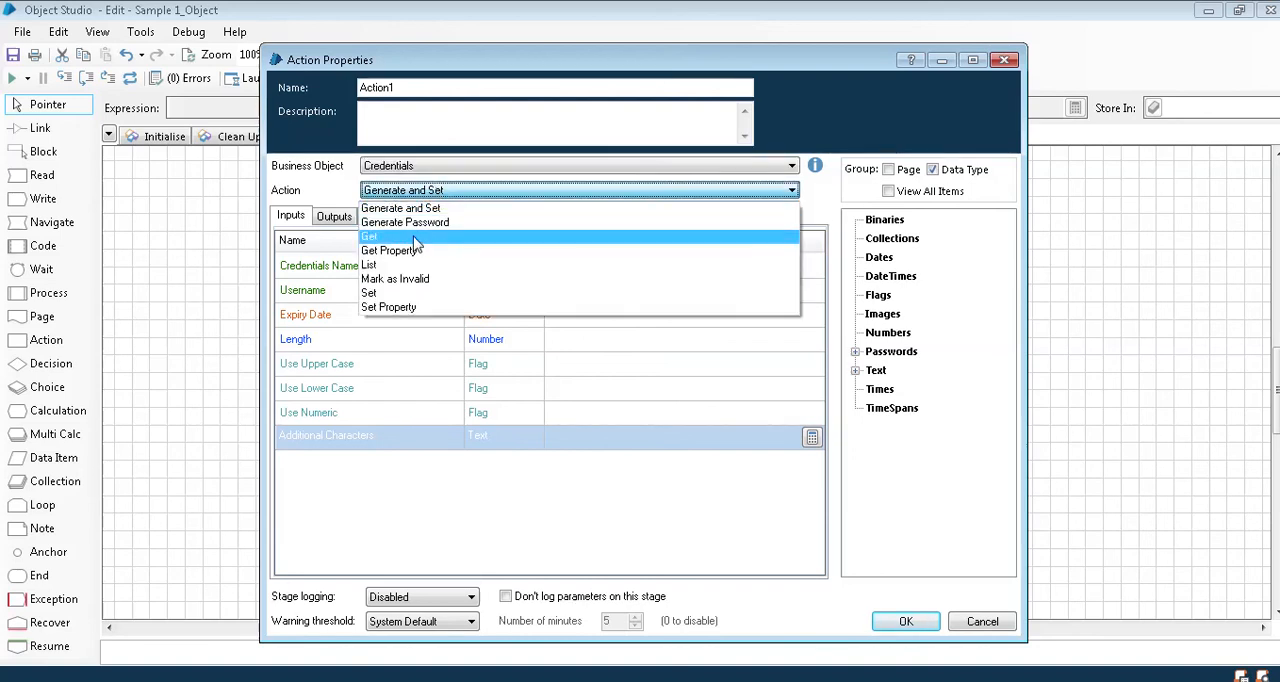
pyautogui.click(370, 236)
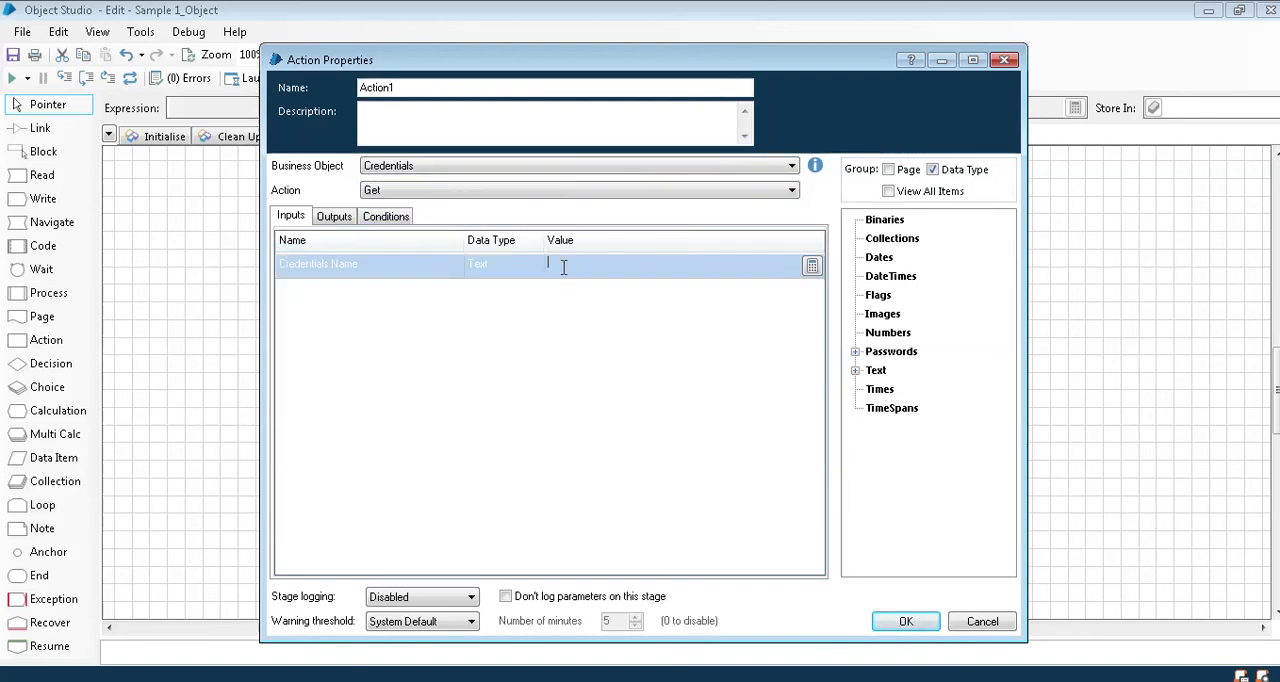
pyautogui.write('1')
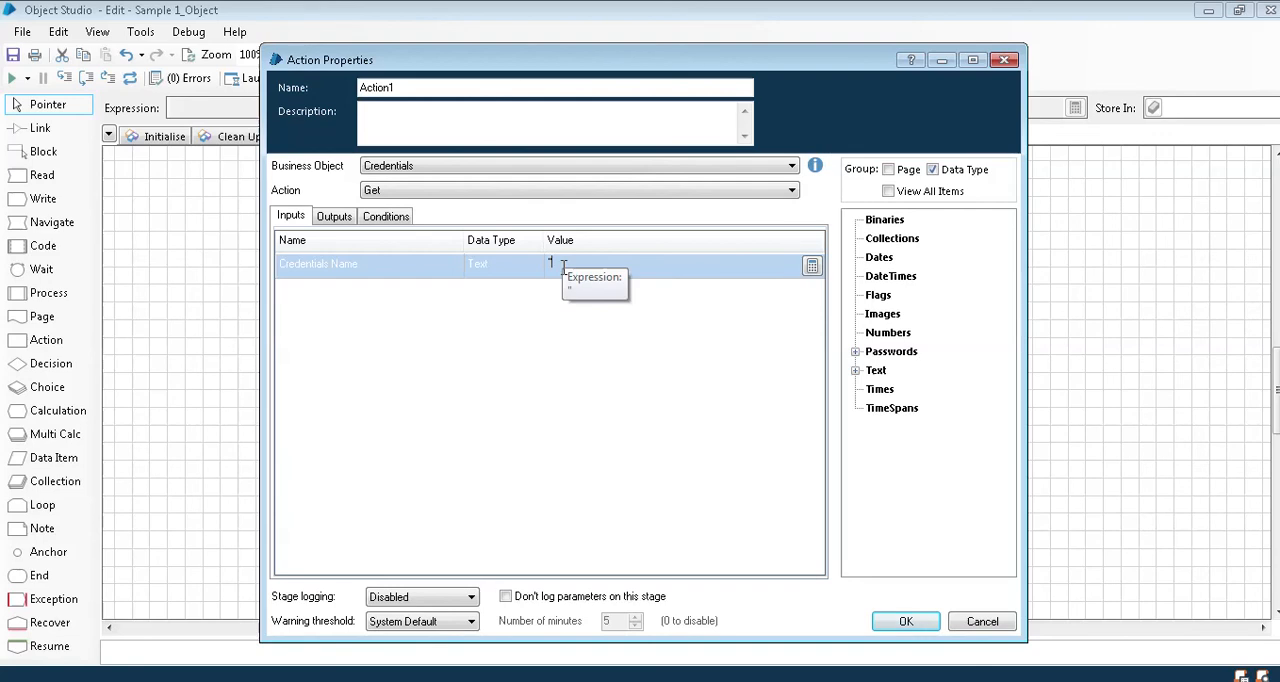
pyautogui.click(333, 216)
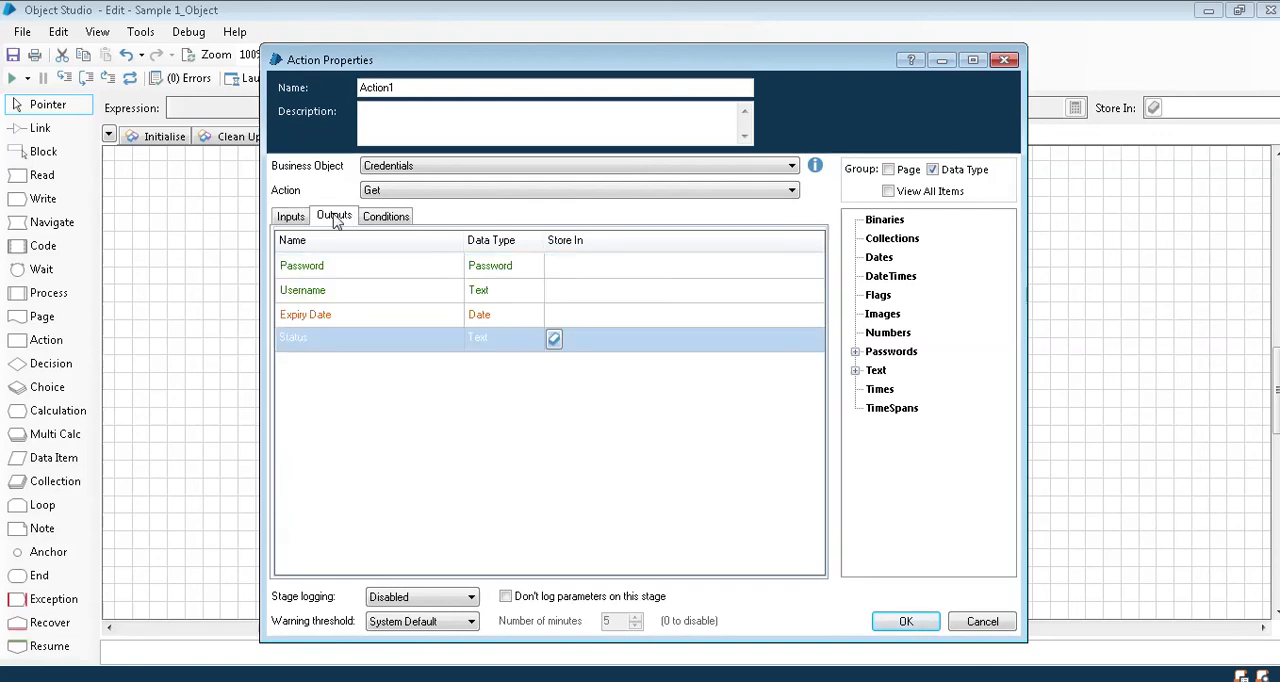
pyautogui.moveTo(357, 383)
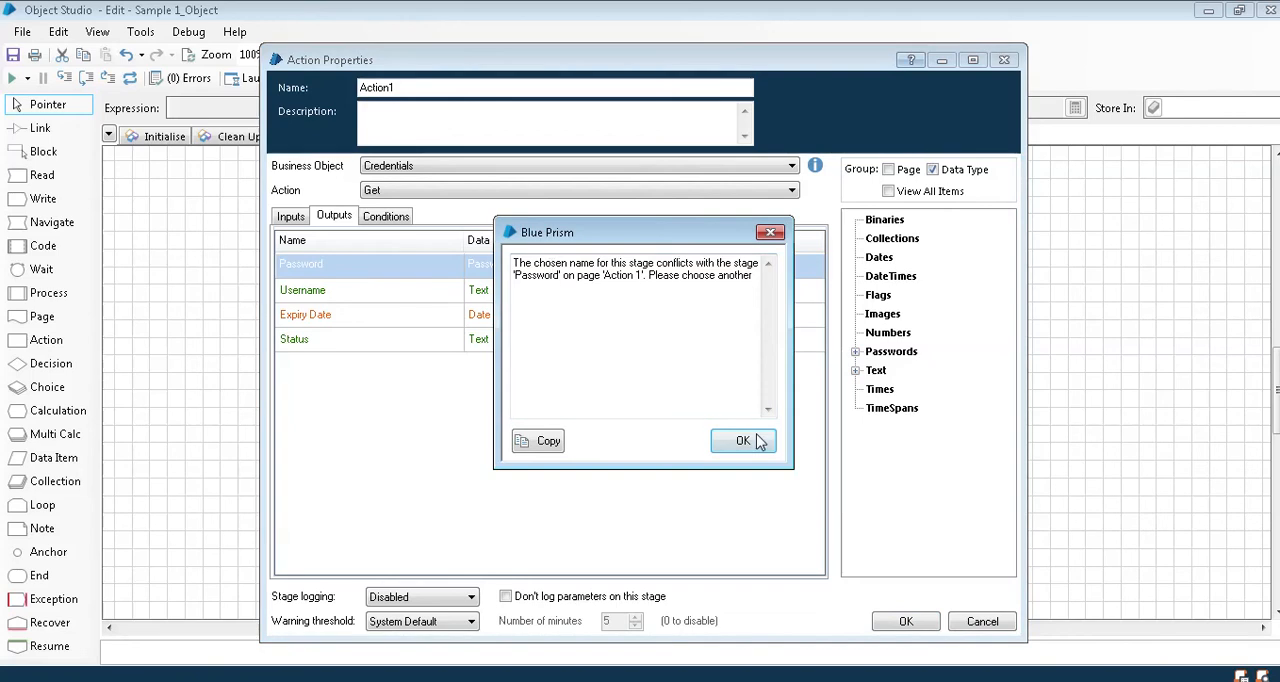
pyautogui.click(743, 441)
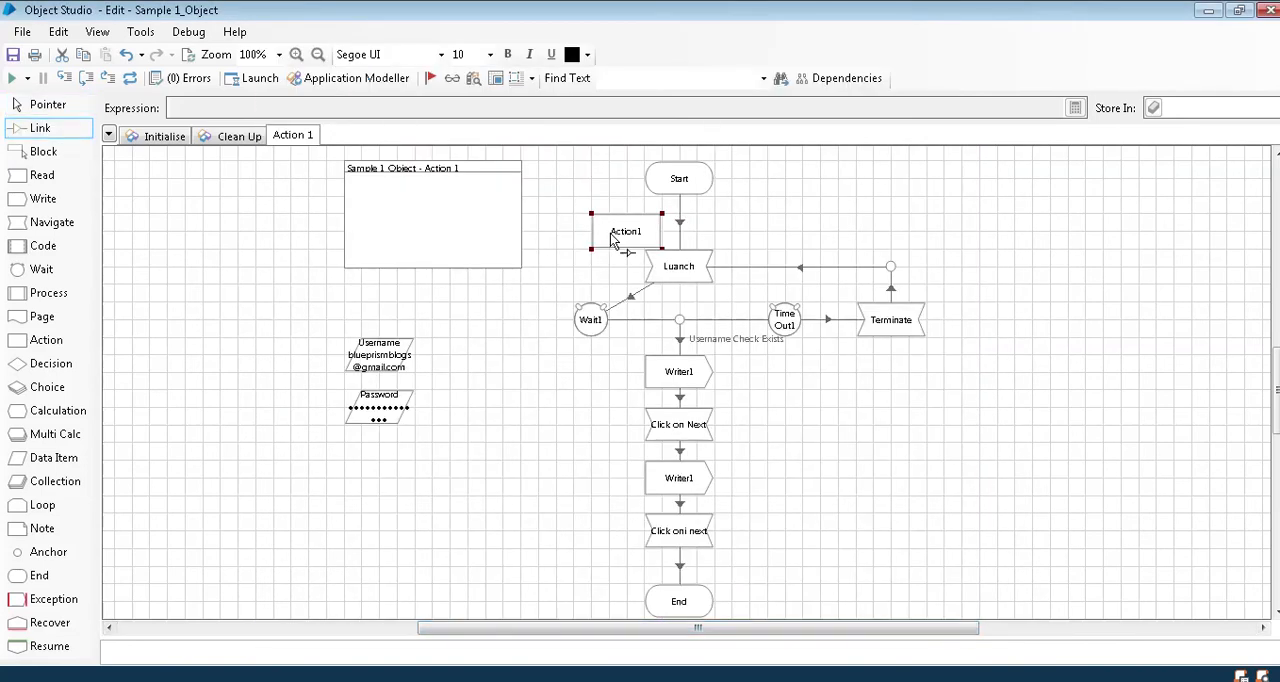
# Rename Action1 to 'Credentials' and link it after the Start stage
pyautogui.doubleClick(629, 231)
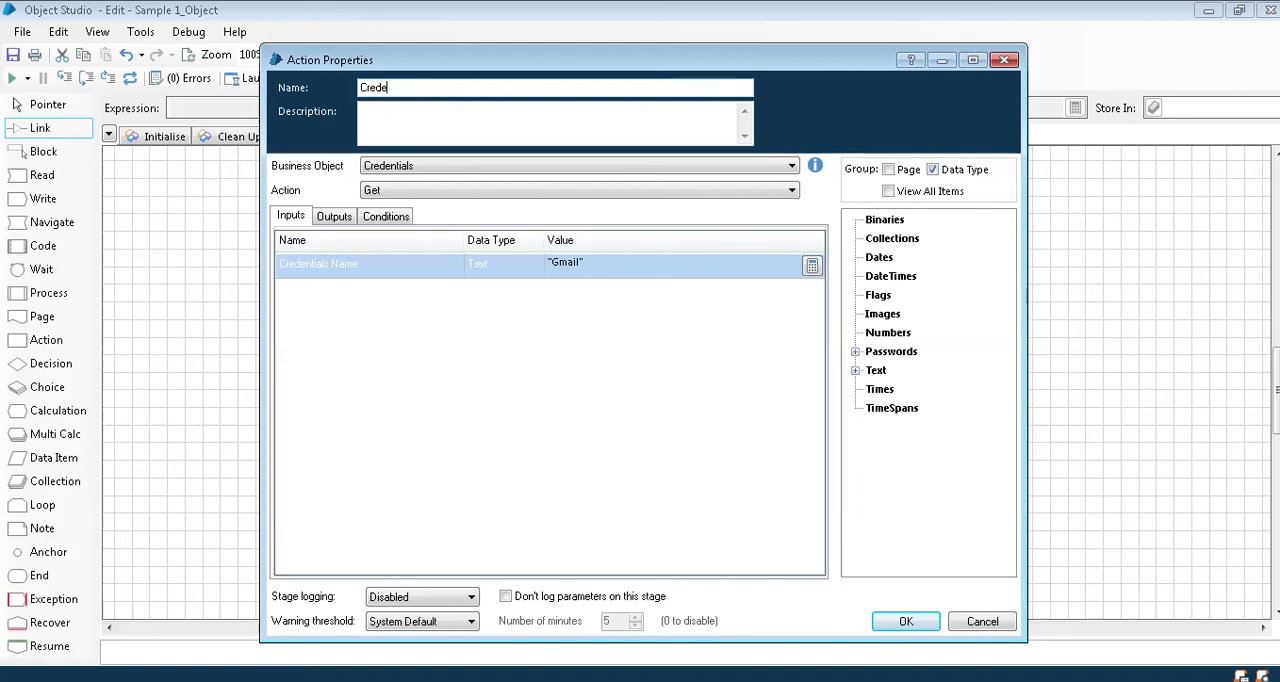
pyautogui.write('ntials')
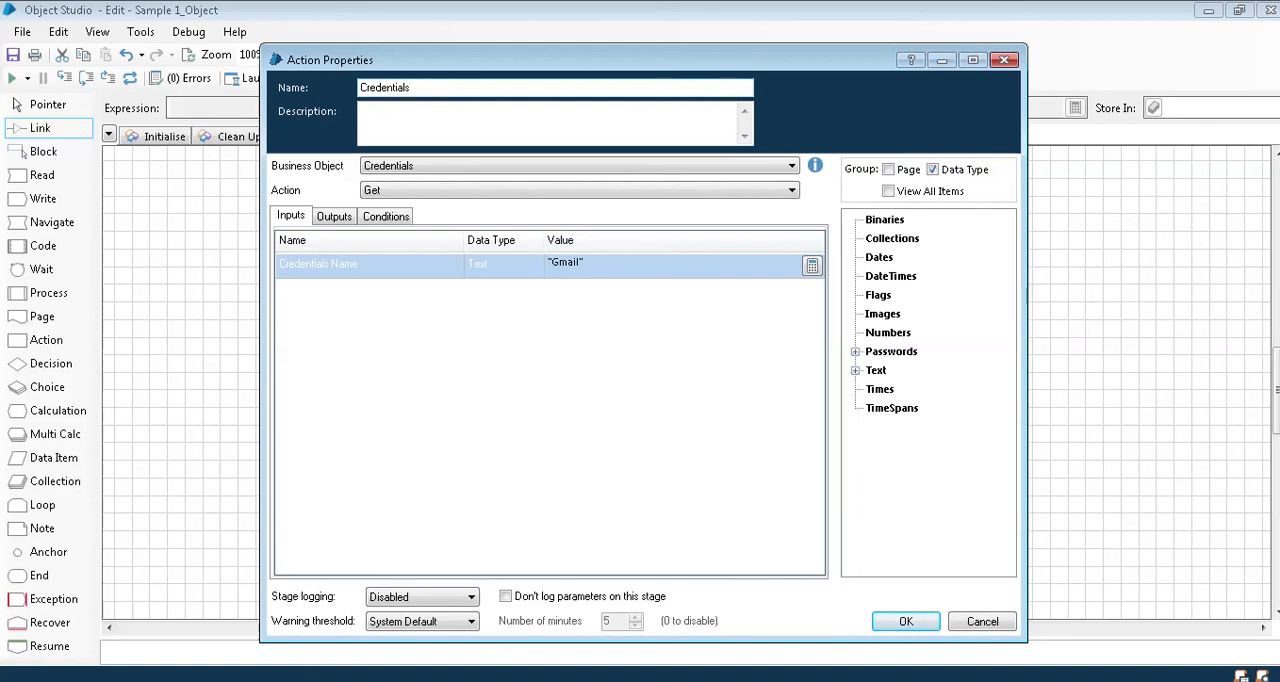
pyautogui.click(905, 621)
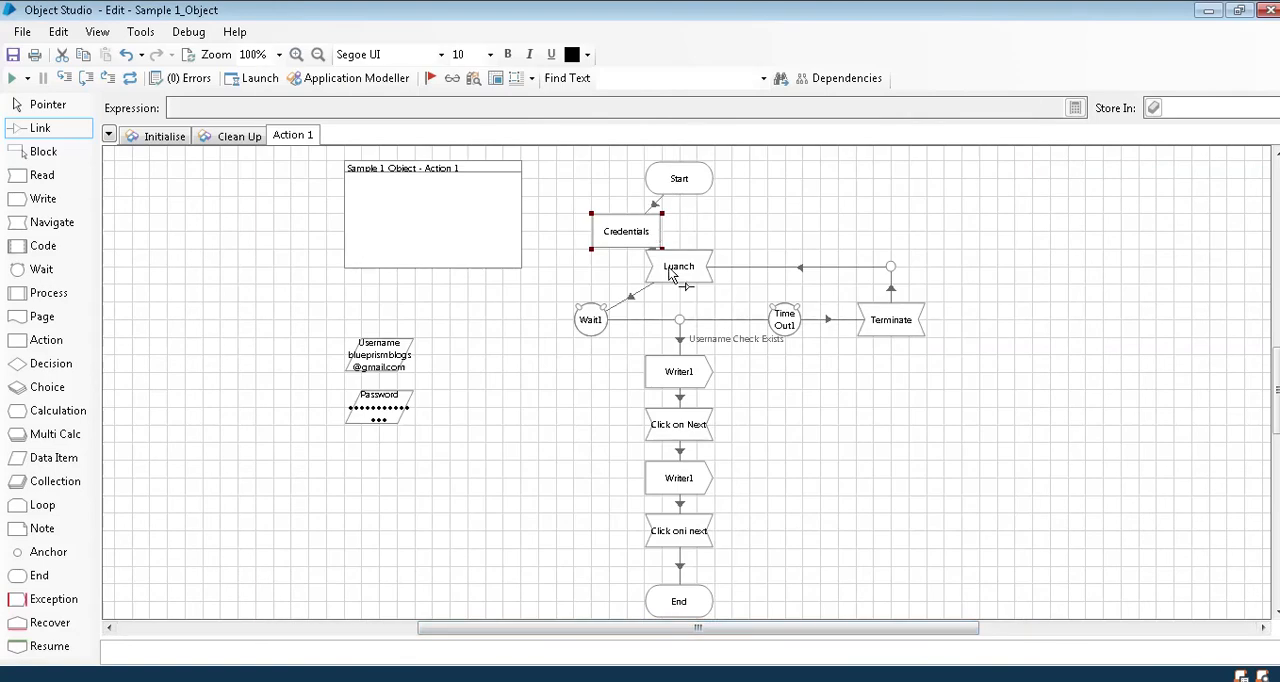
pyautogui.moveTo(572, 272)
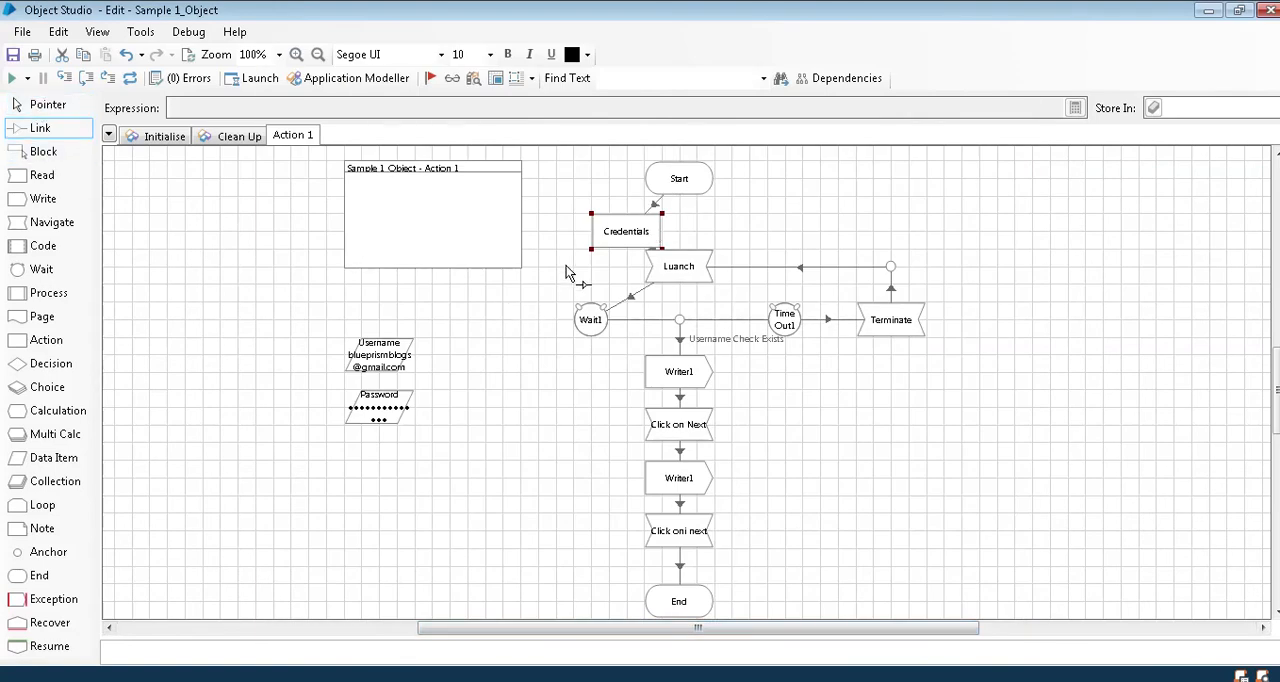
pyautogui.click(47, 104)
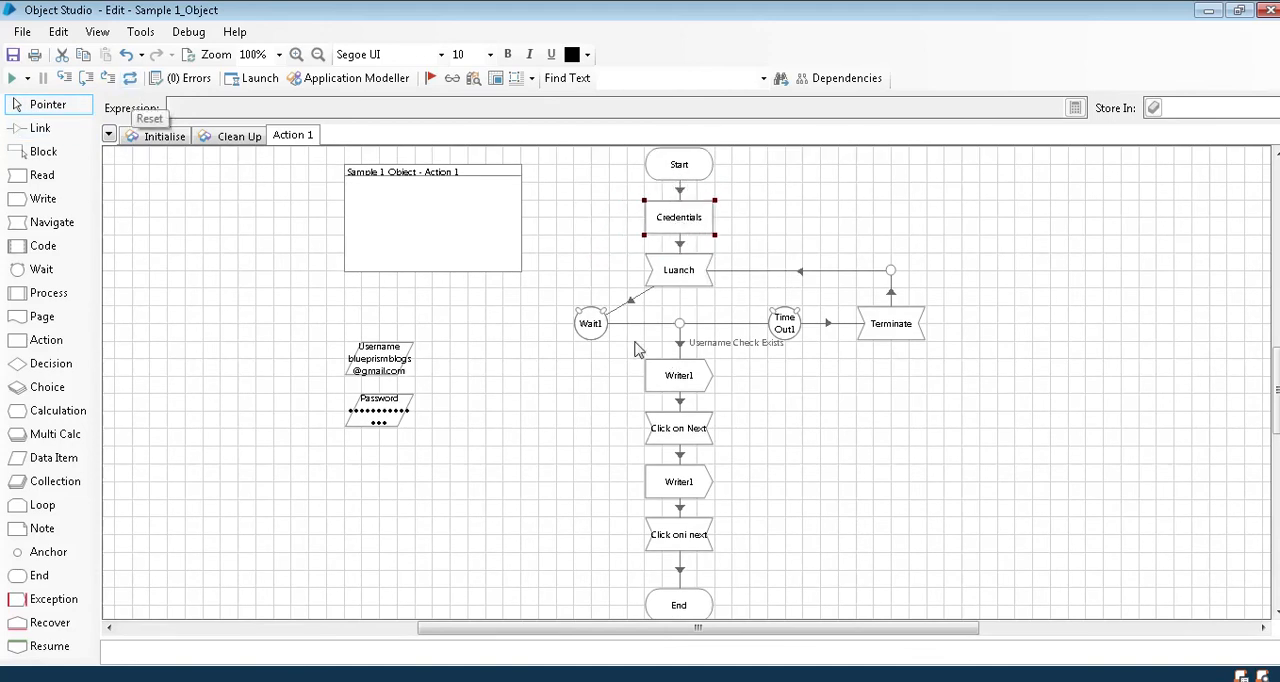
pyautogui.moveTo(685, 235)
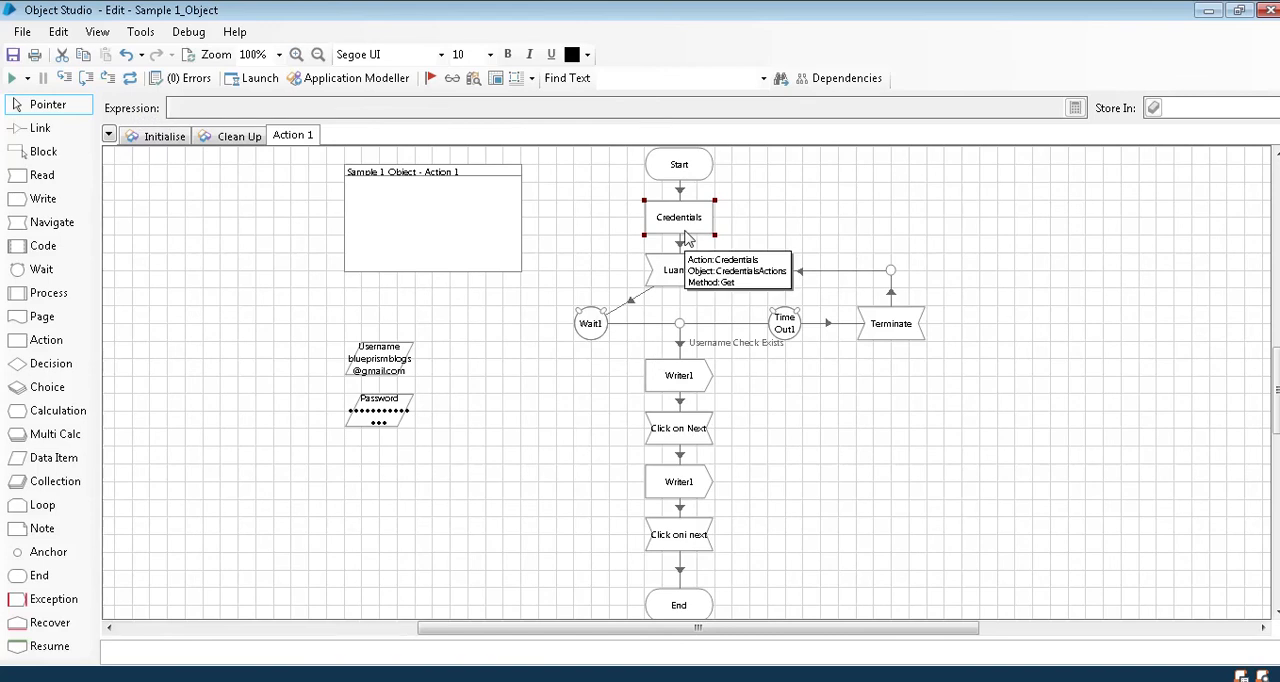
pyautogui.moveTo(795, 262)
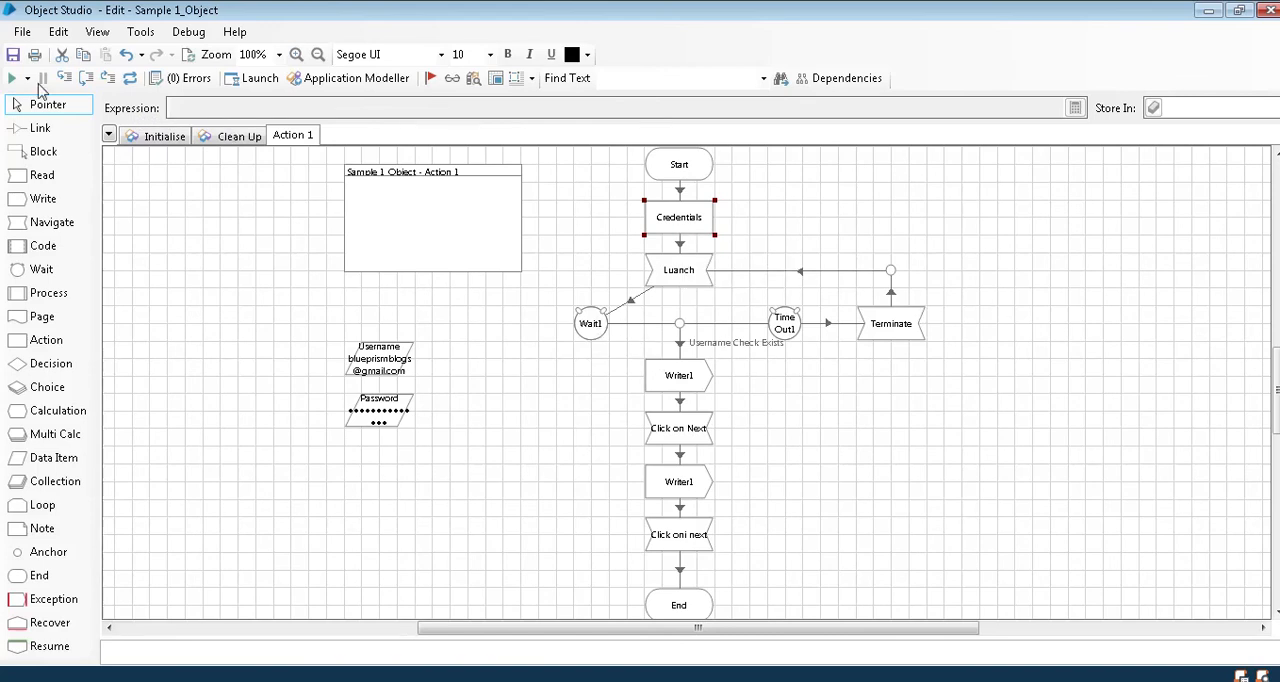
# Link Credentials to Launch and clear the Username and Password initial values
pyautogui.click(45, 78)
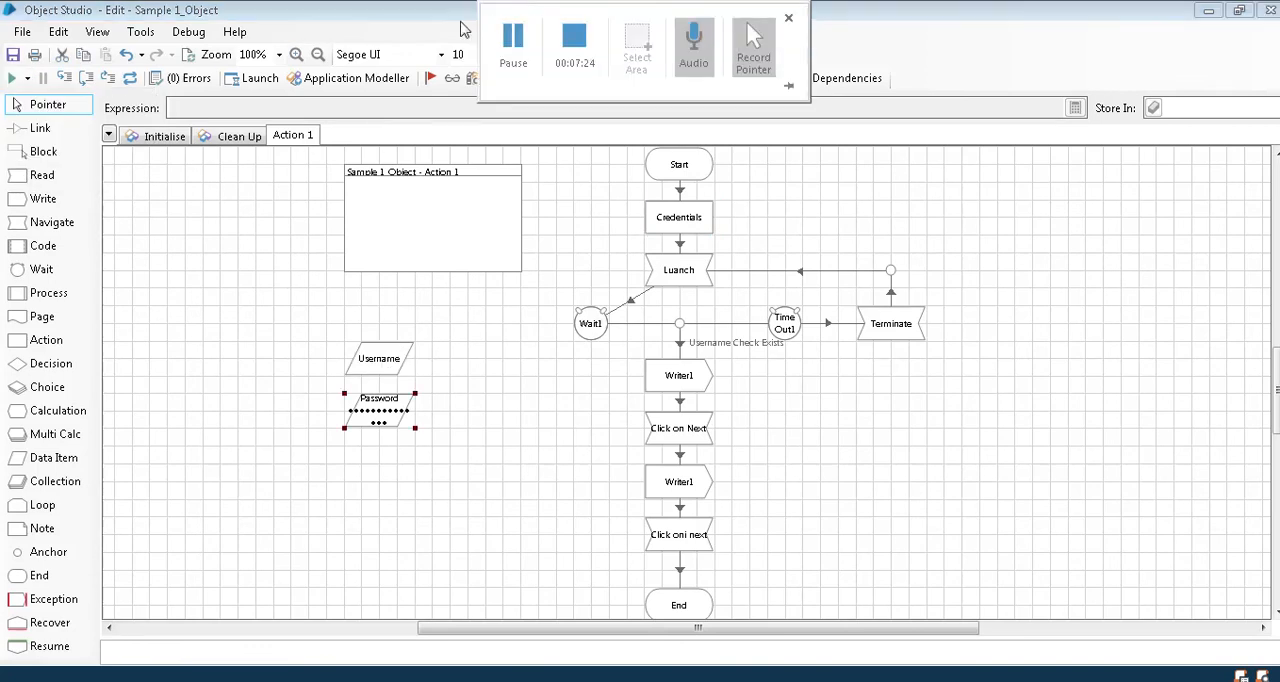
pyautogui.doubleClick(378, 358)
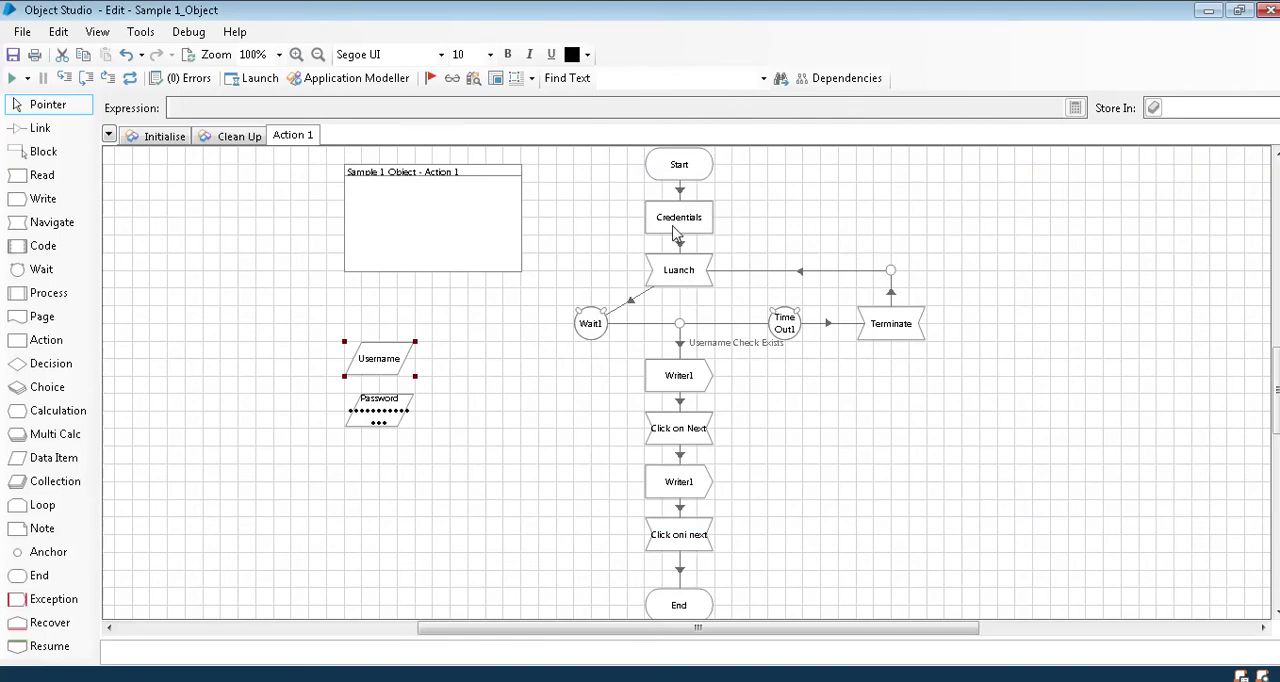
pyautogui.doubleClick(380, 398)
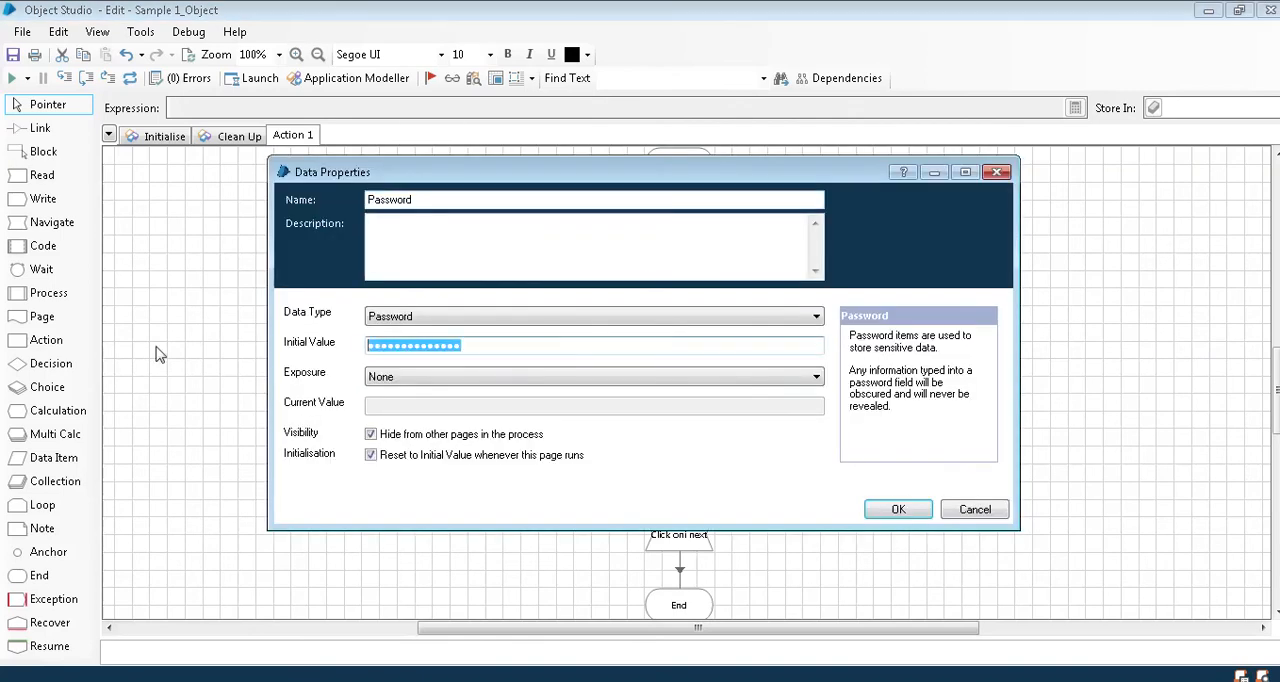
pyautogui.click(898, 509)
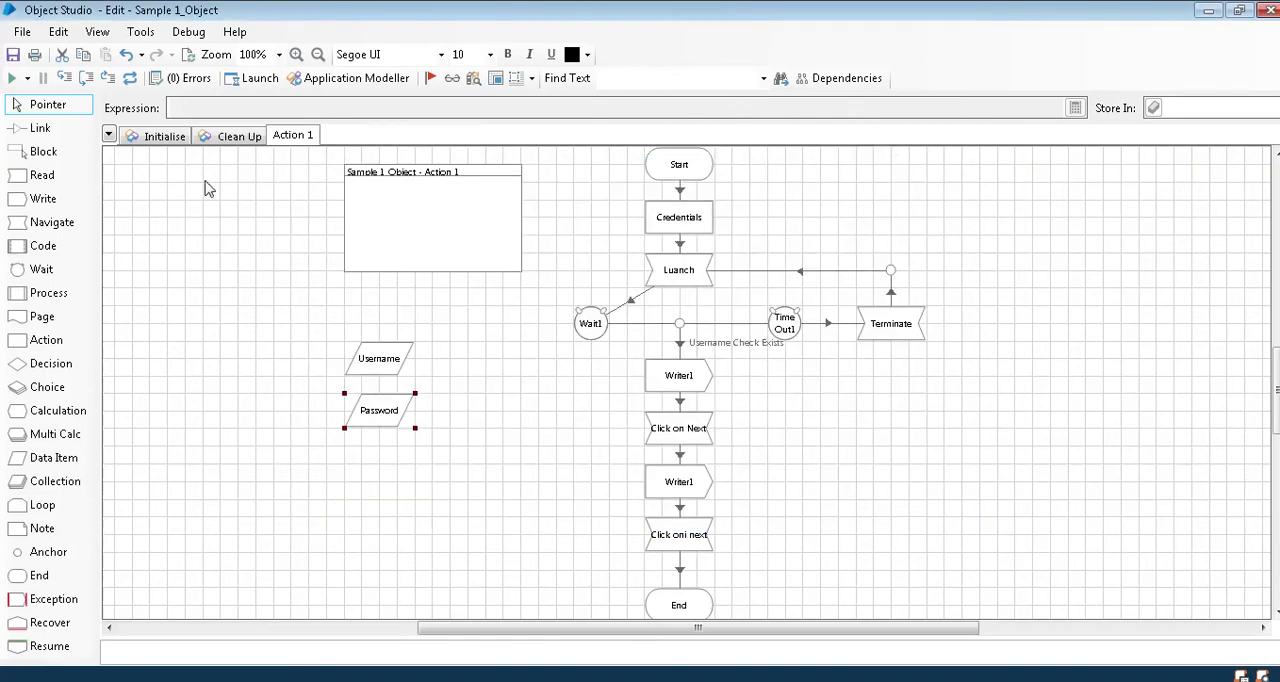
pyautogui.click(38, 80)
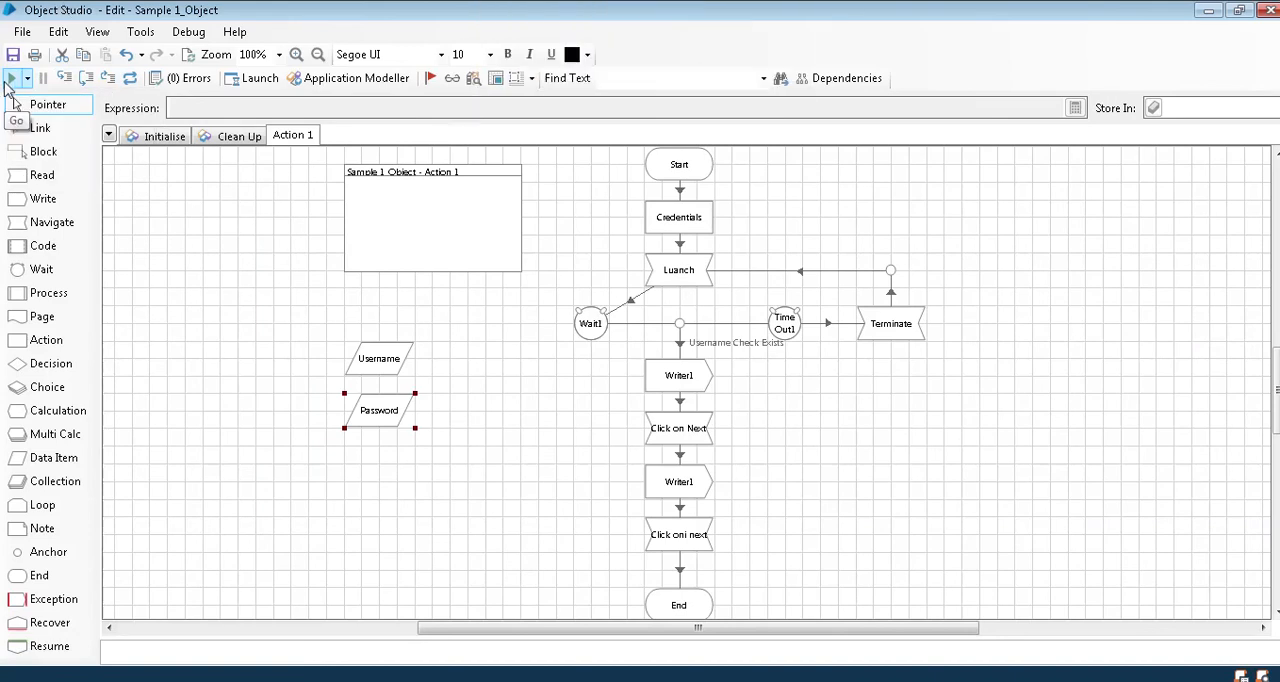
pyautogui.moveTo(84, 81)
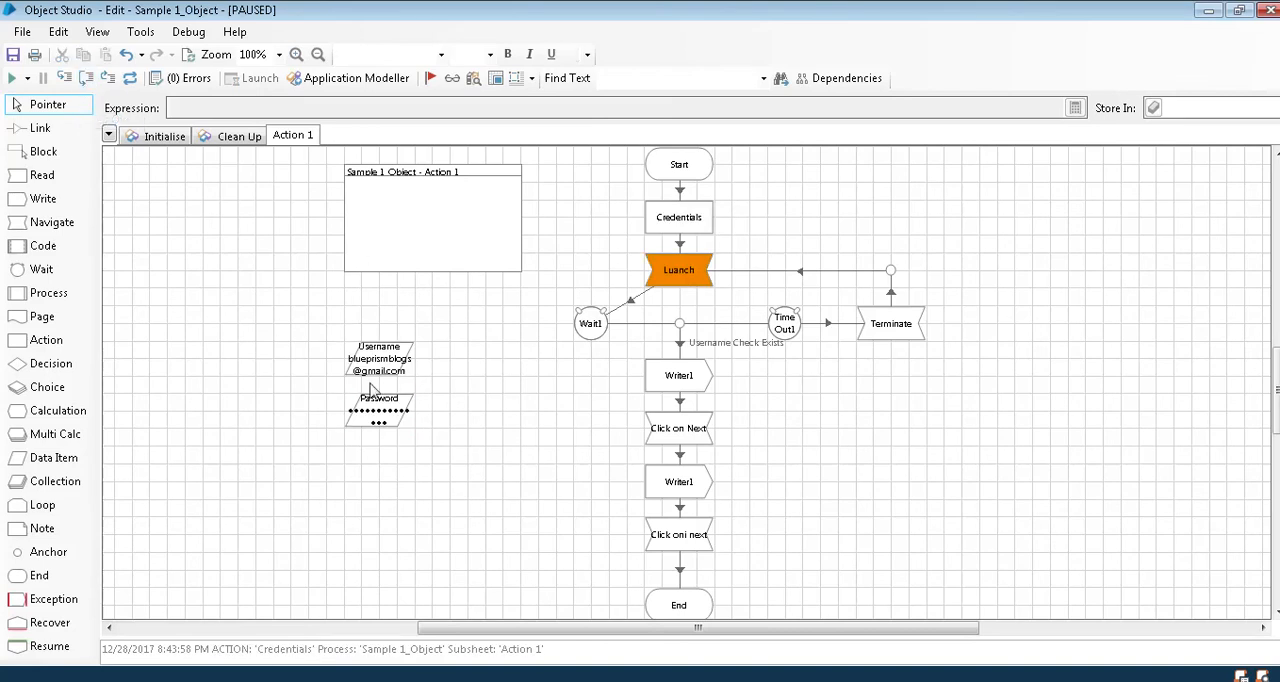
# Run the page, check the retrieved password item, and step over until Writer1
pyautogui.doubleClick(377, 363)
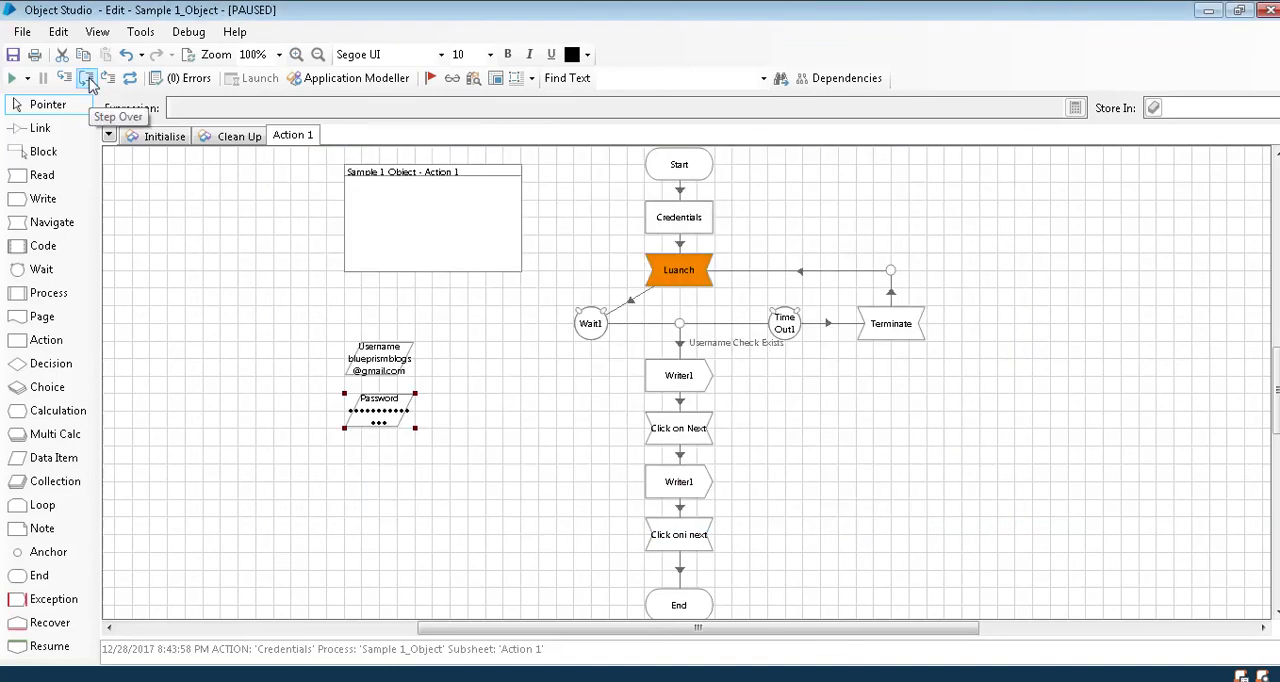
pyautogui.click(92, 80)
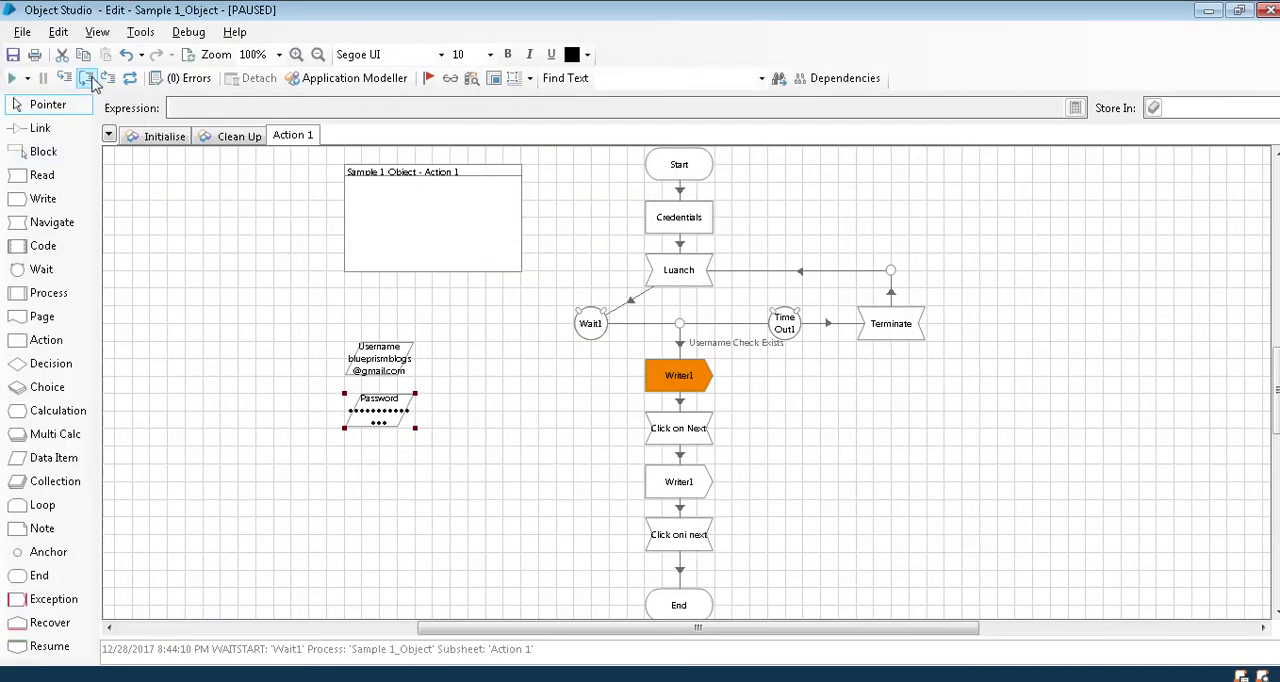
pyautogui.click(88, 78)
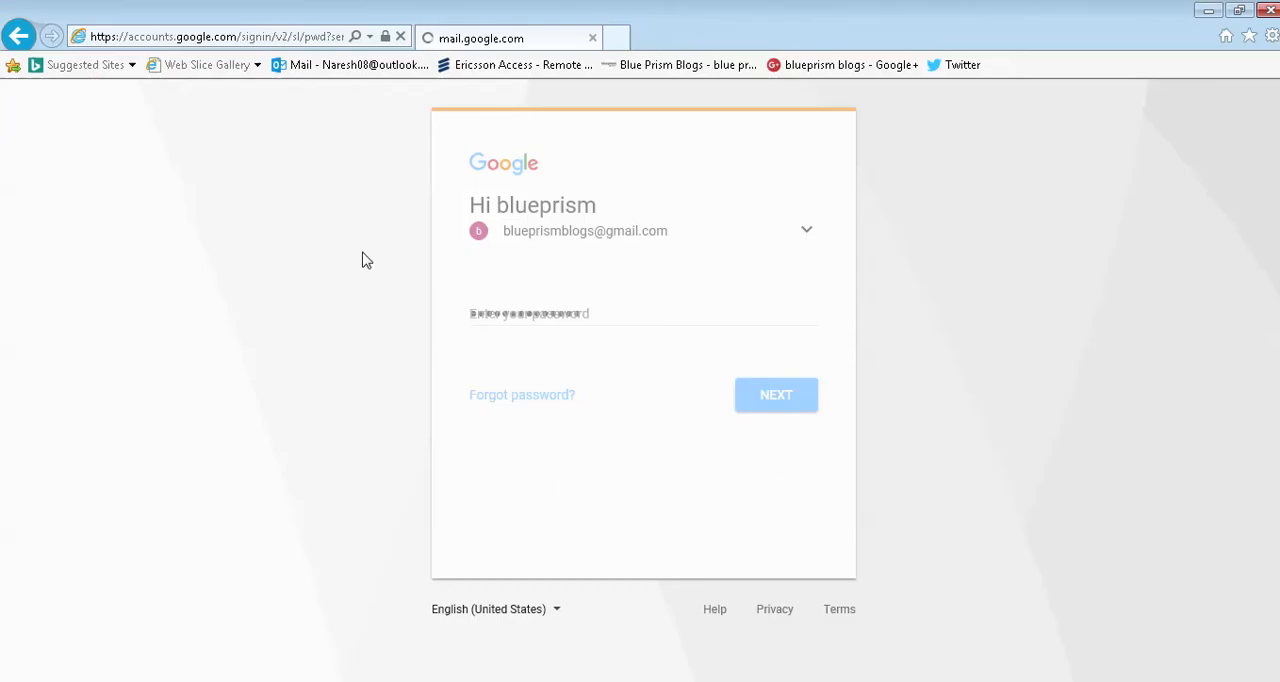
# Click on the Gmail password page in Internet Explorer
pyautogui.click(776, 395)
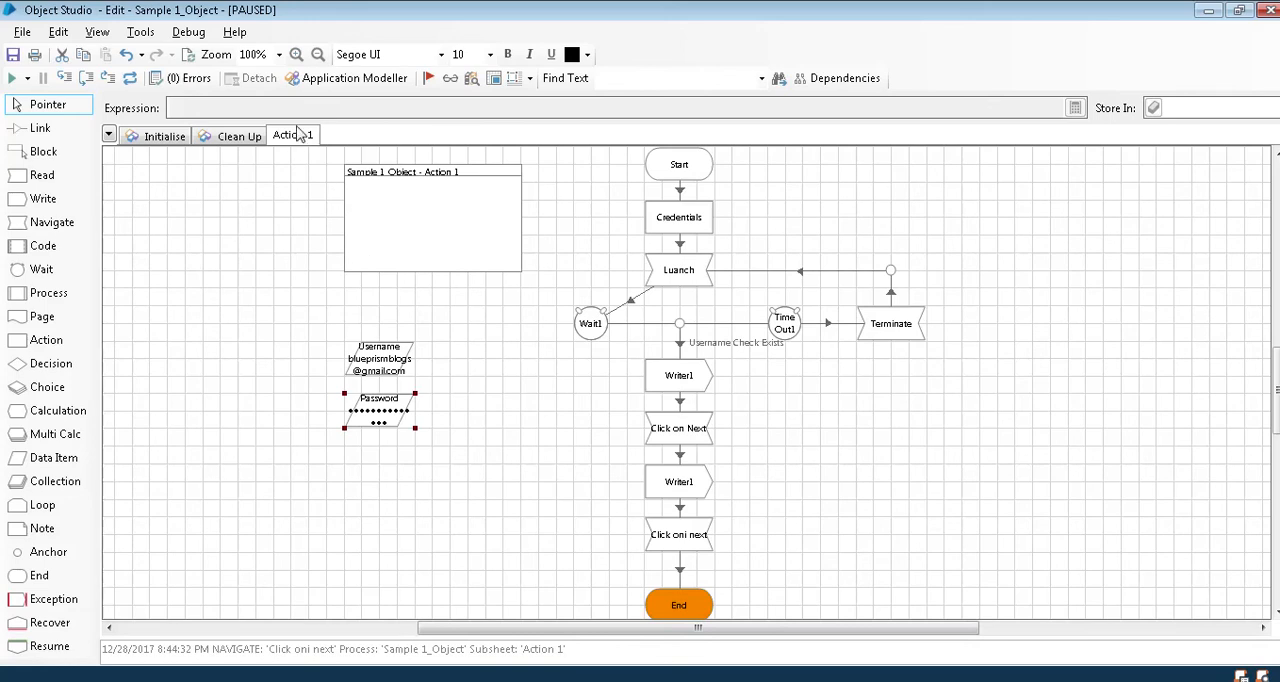
# Rename the Action 1 page to 'Launch and Login' and close the object to prompt saving
pyautogui.rightClick(293, 135)
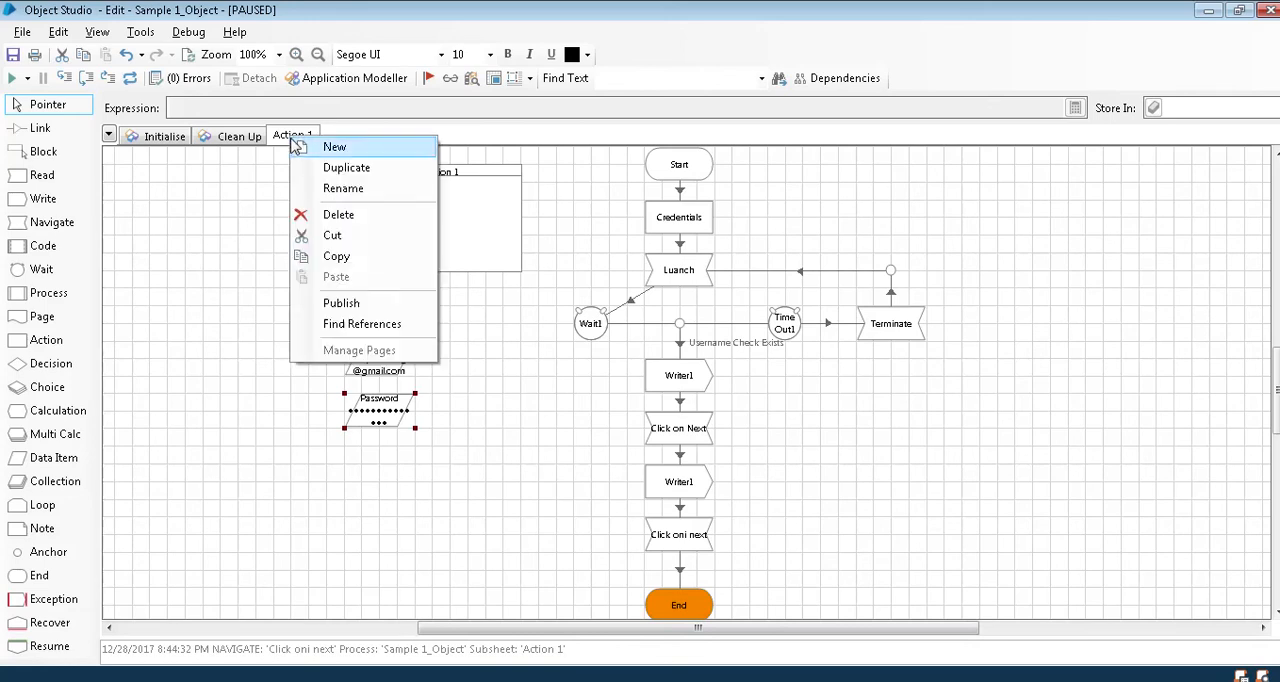
pyautogui.click(342, 188)
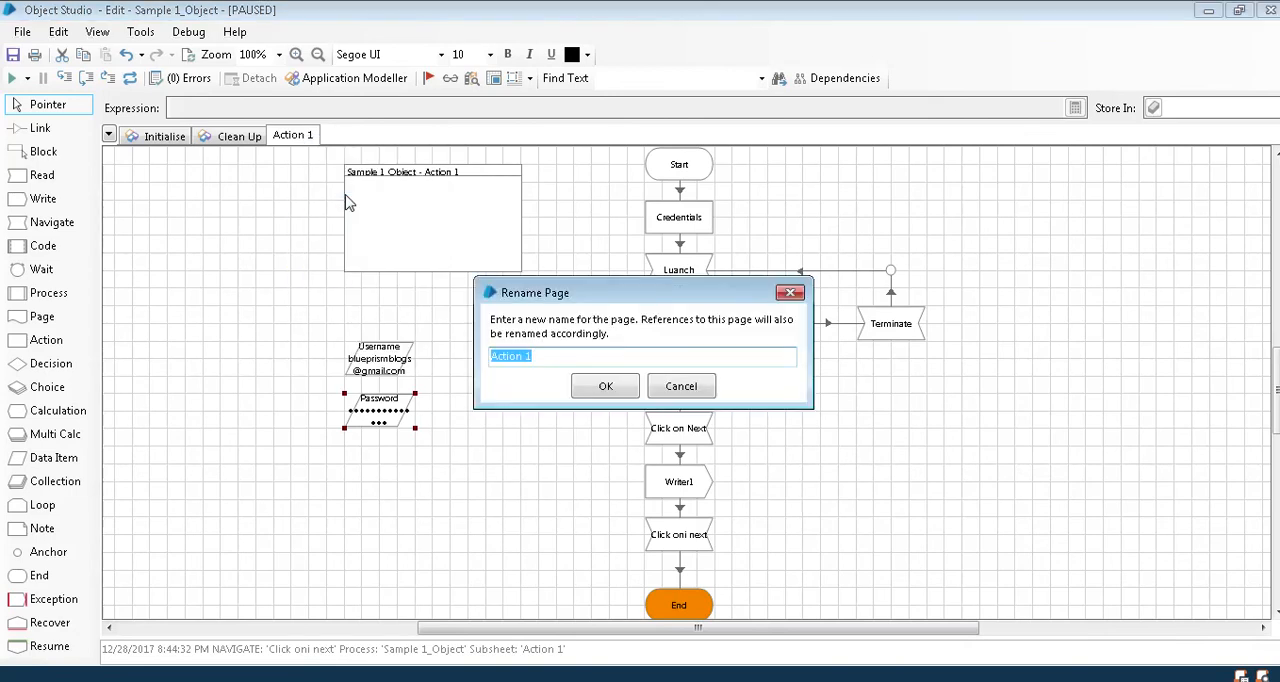
pyautogui.write('Launch and Lo')
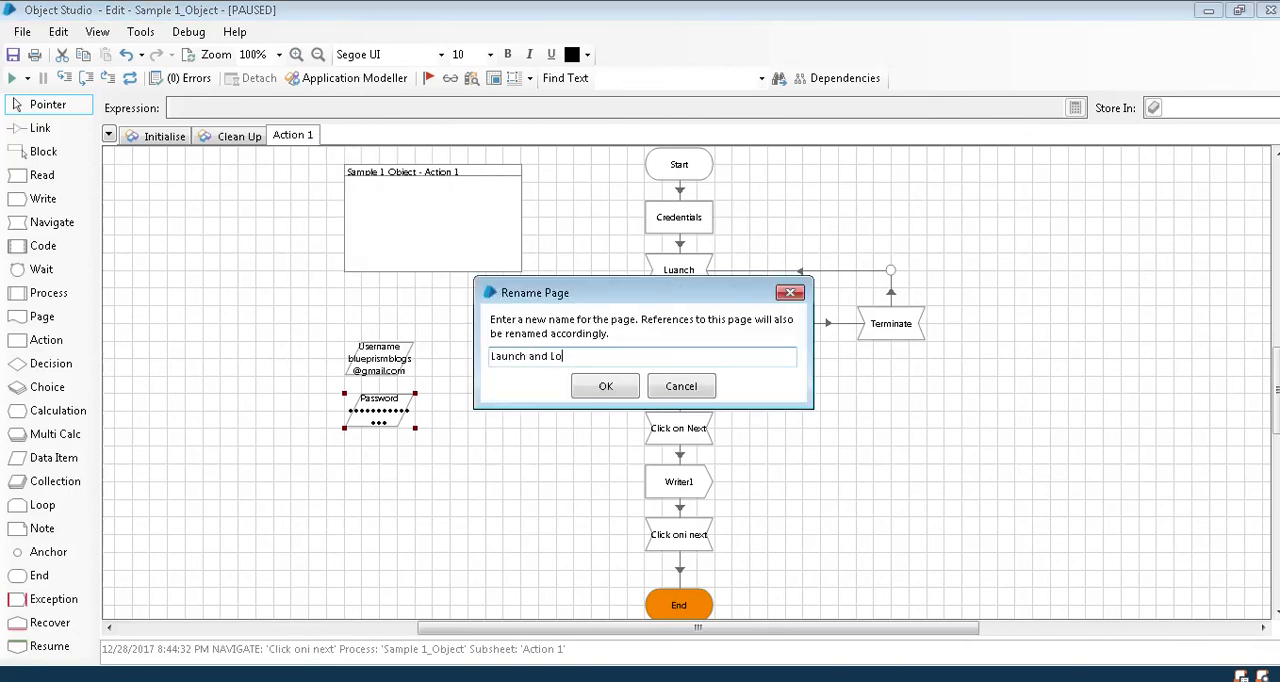
pyautogui.click(605, 385)
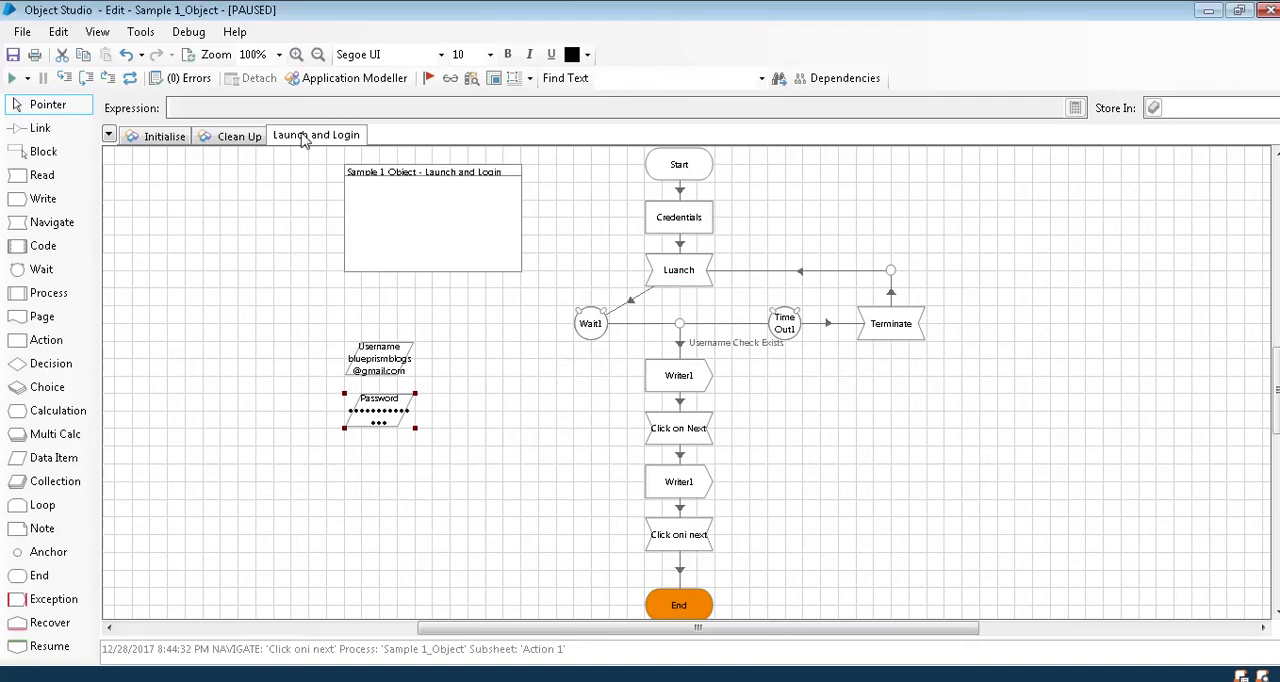
pyautogui.rightClick(316, 135)
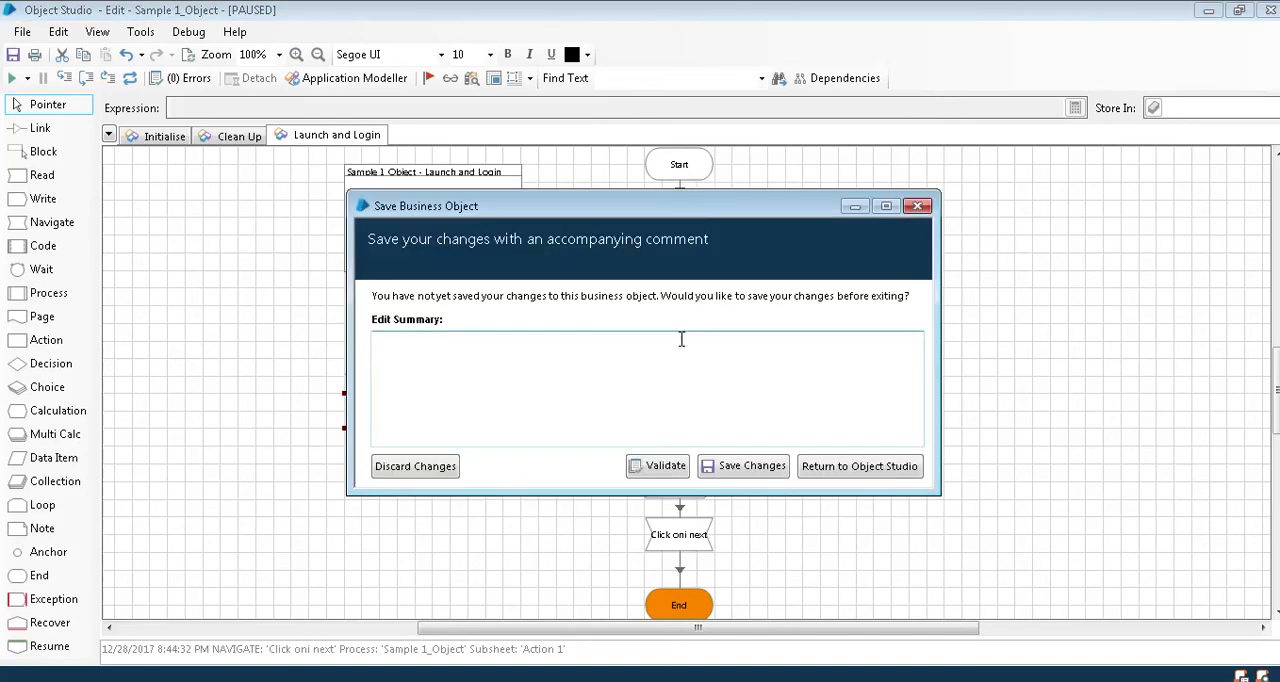
# Enter the edit summary 'save' and save the business object changes
pyautogui.write('saved with luanch')
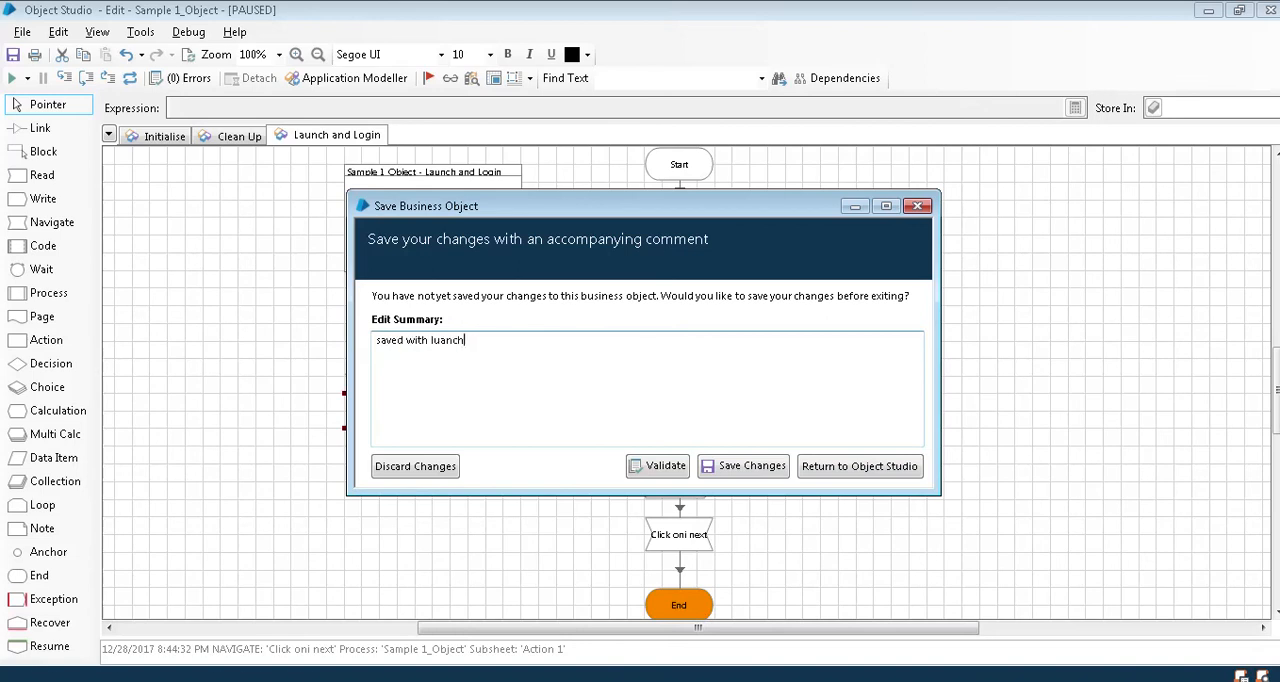
pyautogui.click(751, 466)
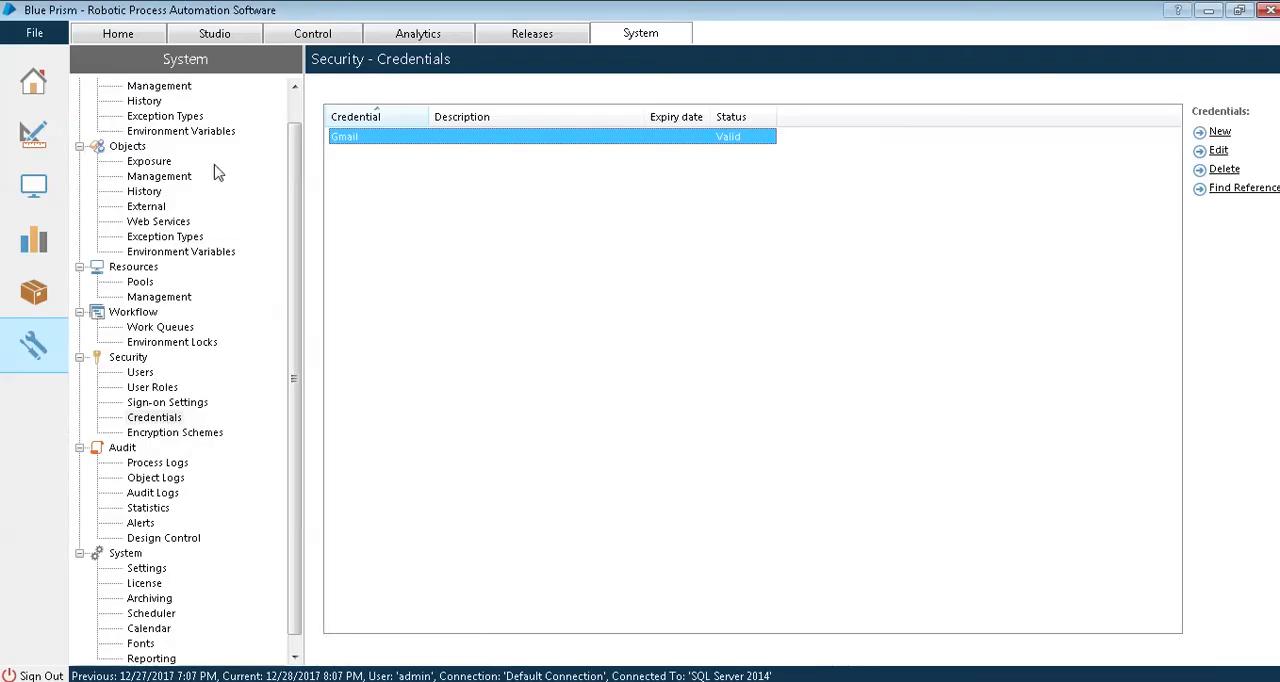
# Open Sample 1 in a maximized Process Studio and add a new page
pyautogui.click(215, 33)
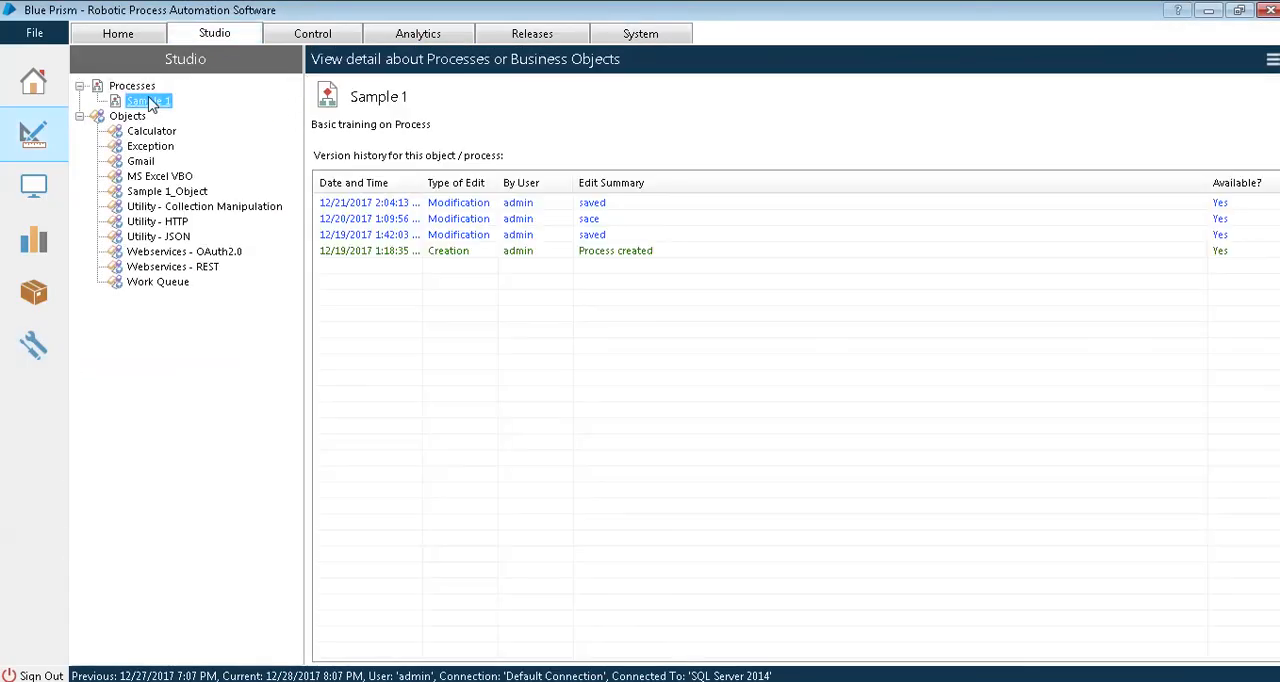
pyautogui.doubleClick(150, 101)
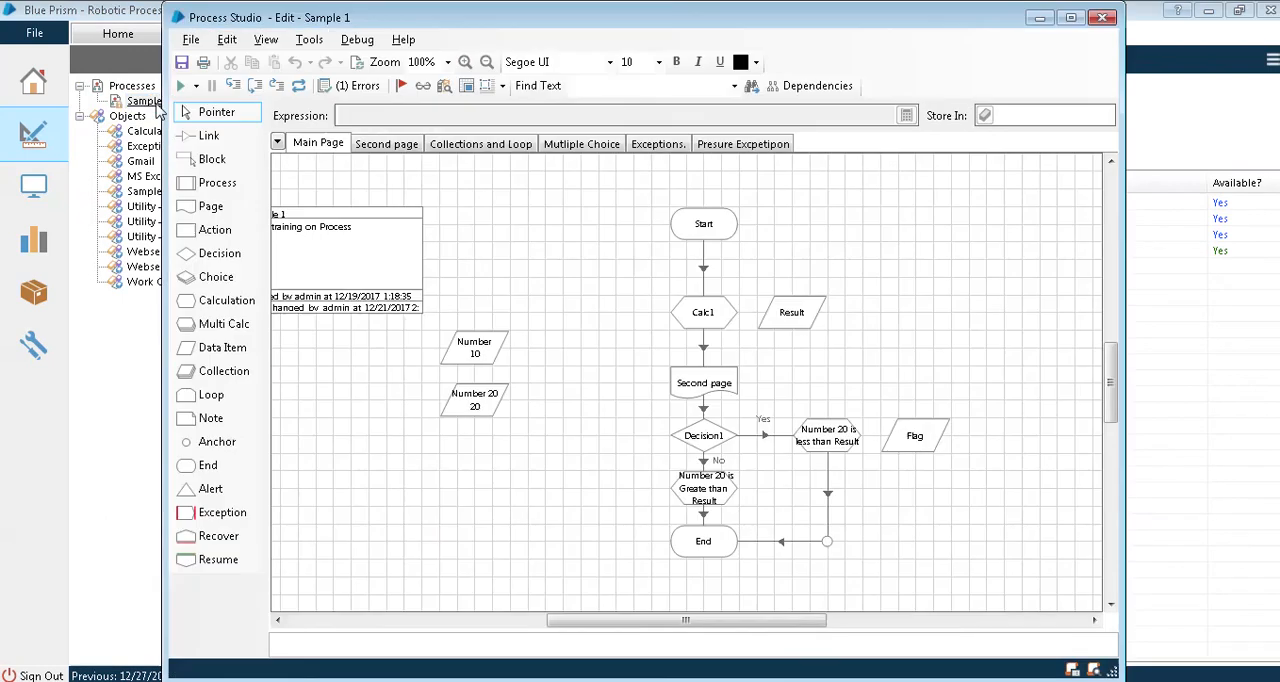
pyautogui.click(1062, 20)
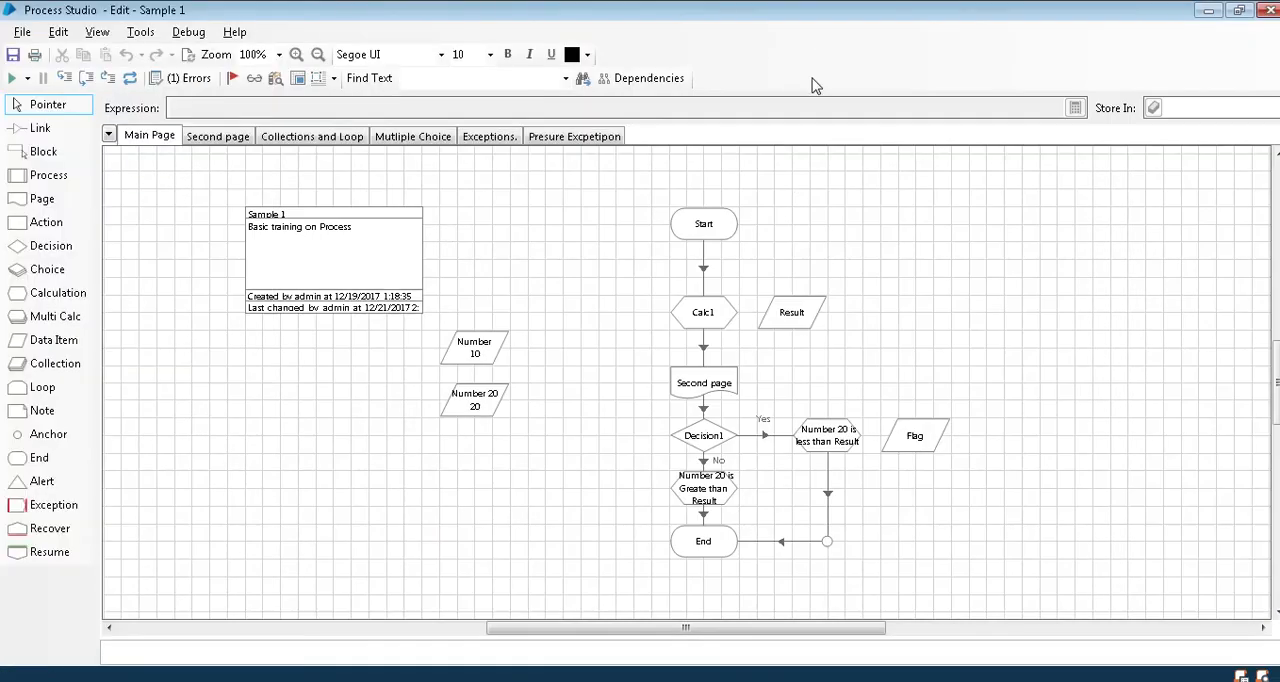
pyautogui.click(217, 136)
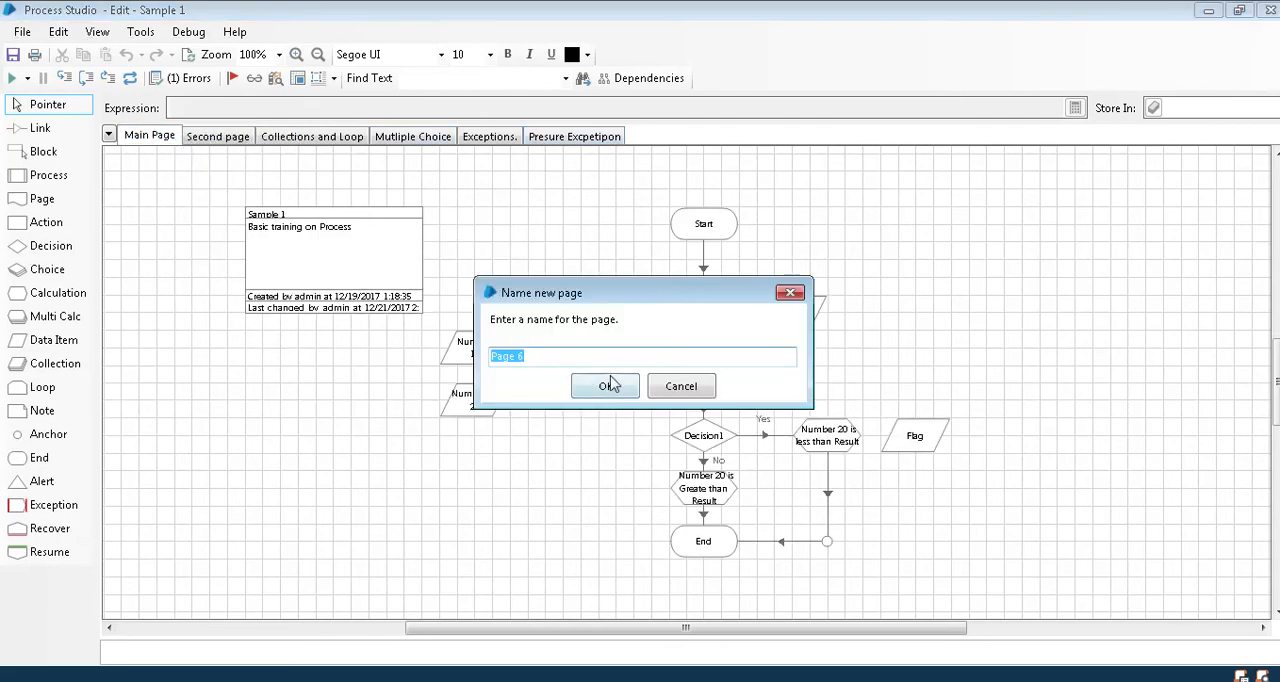
# Name the new page 'Gmail', then open its new Action1 stage's properties
pyautogui.write('Gmail')
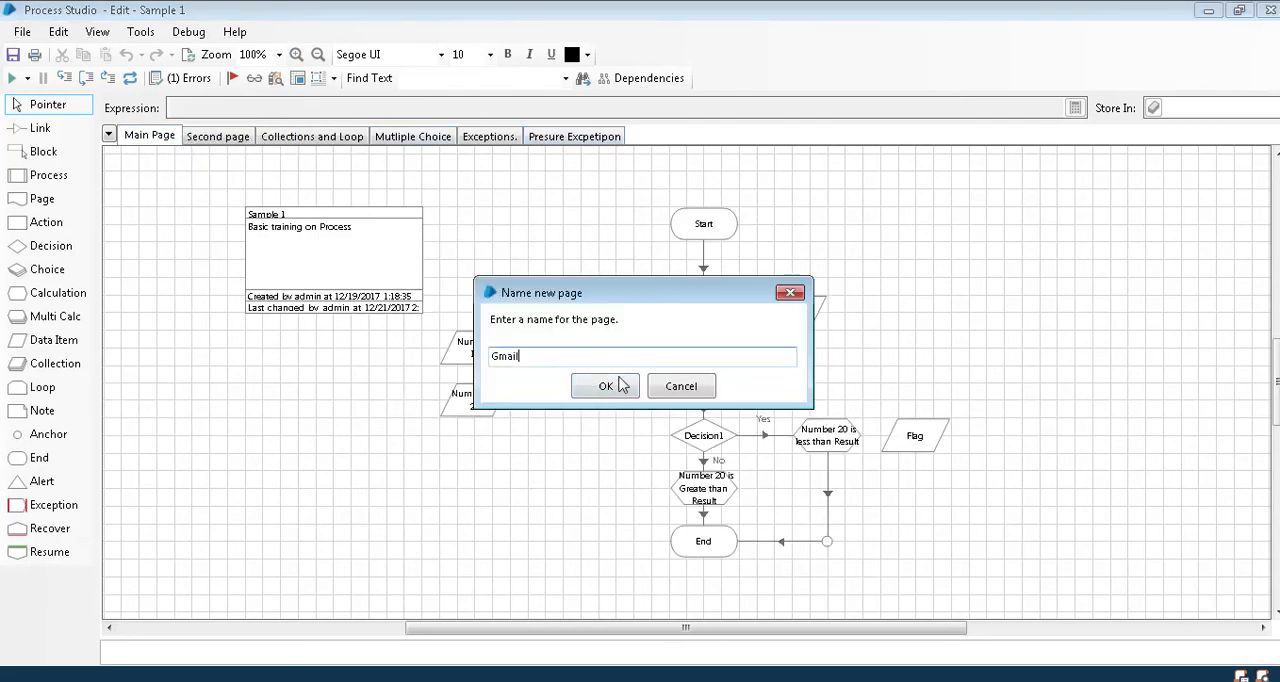
pyautogui.click(605, 385)
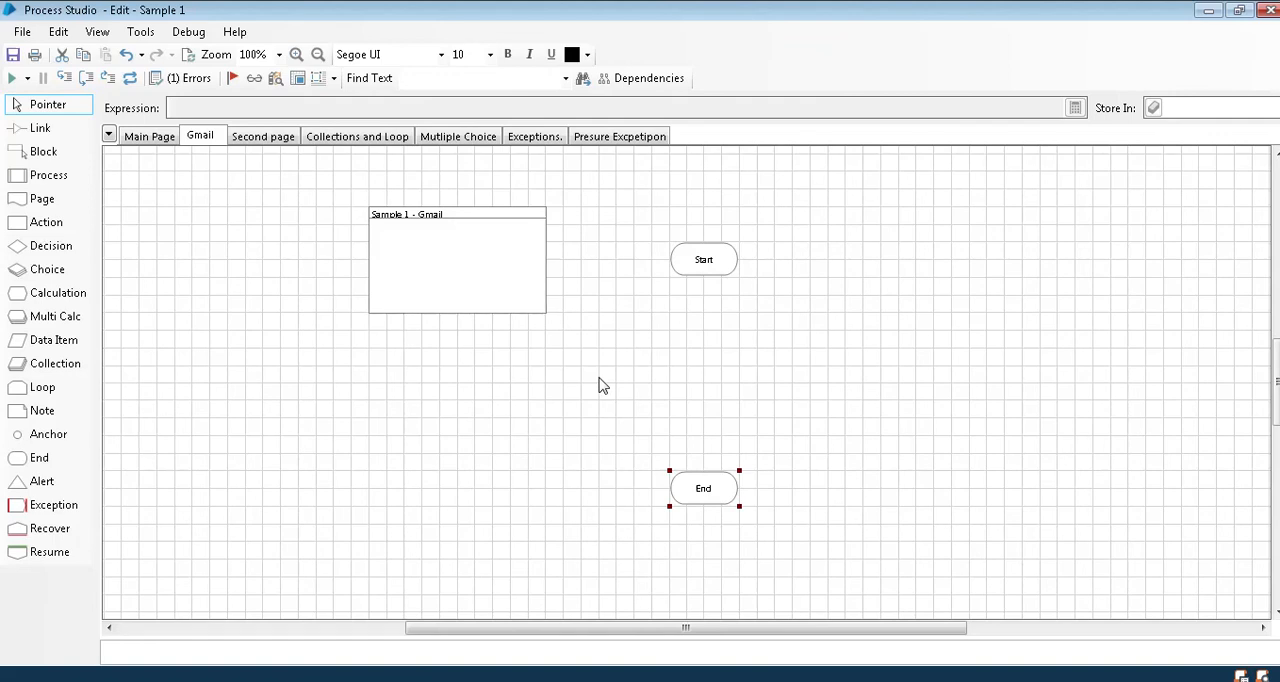
pyautogui.moveTo(79, 246)
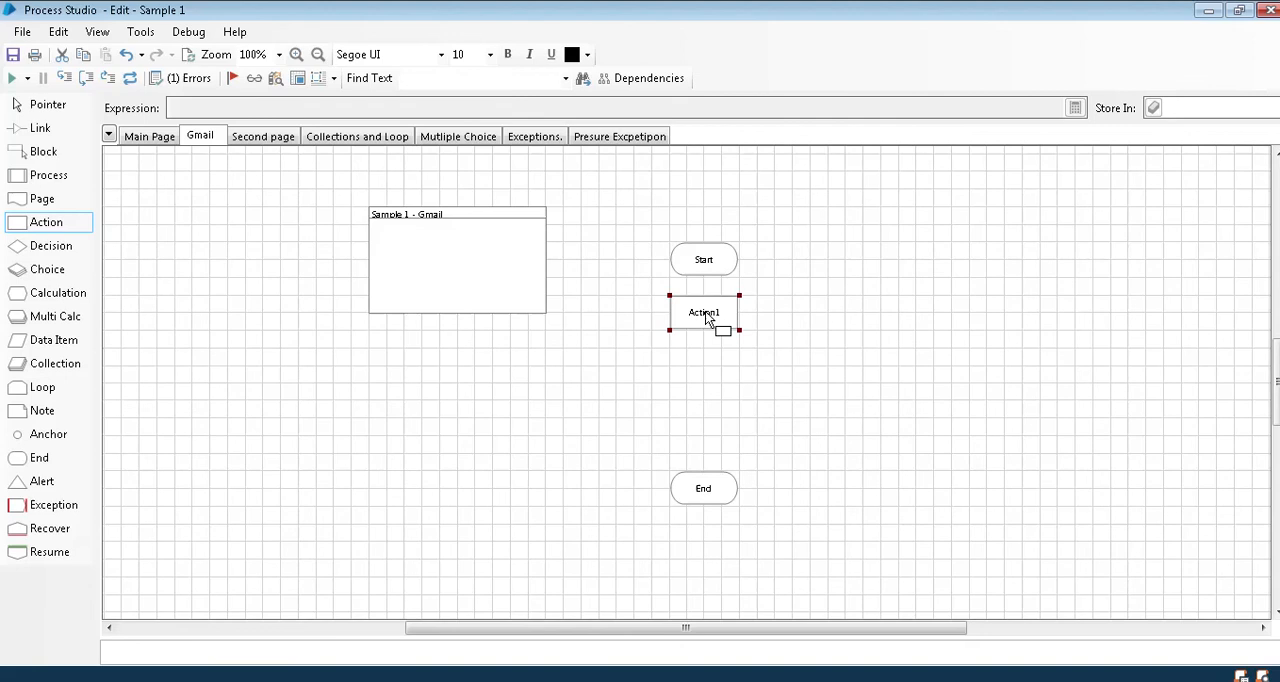
pyautogui.doubleClick(703, 313)
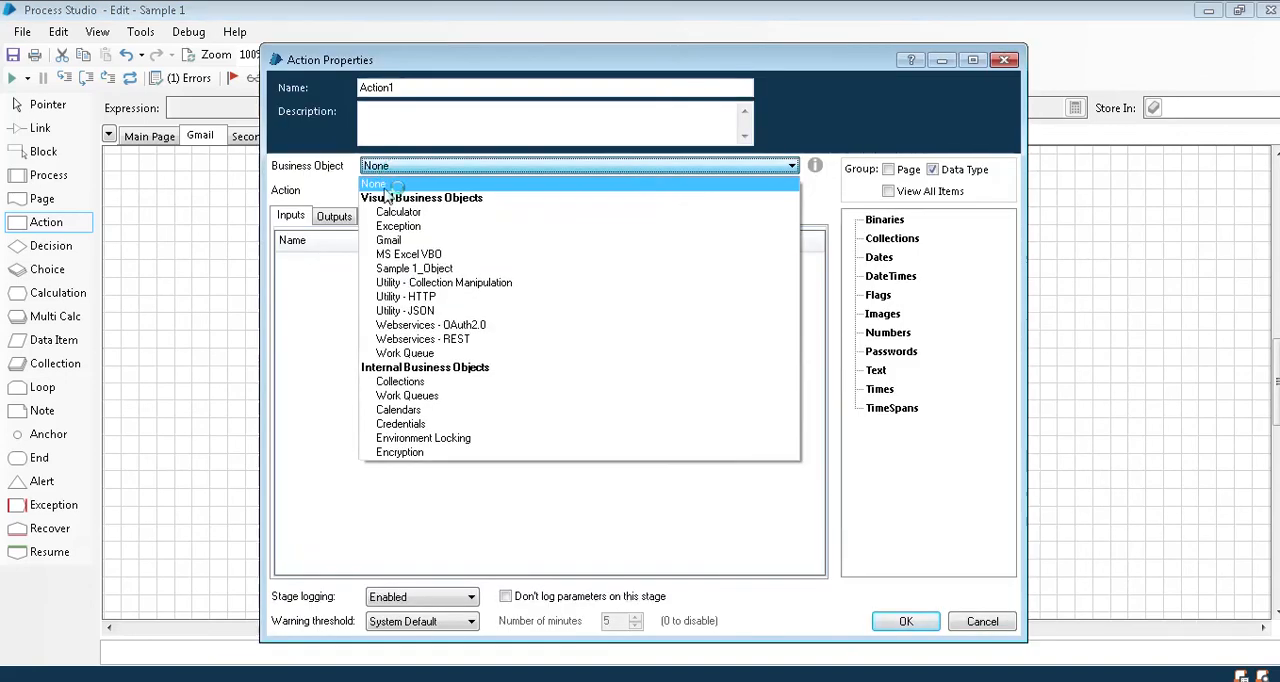
# Set Action1's business object to Sample 1_Object with action Launch and Login
pyautogui.click(415, 268)
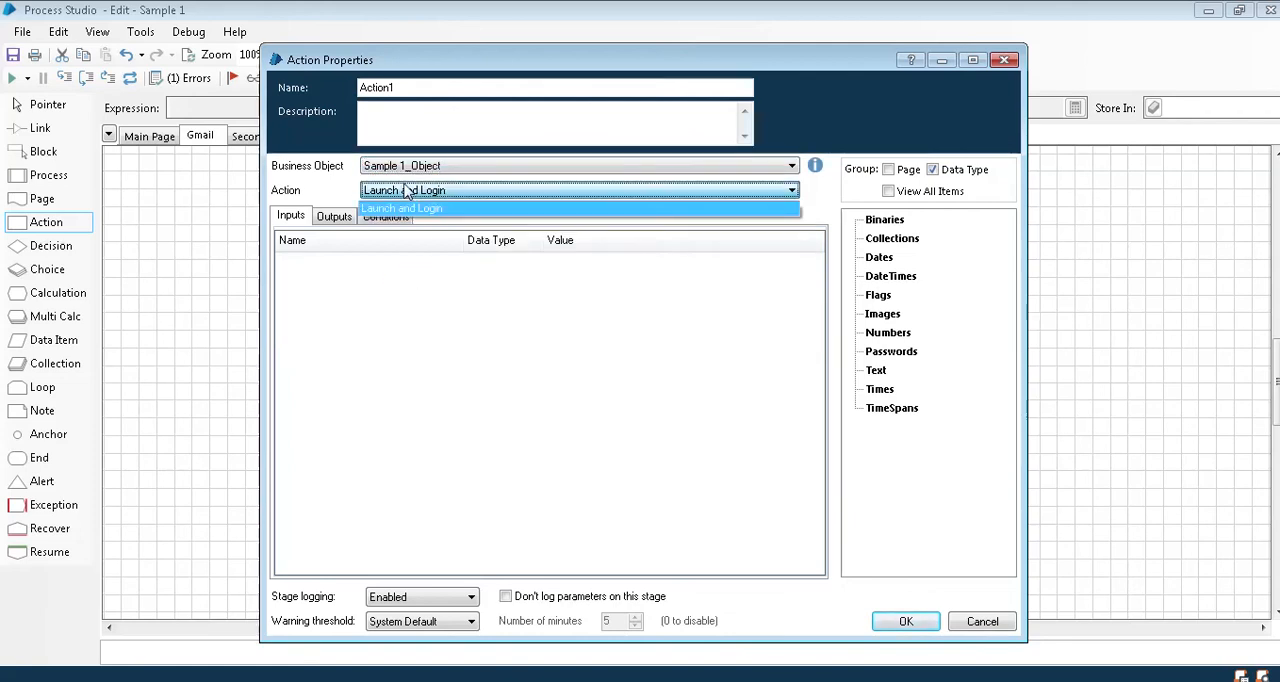
pyautogui.click(401, 208)
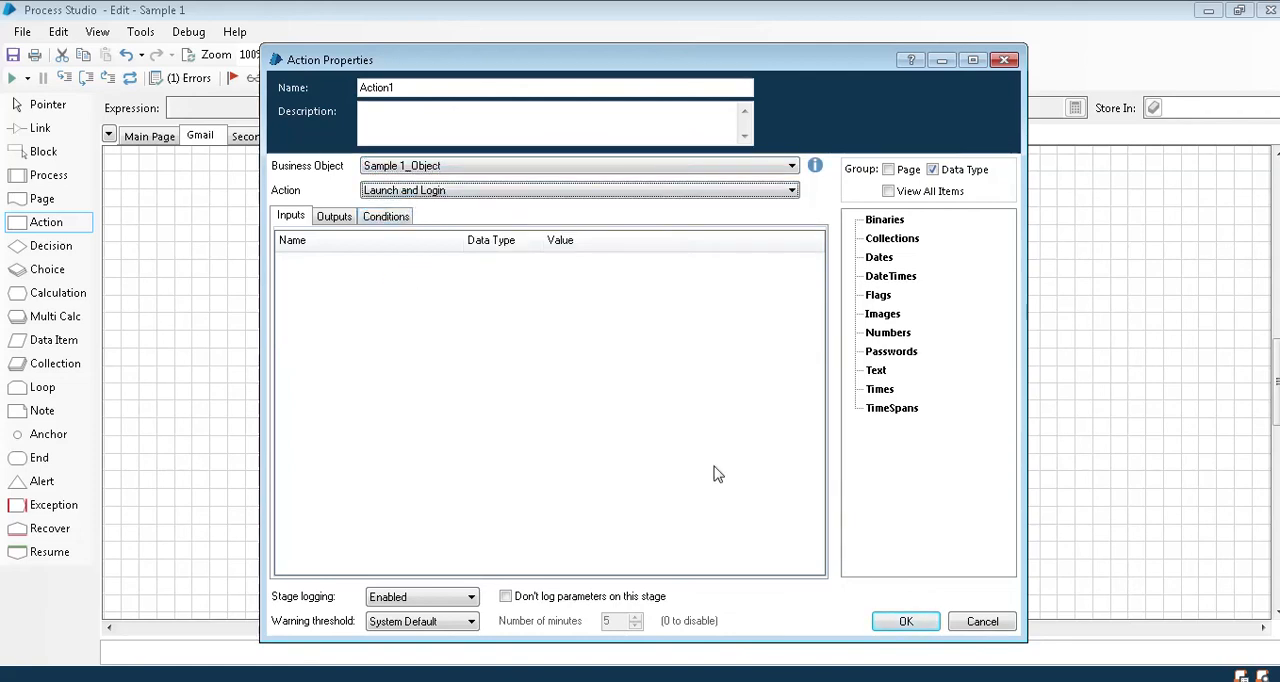
pyautogui.click(907, 621)
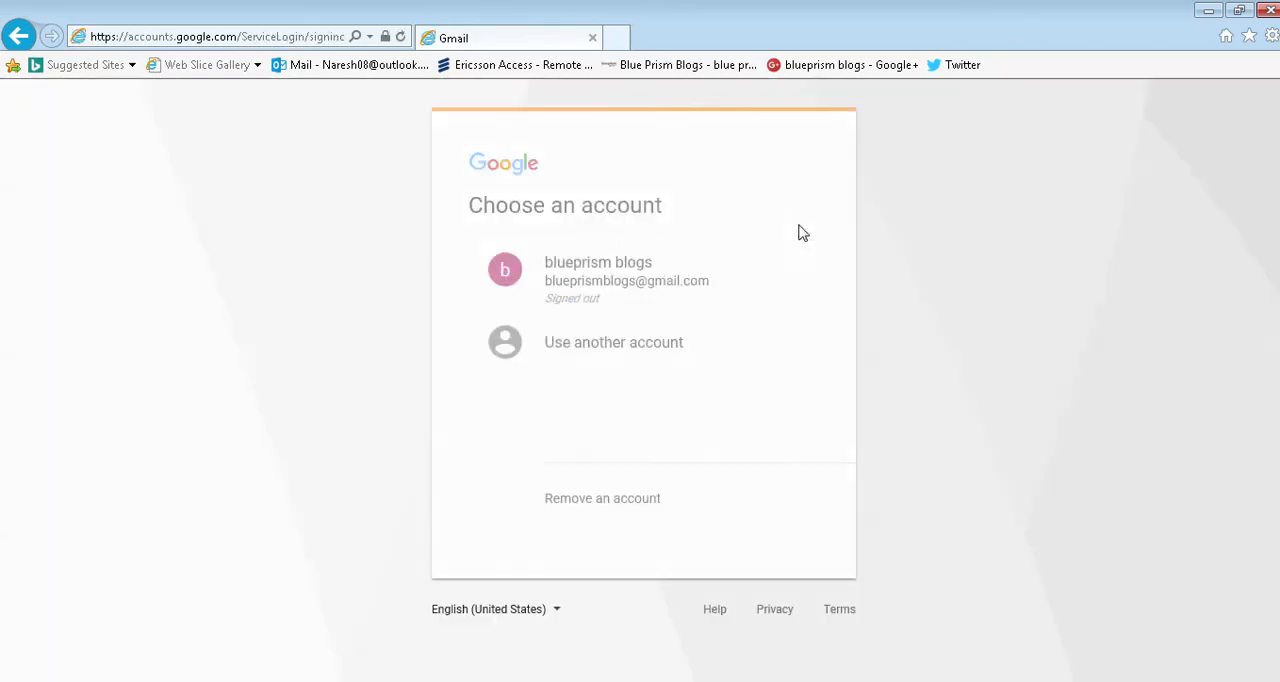
pyautogui.click(602, 498)
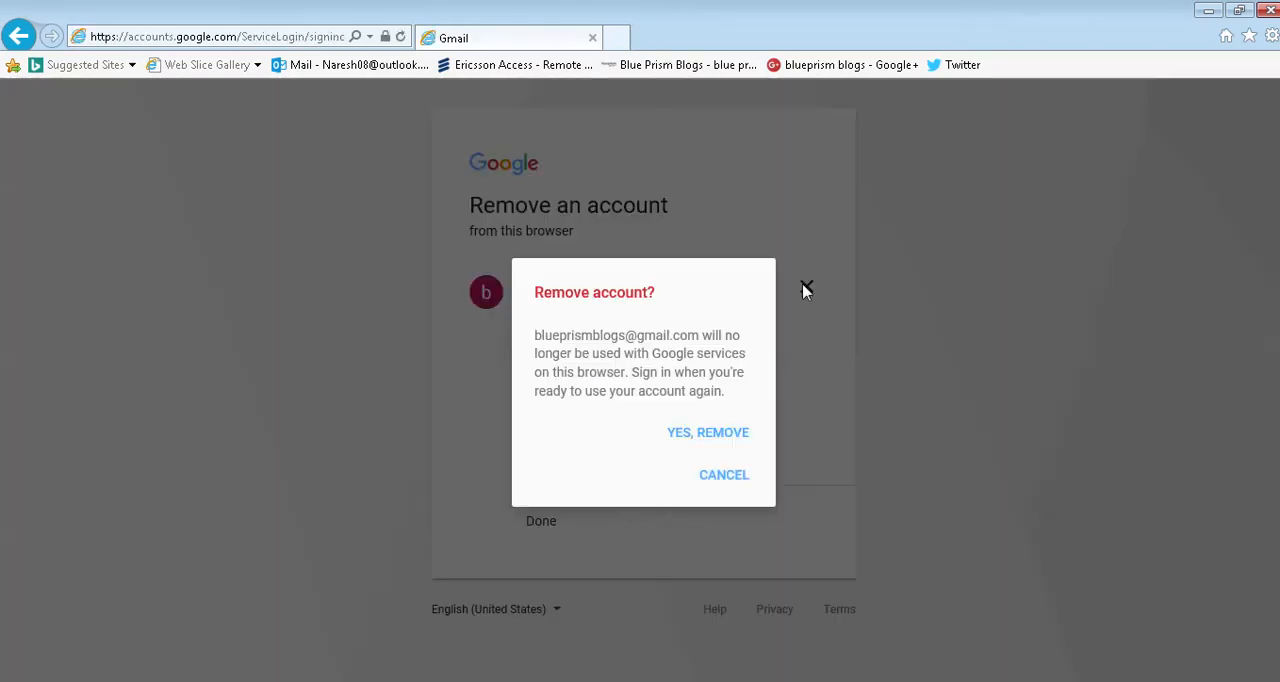
pyautogui.click(708, 432)
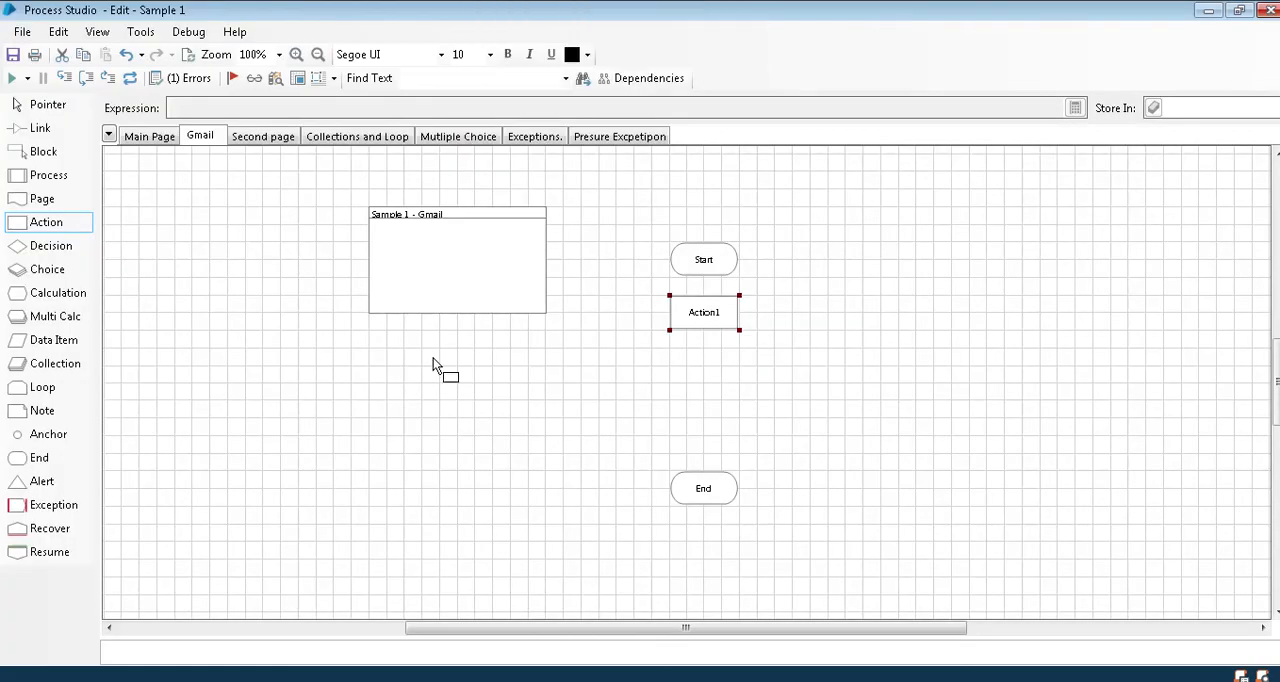
# Link Start to Action1 to End on the Gmail page and run the process
pyautogui.click(40, 128)
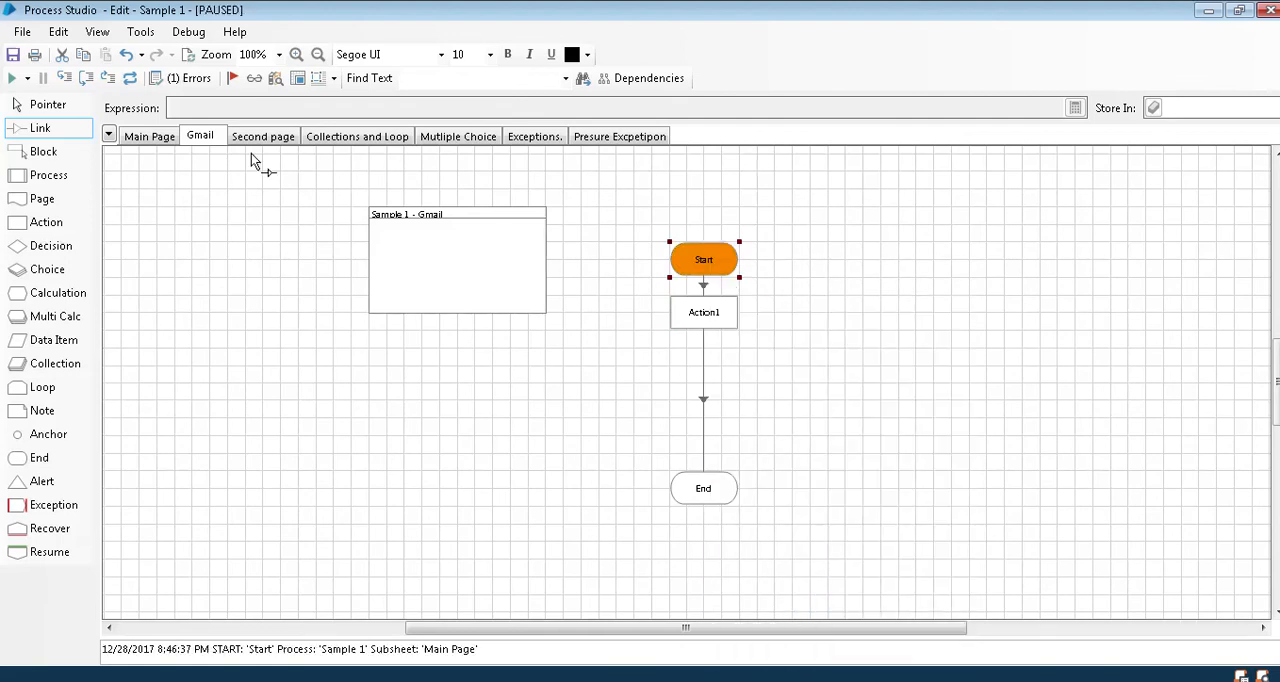
pyautogui.click(14, 81)
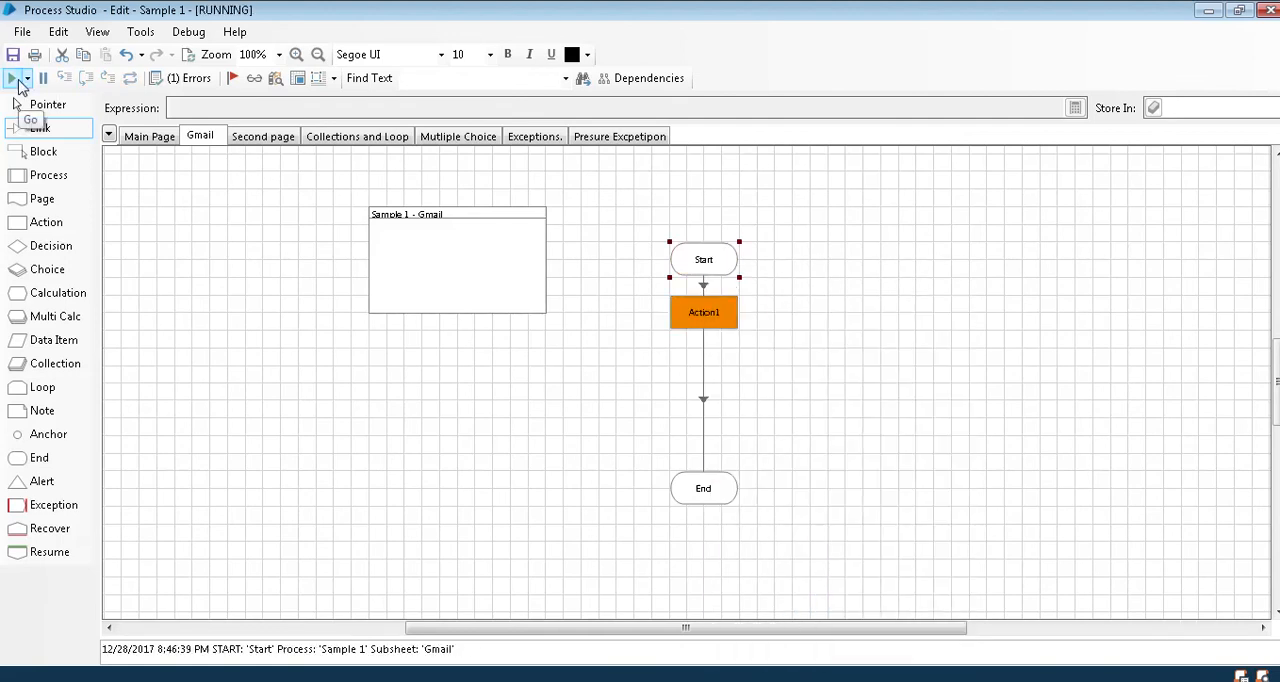
pyautogui.click(12, 82)
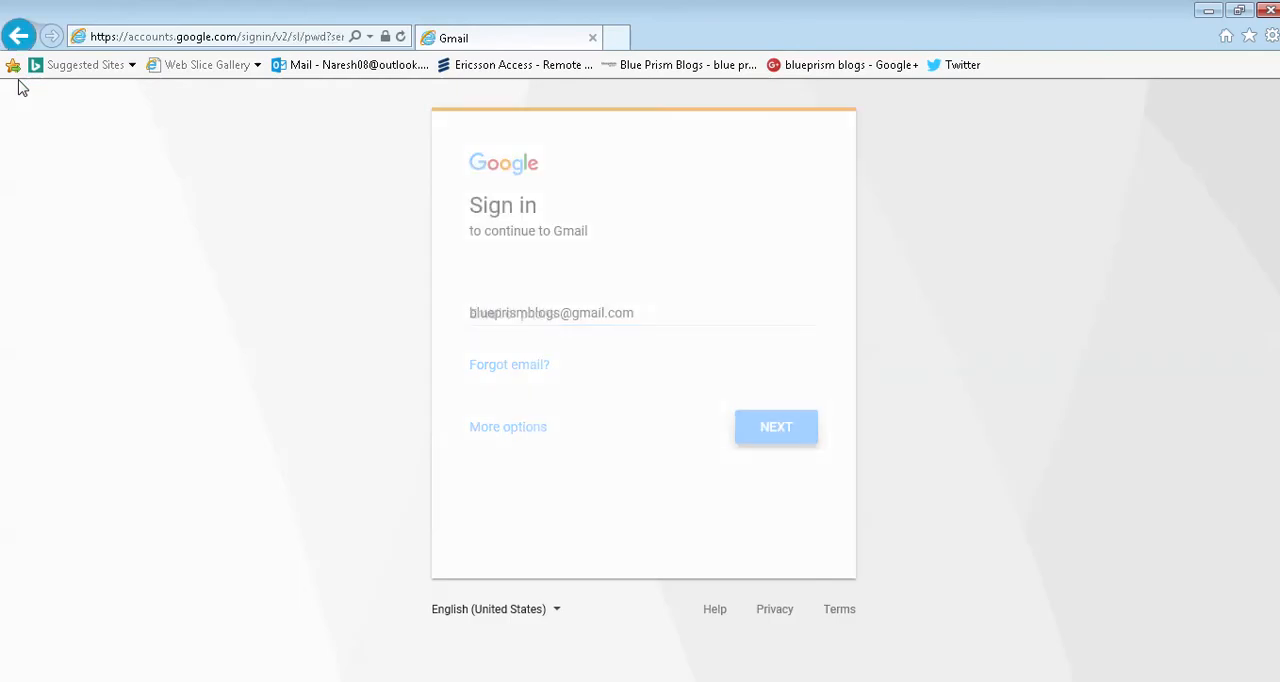
# Let the bot sign in to Gmail, then dismiss the 'subsheet ended without start' error
pyautogui.click(776, 427)
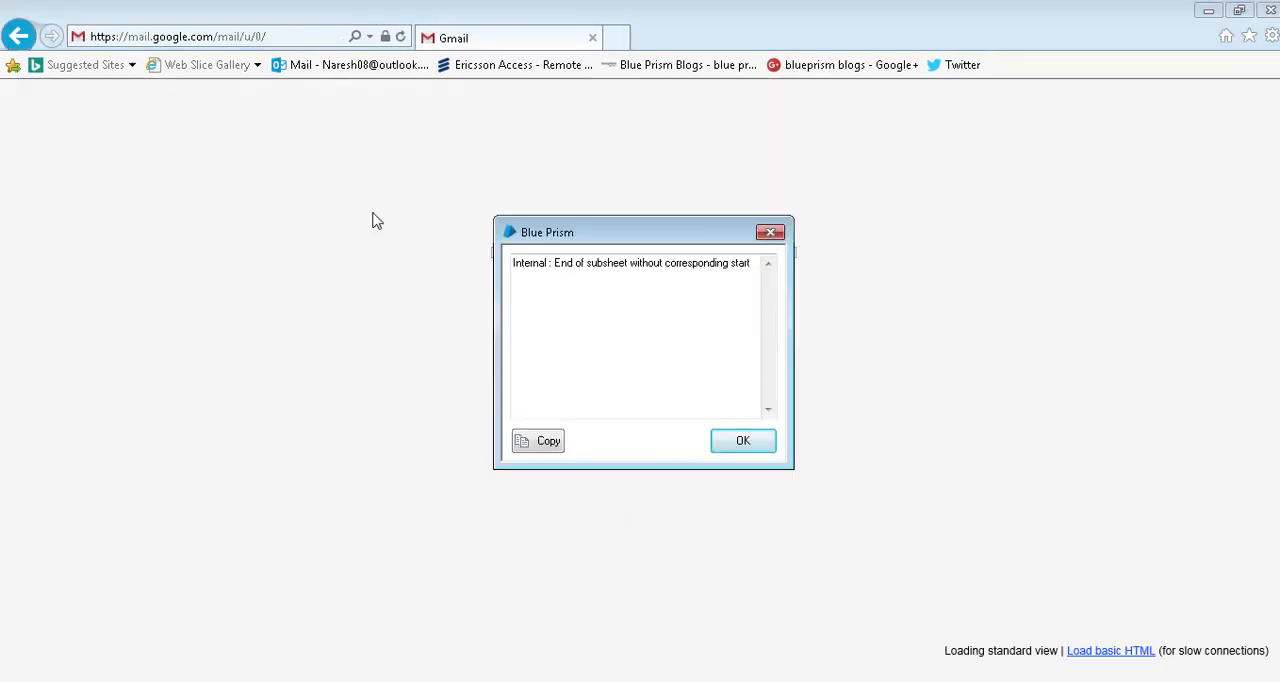
pyautogui.click(743, 440)
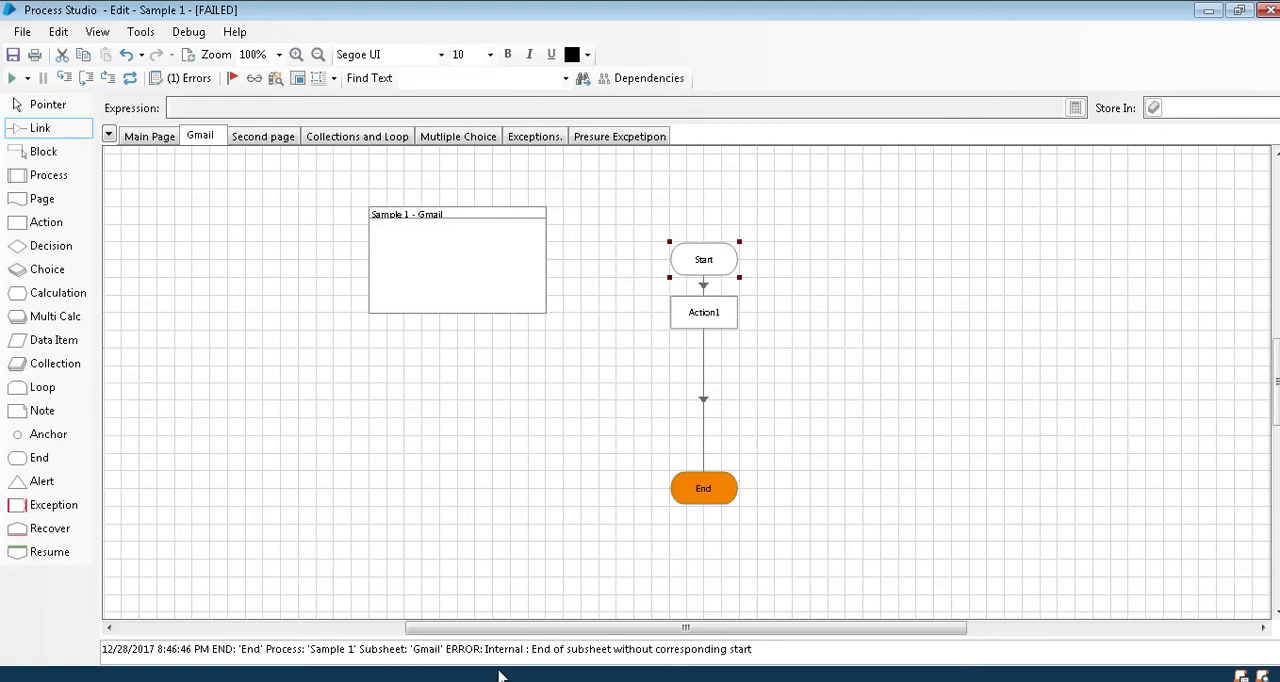
pyautogui.moveTo(880, 546)
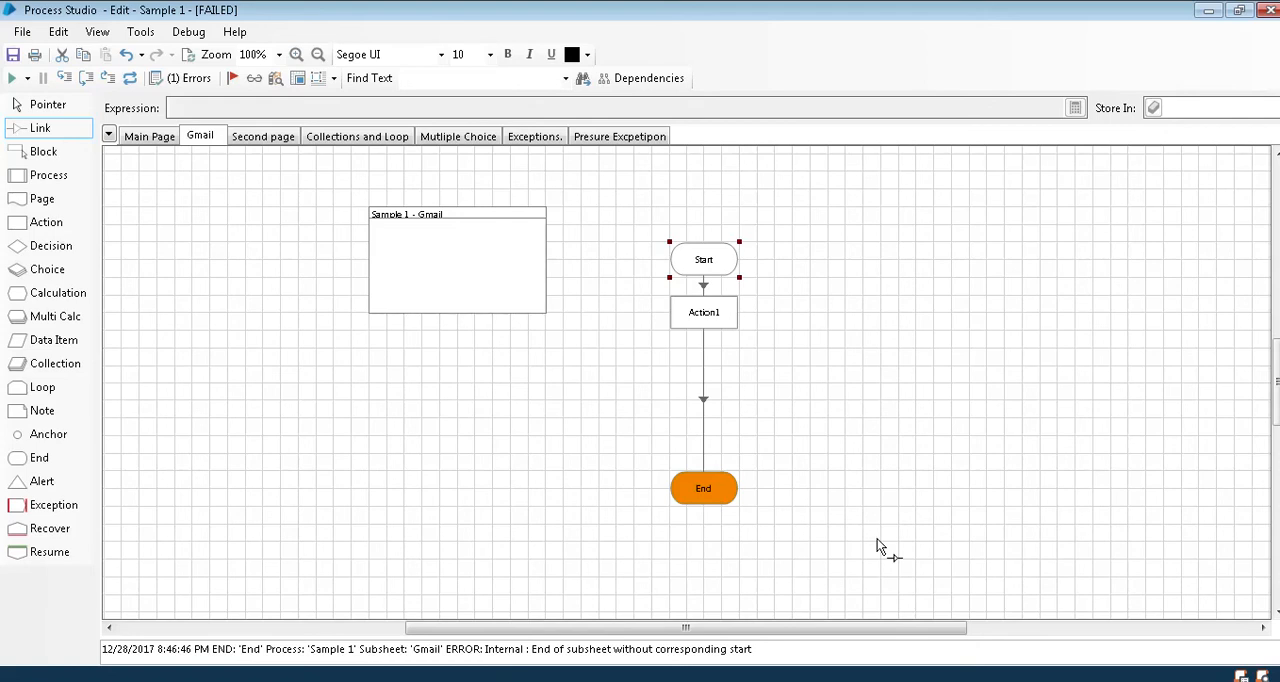